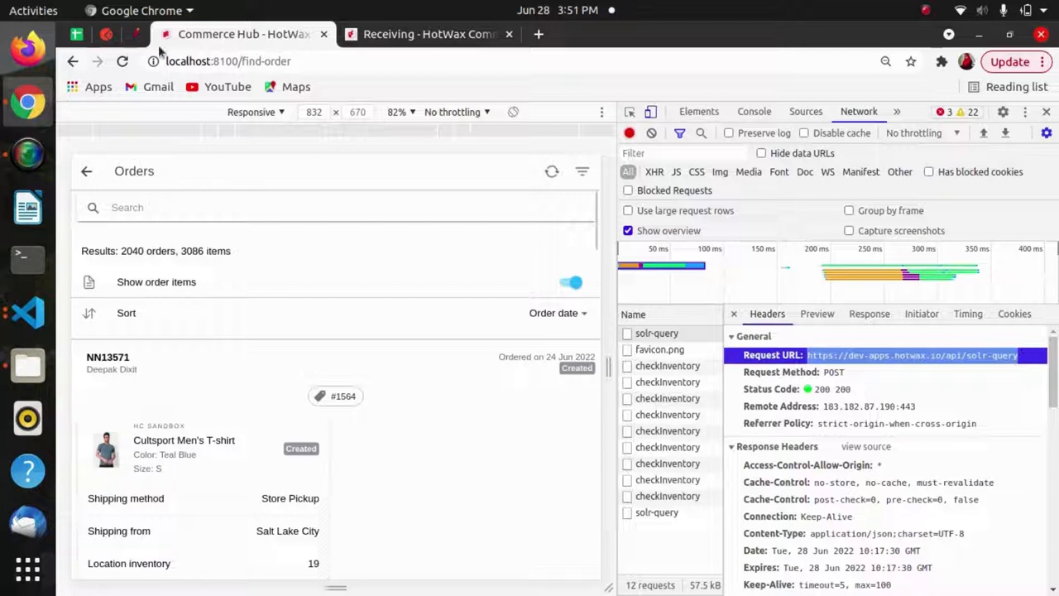
{"action": "left_click", "coordinate": [106, 33]}
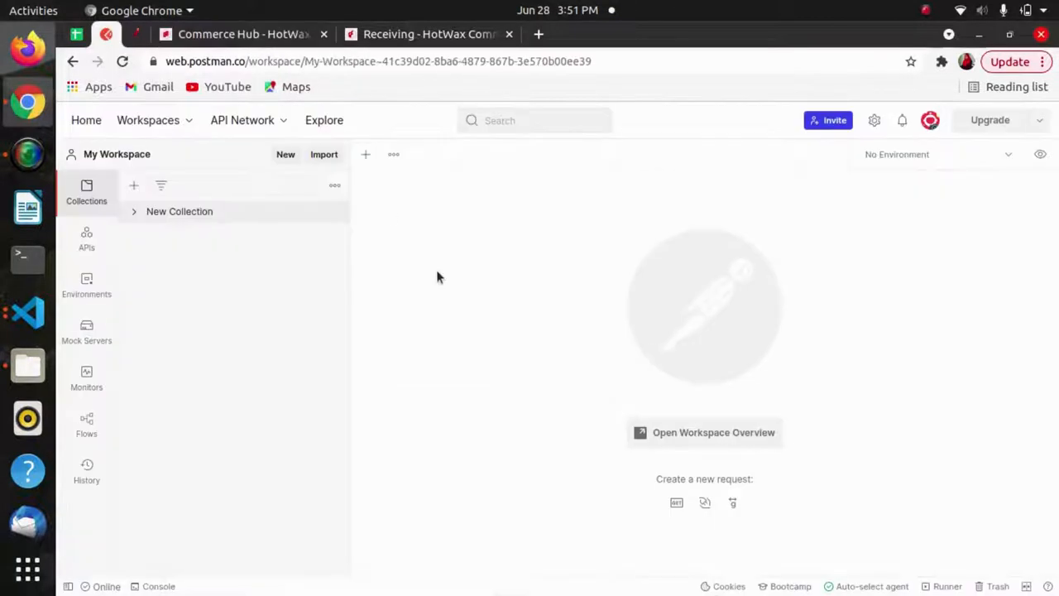
{"action": "mouse_move", "coordinate": [367, 156]}
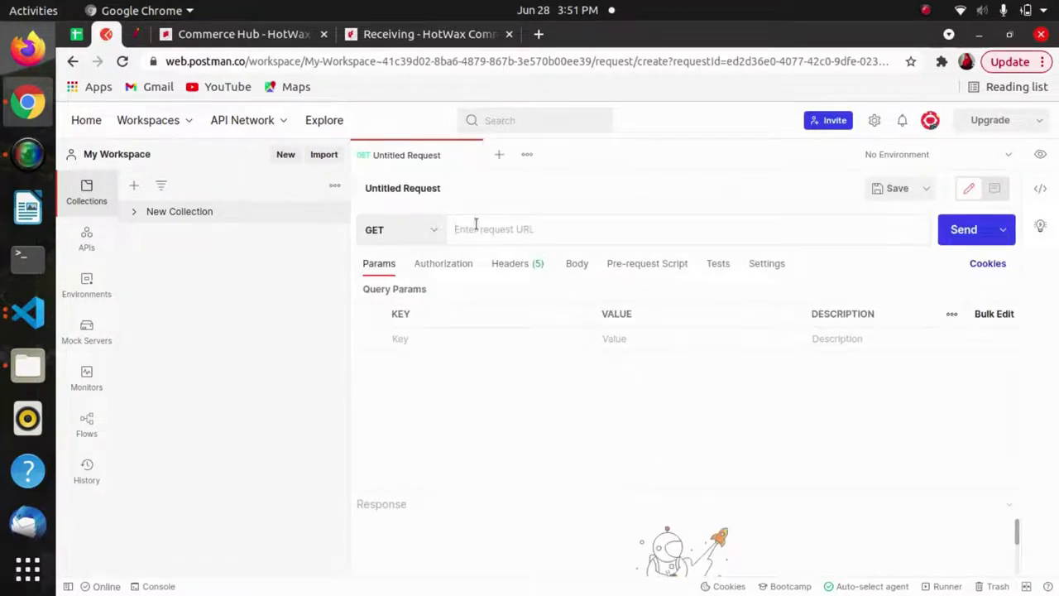
{"action": "left_click", "coordinate": [389, 228]}
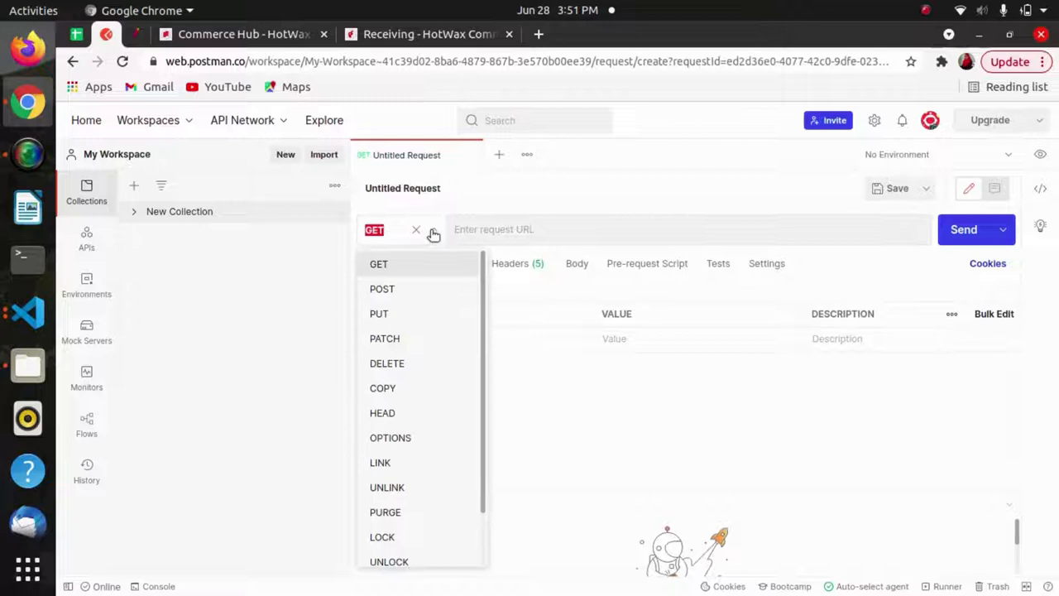
{"action": "left_click", "coordinate": [382, 288]}
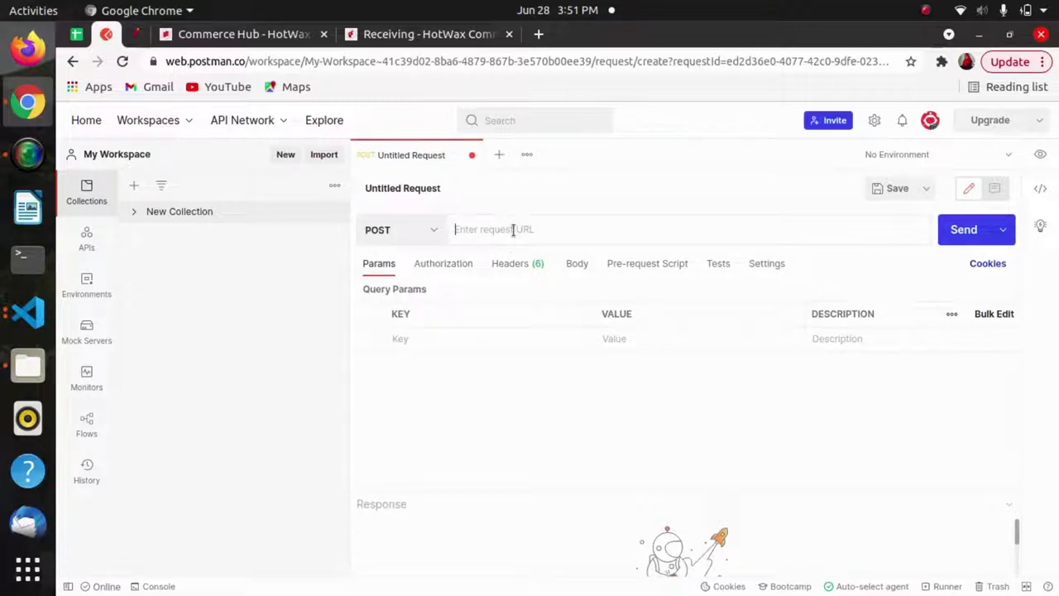
{"action": "type", "text": "https://dev-apps.hotwax.io/api/solr-query"}
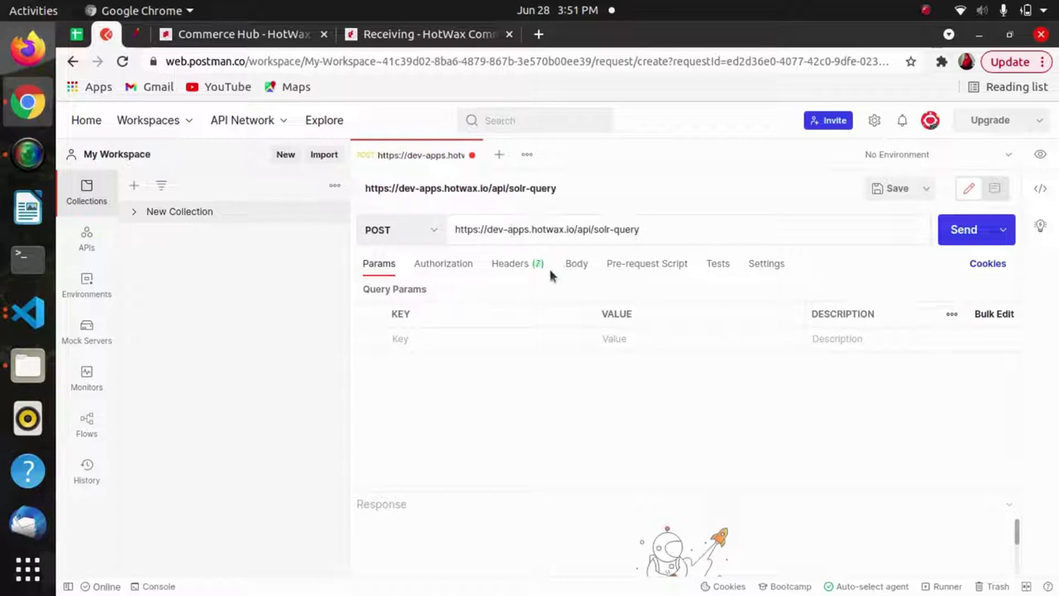
Set the request's authorization to Basic Auth with username admin and its password
{"action": "left_click", "coordinate": [443, 263]}
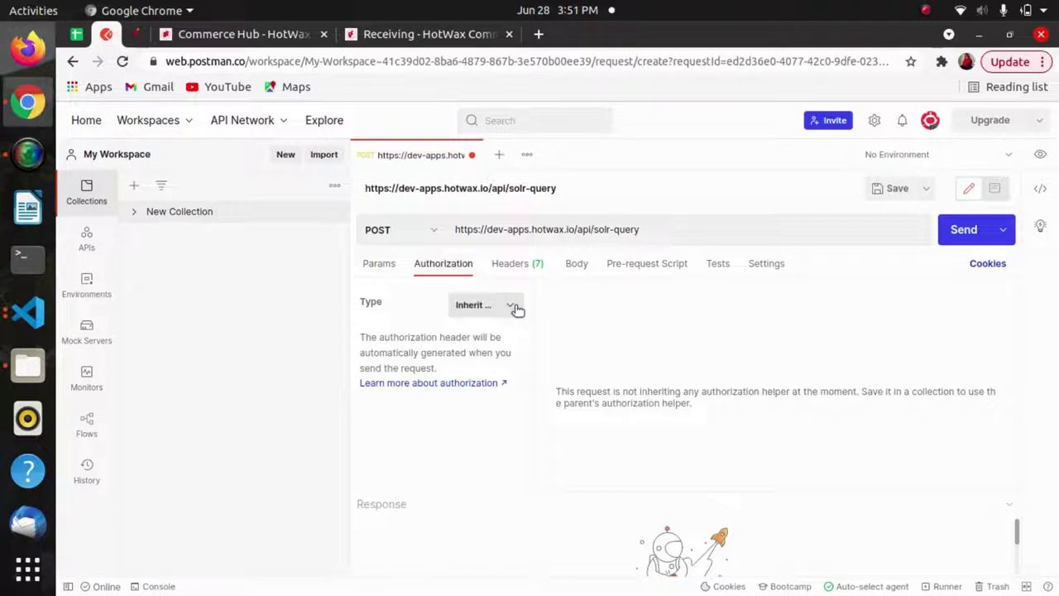
{"action": "left_click", "coordinate": [484, 304]}
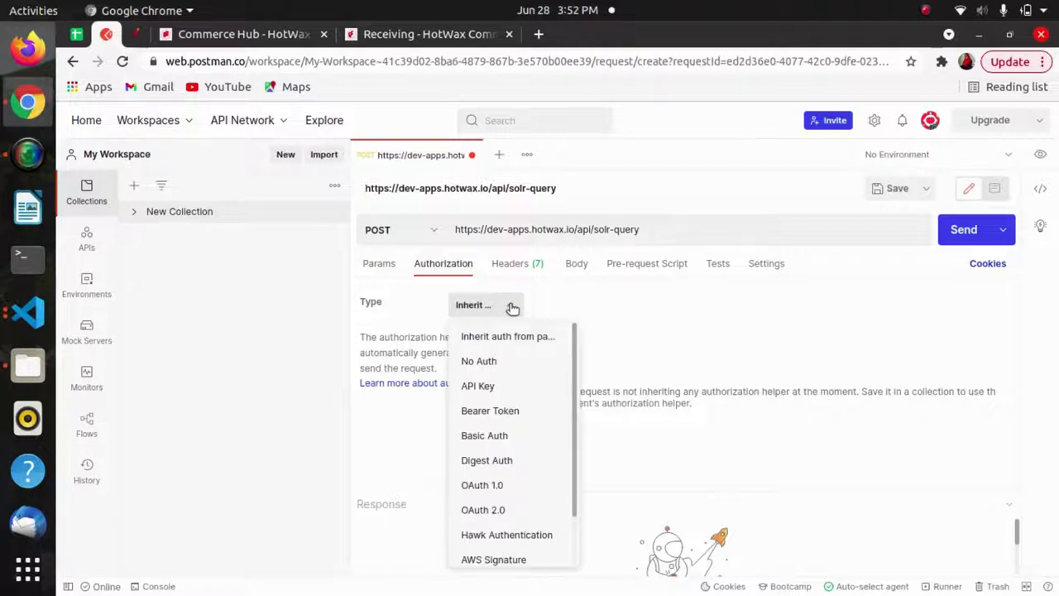
{"action": "left_click", "coordinate": [483, 435]}
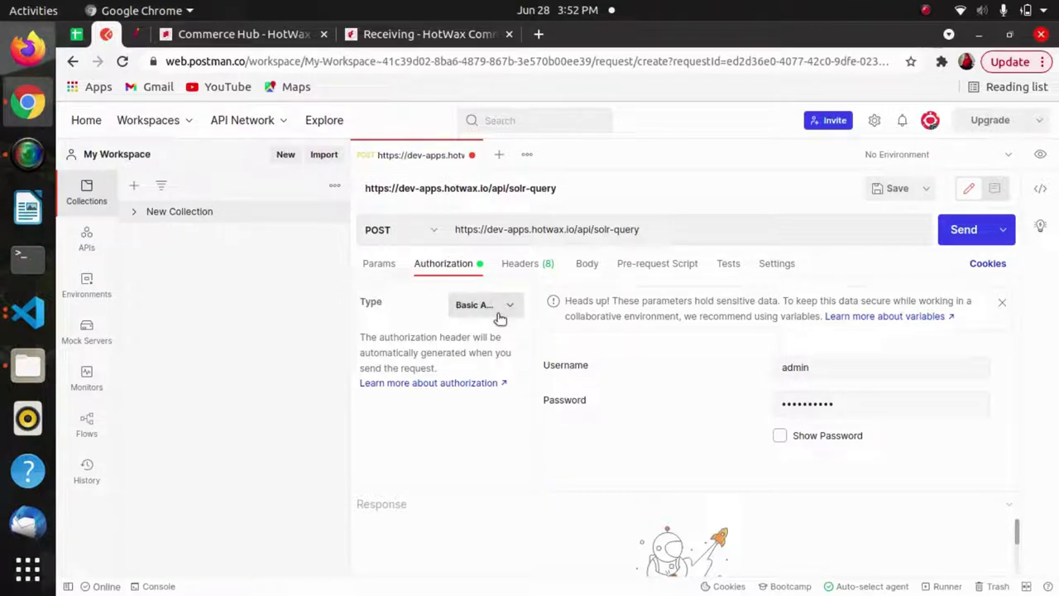
{"action": "left_click", "coordinate": [586, 264]}
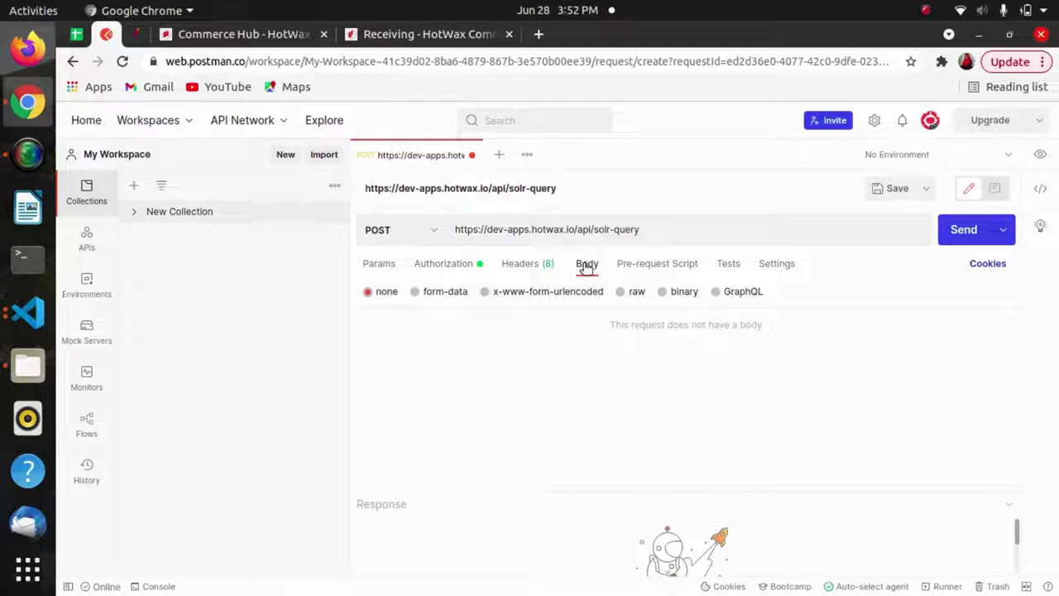
{"action": "mouse_move", "coordinate": [621, 295]}
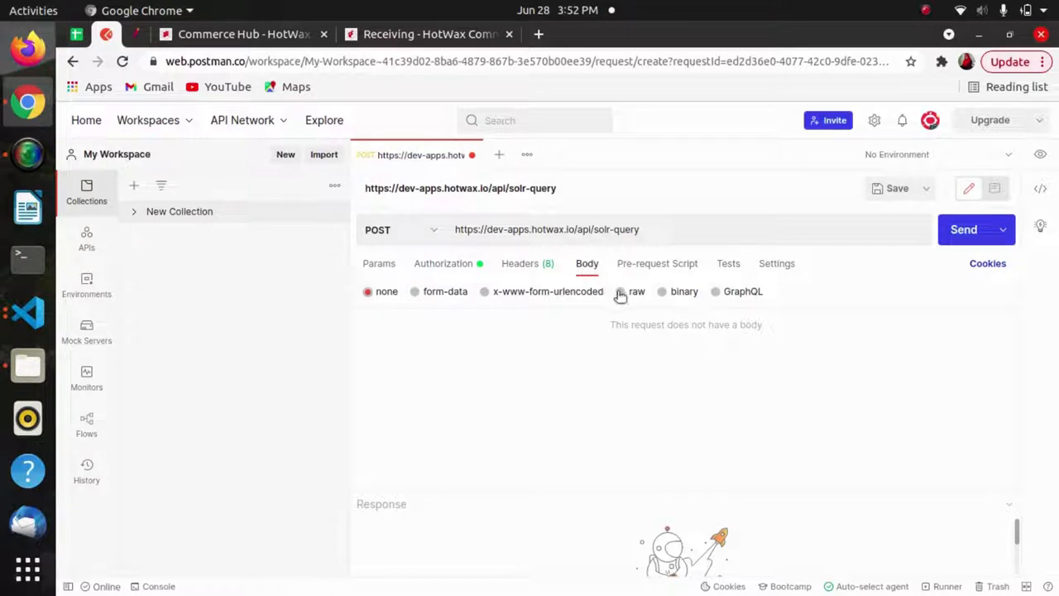
Set the request body type to raw with JSON format
{"action": "left_click", "coordinate": [636, 291]}
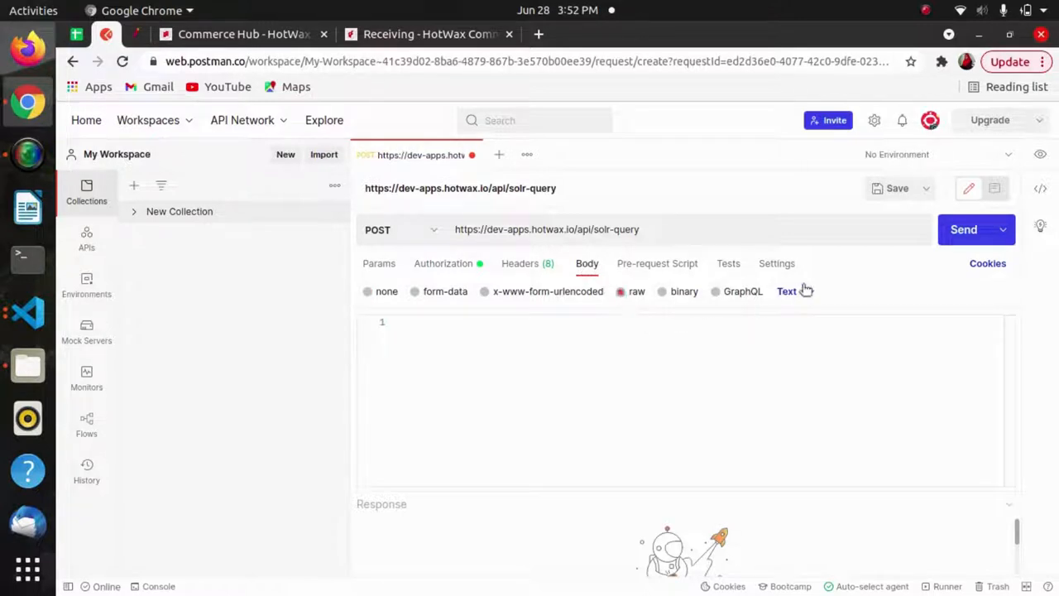
{"action": "left_click", "coordinate": [786, 291]}
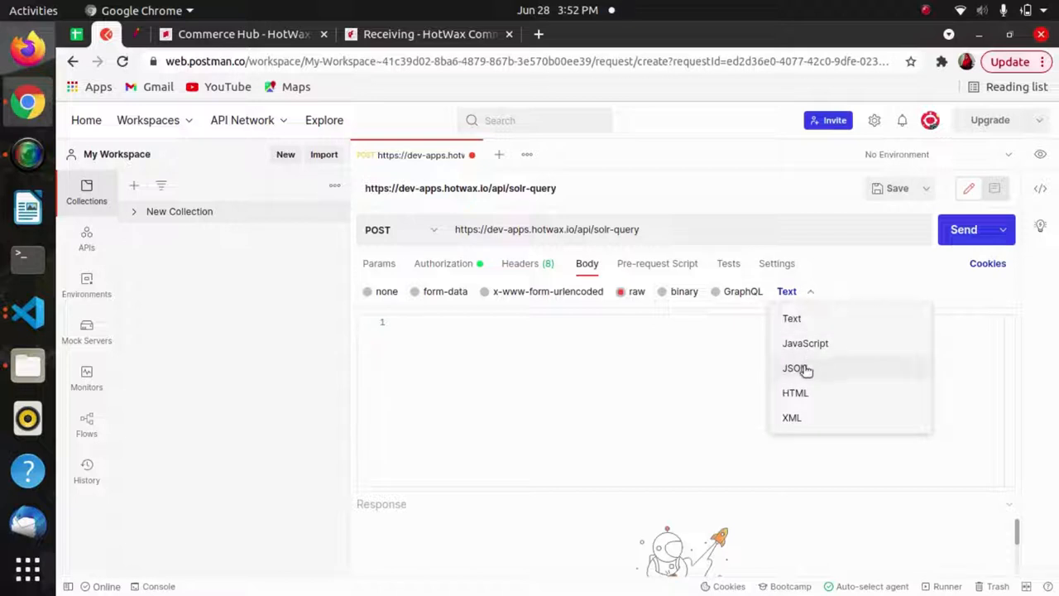
{"action": "left_click", "coordinate": [795, 367]}
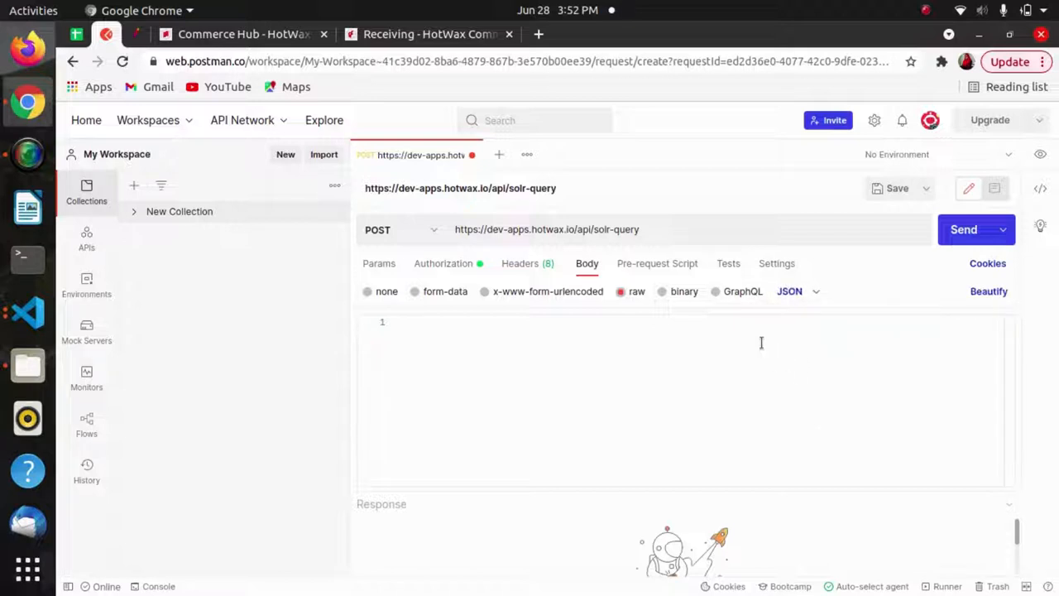
{"action": "mouse_move", "coordinate": [527, 318]}
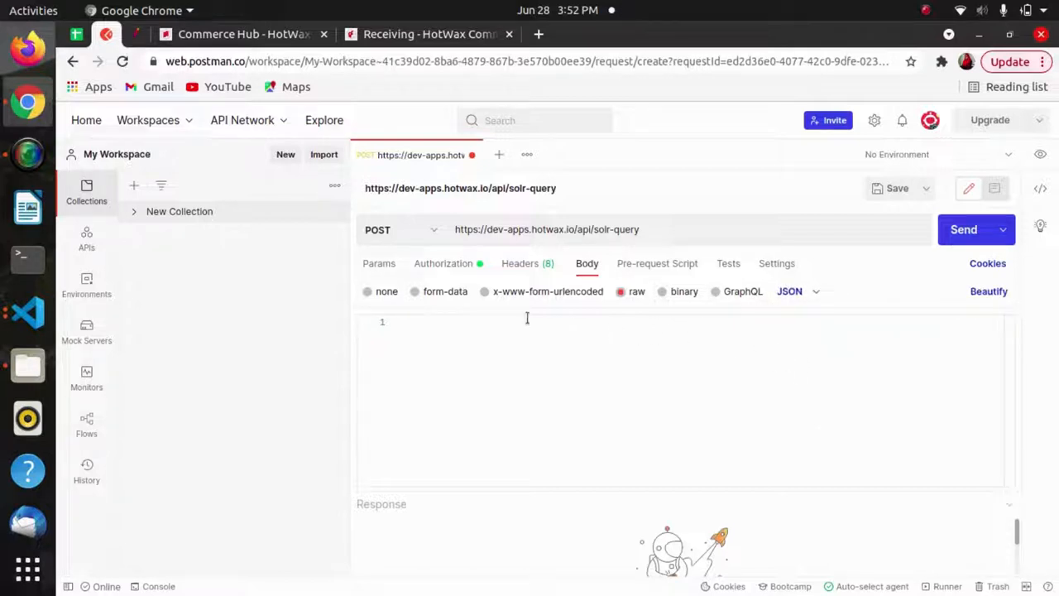
{"action": "mouse_move", "coordinate": [666, 397]}
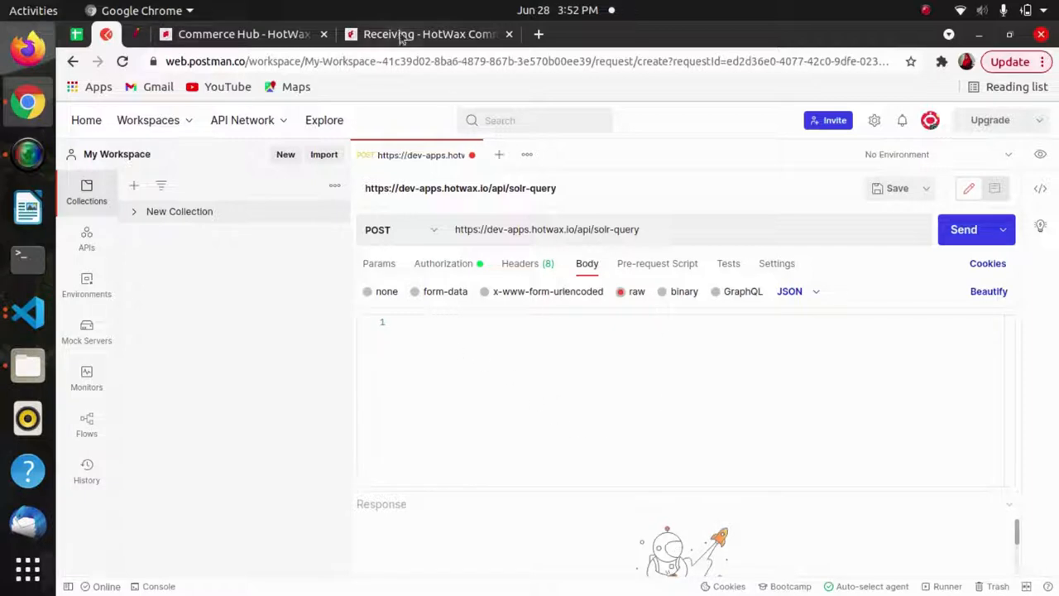
Copy the solr-query json payload object from the Commerce Hub Network tab in DevTools
{"action": "left_click", "coordinate": [240, 33]}
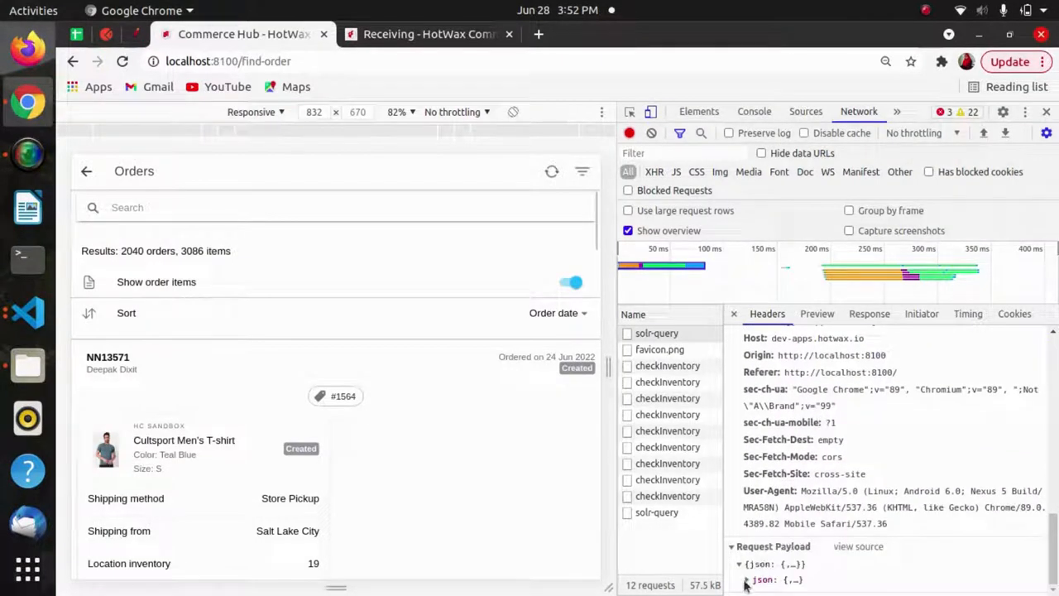
{"action": "left_click", "coordinate": [748, 580]}
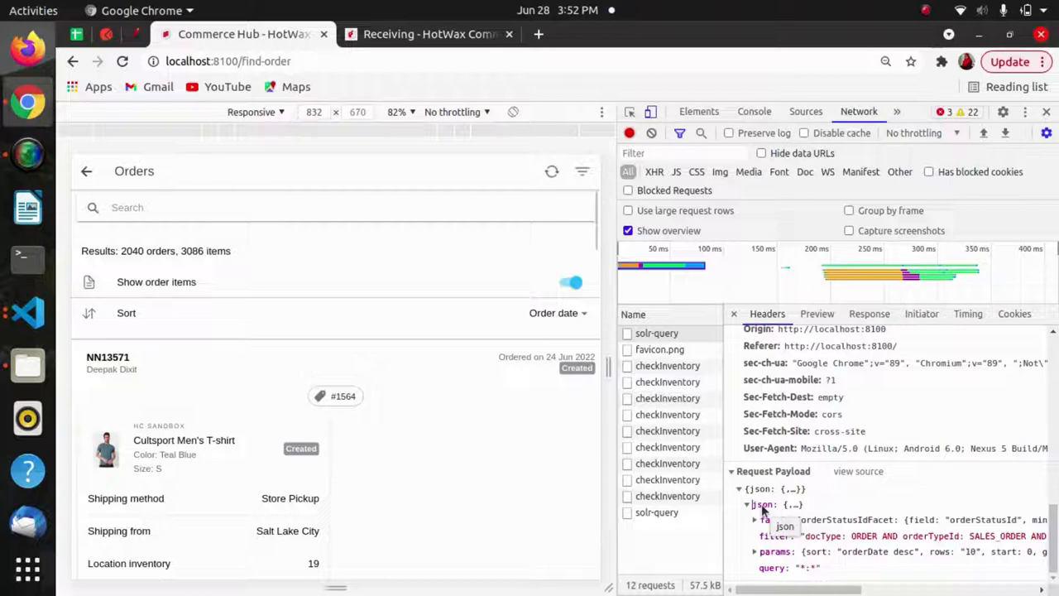
{"action": "left_click", "coordinate": [761, 503]}
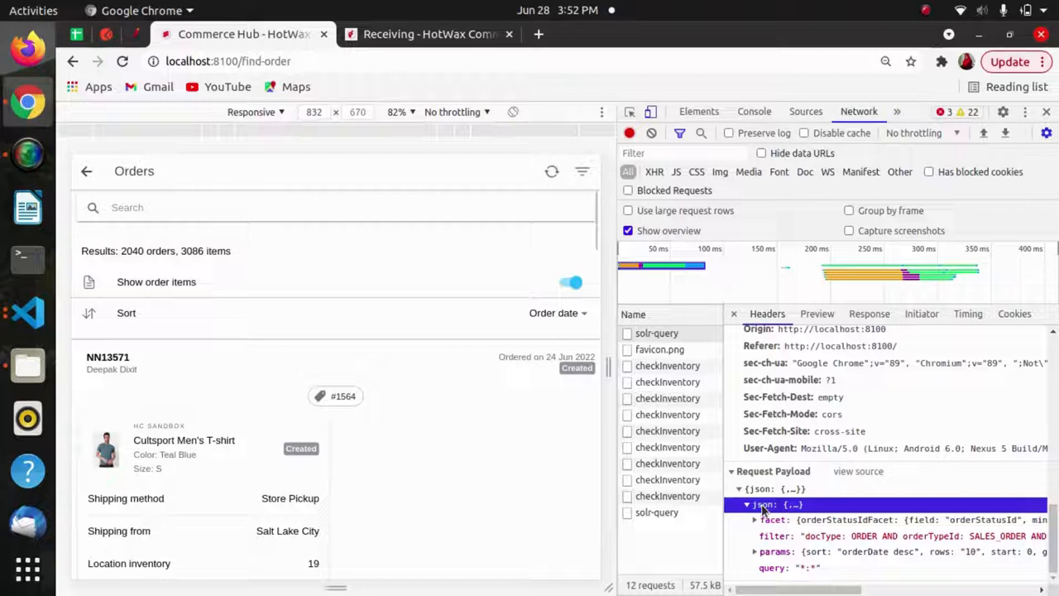
{"action": "right_click", "coordinate": [761, 503]}
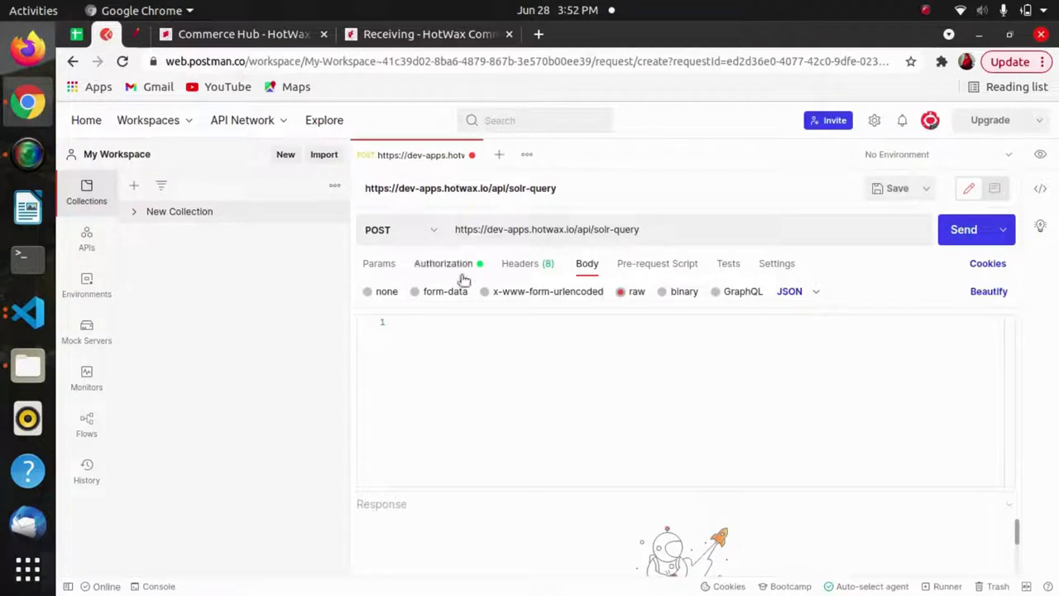
Paste the payload into the body under a "json" key and review its params, filter and facet fields
{"action": "left_click", "coordinate": [450, 328]}
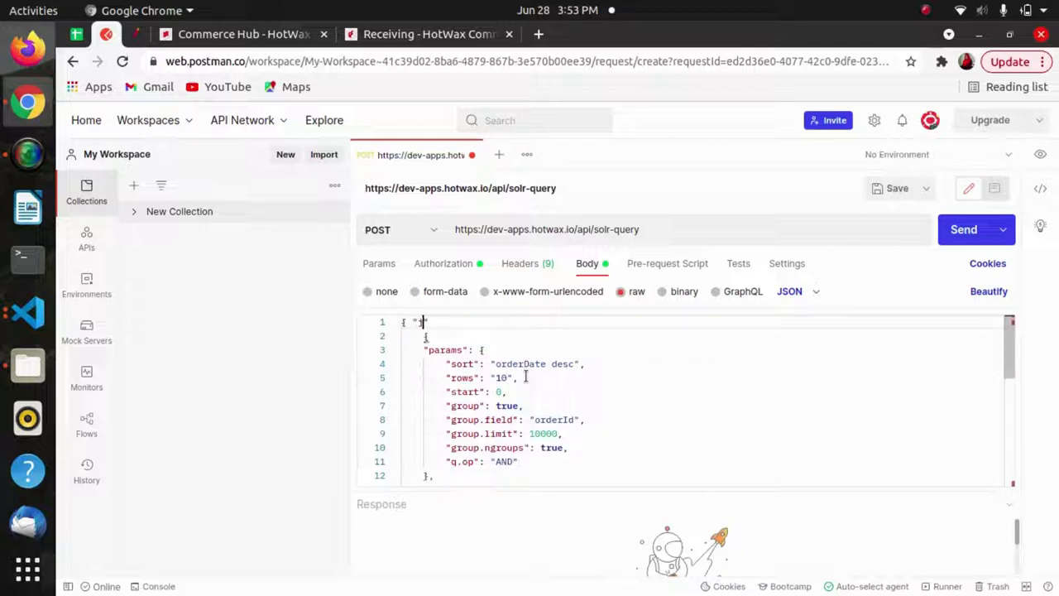
{"action": "type", "text": "json"}
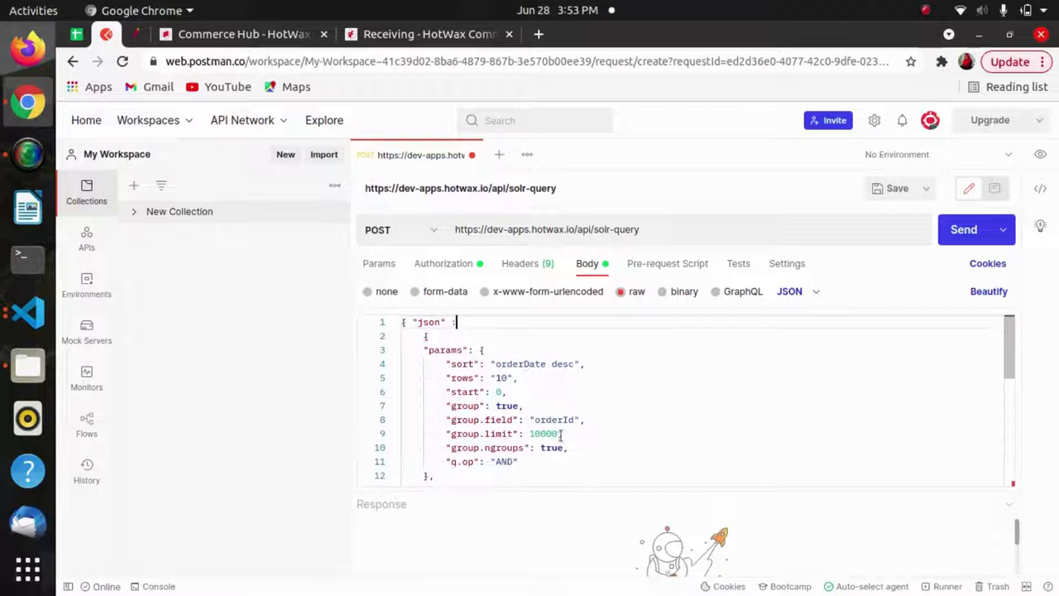
{"action": "scroll", "scroll_direction": "down", "scroll_amount": 3}
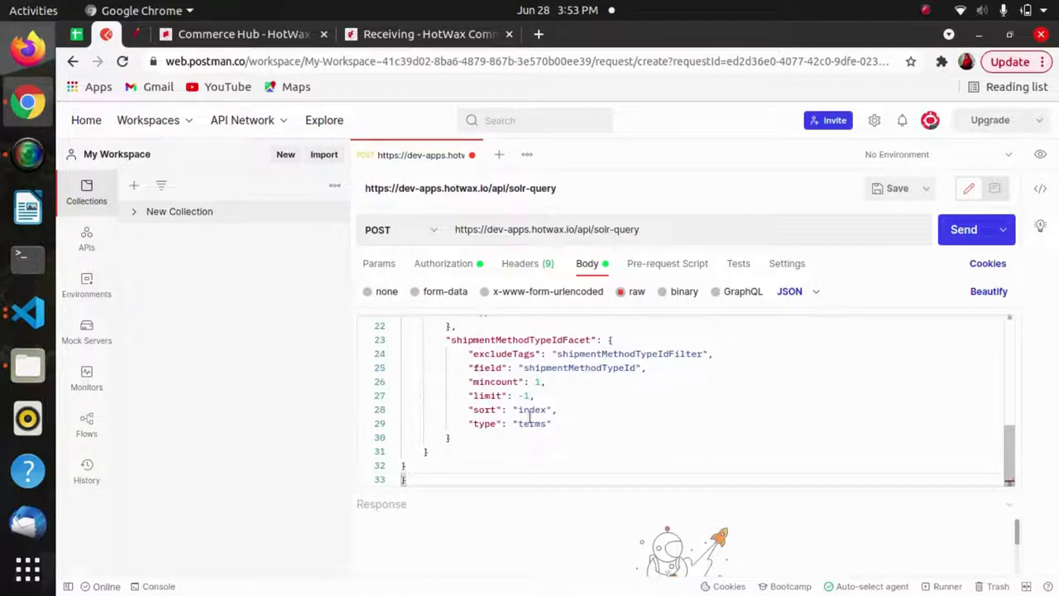
{"action": "scroll", "scroll_direction": "up", "scroll_amount": 3}
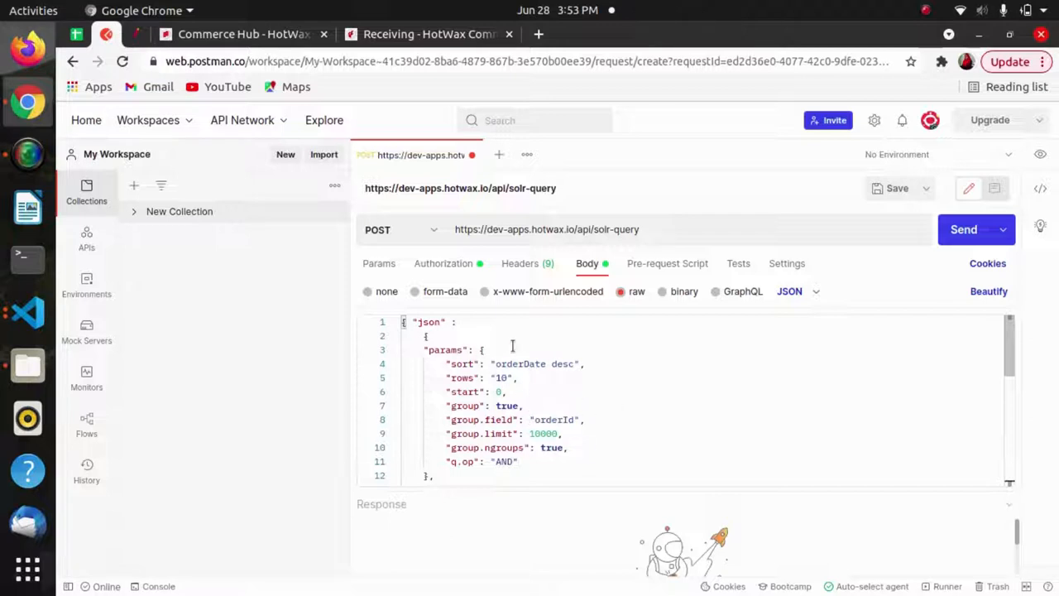
{"action": "scroll", "scroll_direction": "down", "scroll_amount": 3}
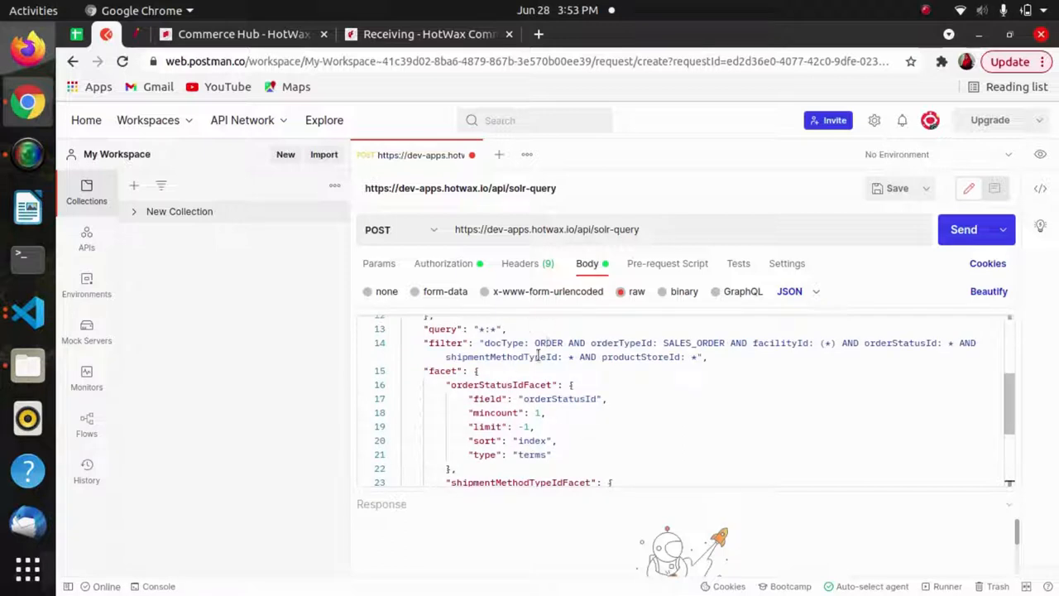
{"action": "scroll", "scroll_direction": "down", "scroll_amount": 3}
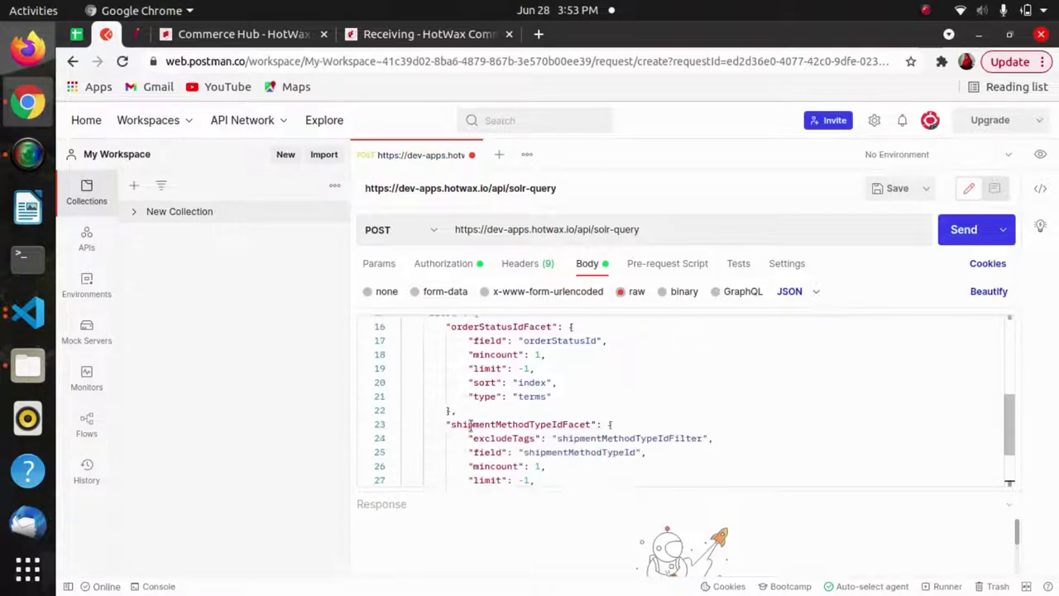
{"action": "scroll", "scroll_direction": "up", "scroll_amount": 3}
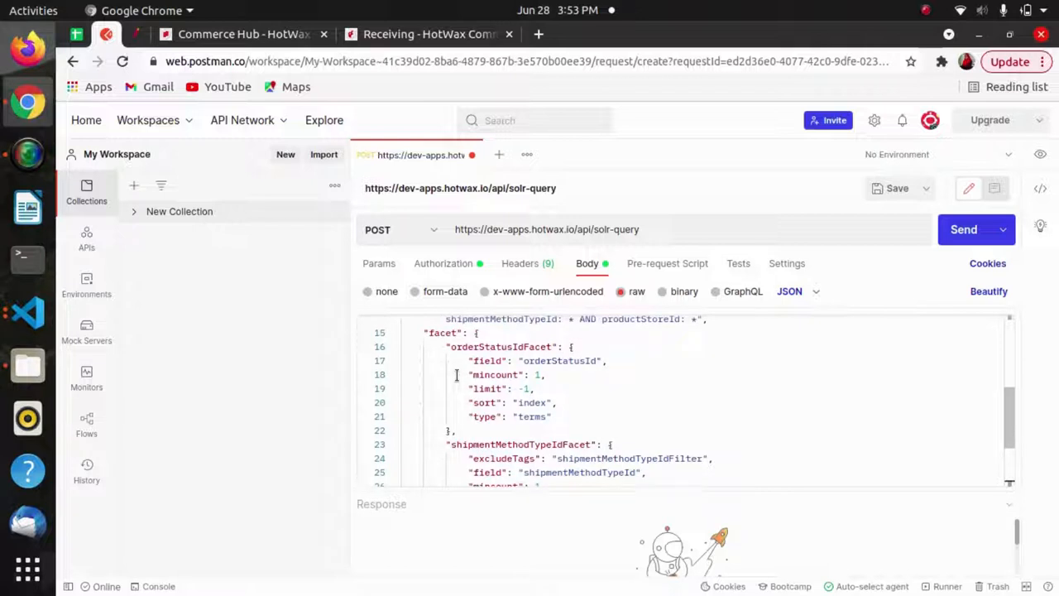
{"action": "scroll", "scroll_direction": "down", "scroll_amount": 3}
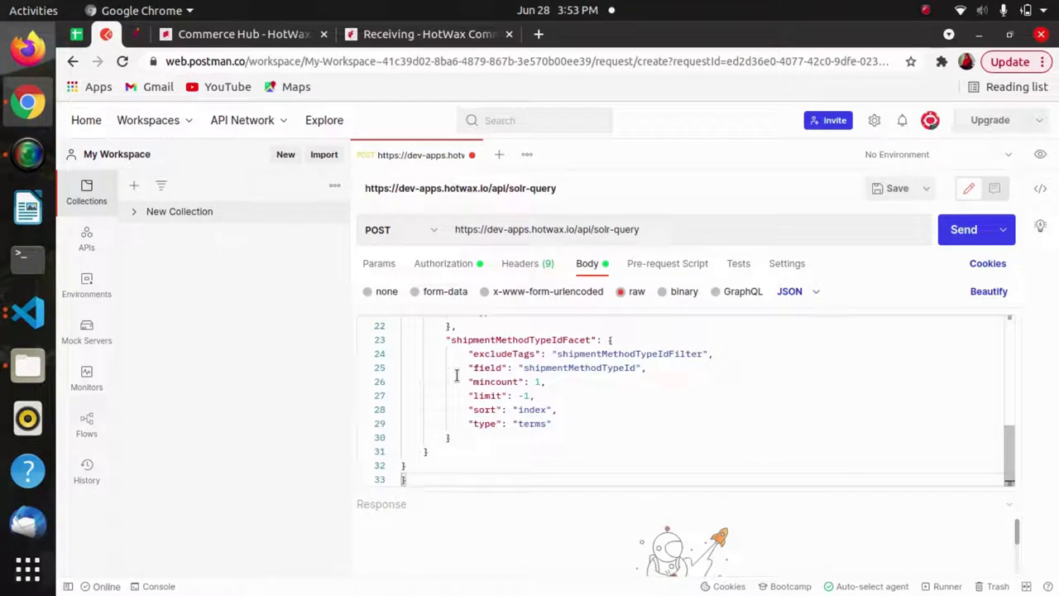
{"action": "scroll", "scroll_direction": "up", "scroll_amount": 3}
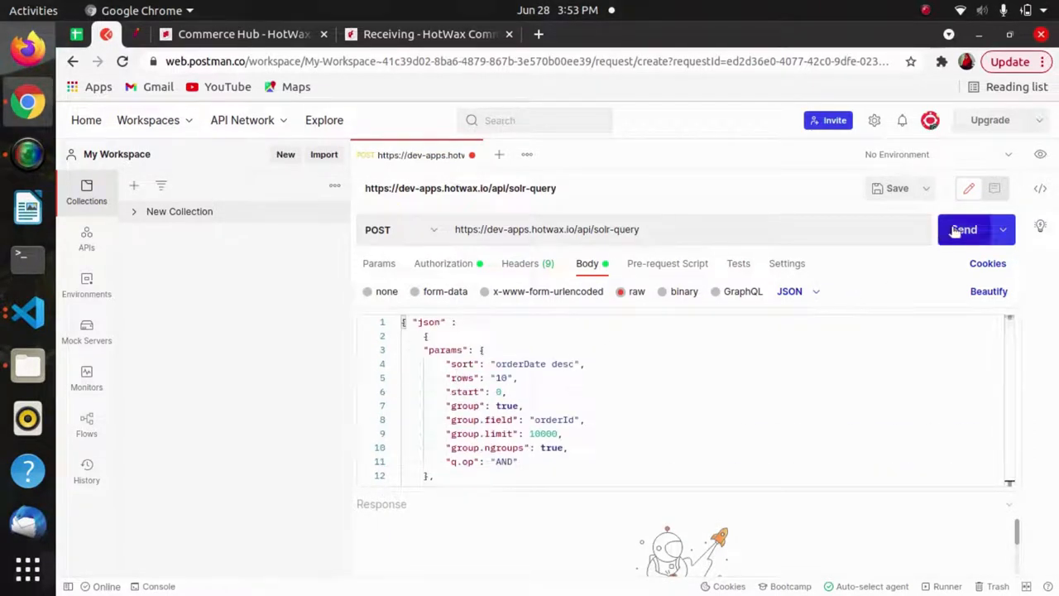
{"action": "left_click", "coordinate": [963, 228]}
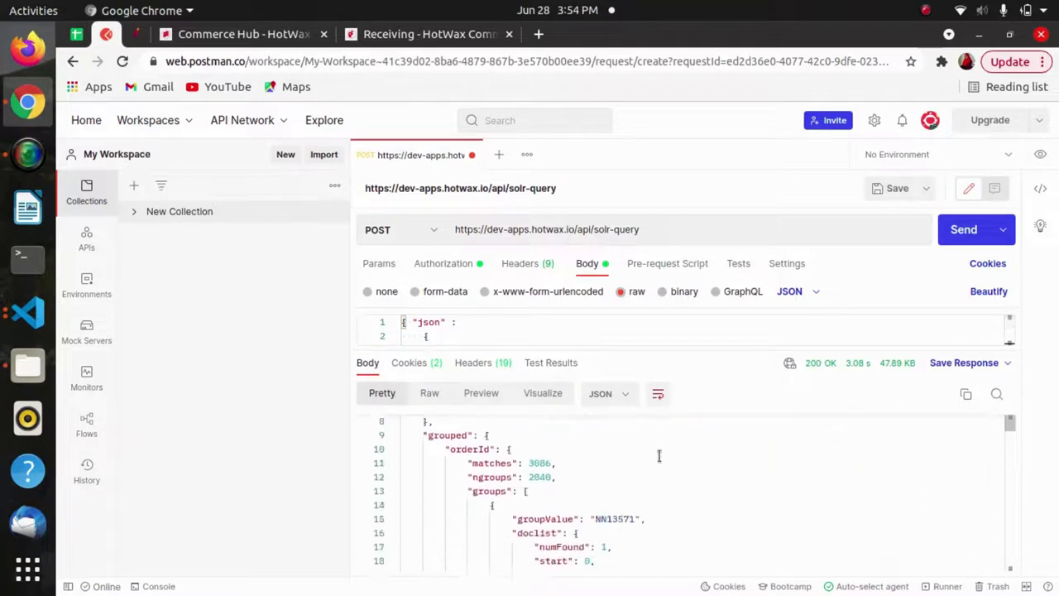
{"action": "scroll", "scroll_direction": "down", "scroll_amount": 3}
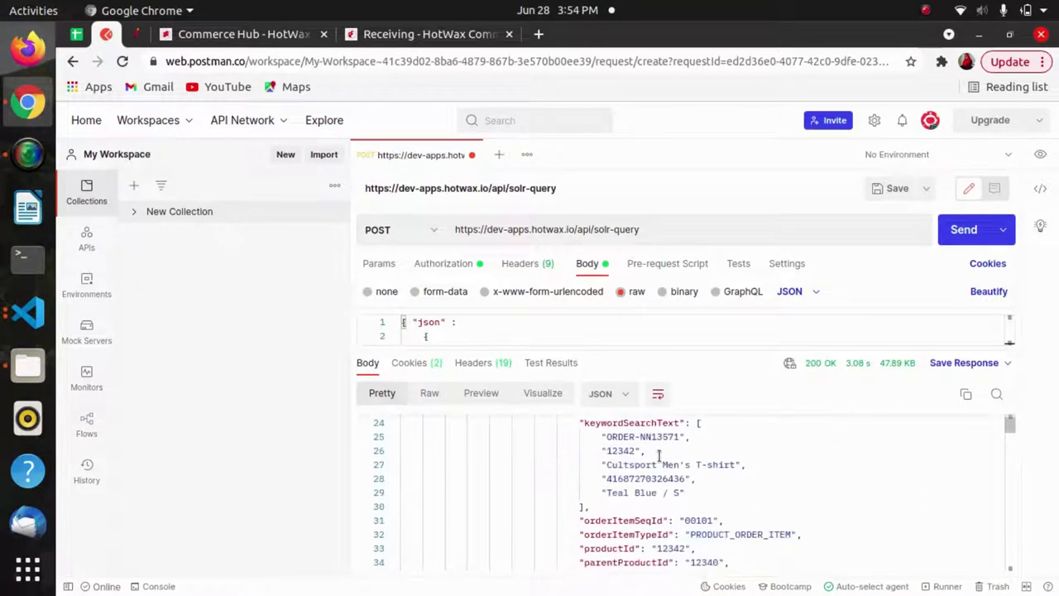
{"action": "scroll", "scroll_direction": "down", "scroll_amount": 3}
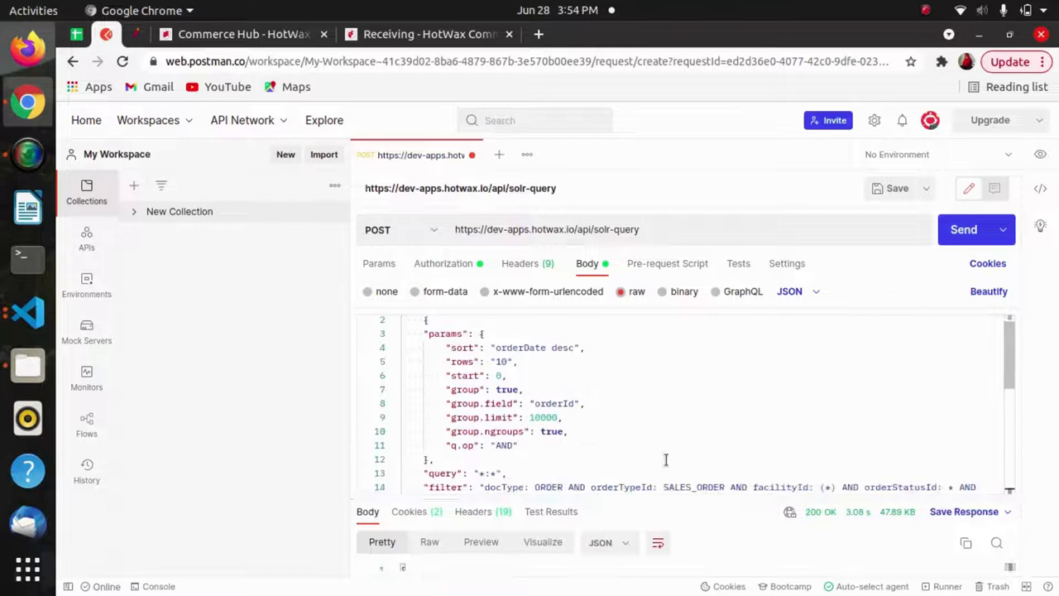
{"action": "scroll", "scroll_direction": "down", "scroll_amount": 3}
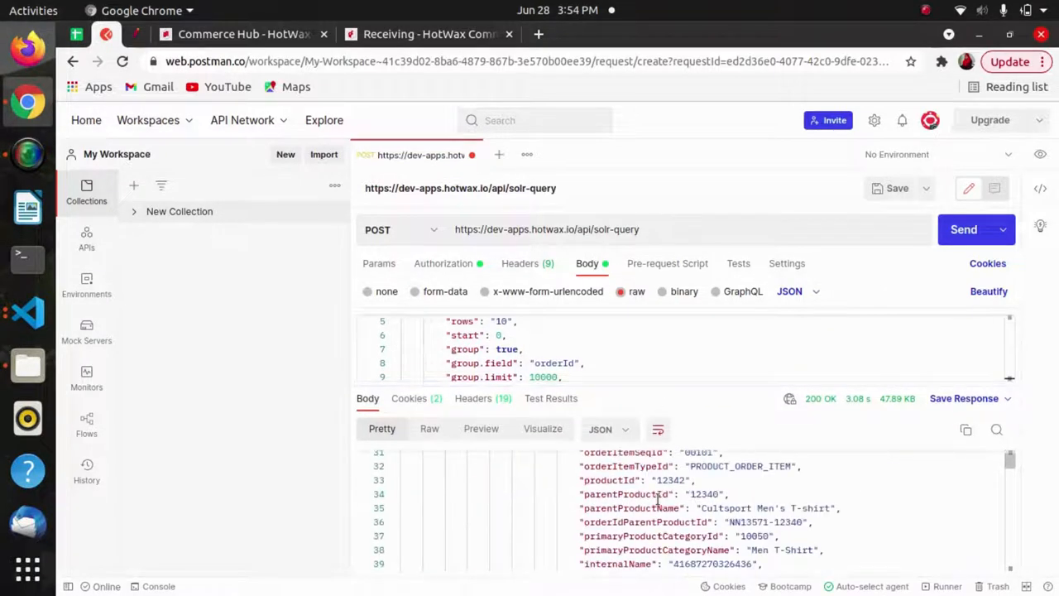
{"action": "scroll", "scroll_direction": "up", "scroll_amount": 3}
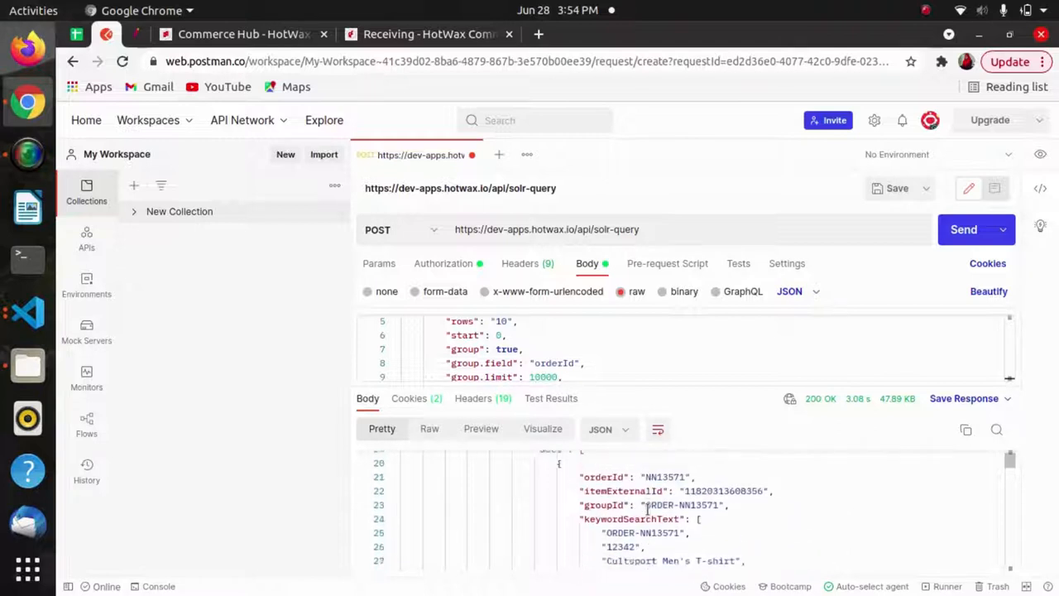
{"action": "scroll", "scroll_direction": "up", "scroll_amount": 3}
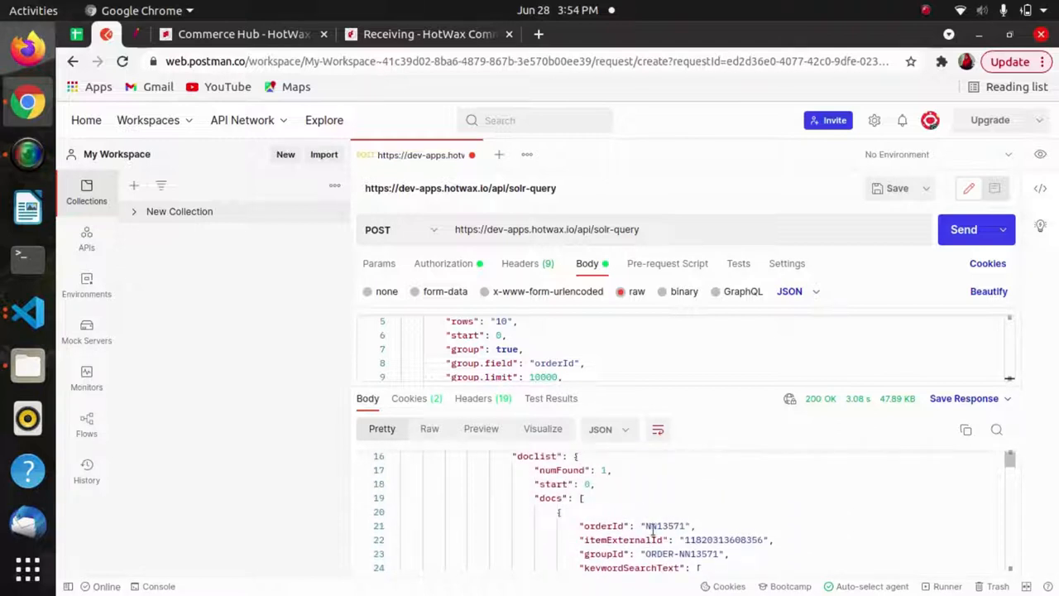
{"action": "left_click_drag", "start_coordinate": [699, 389], "coordinate": [698, 498]}
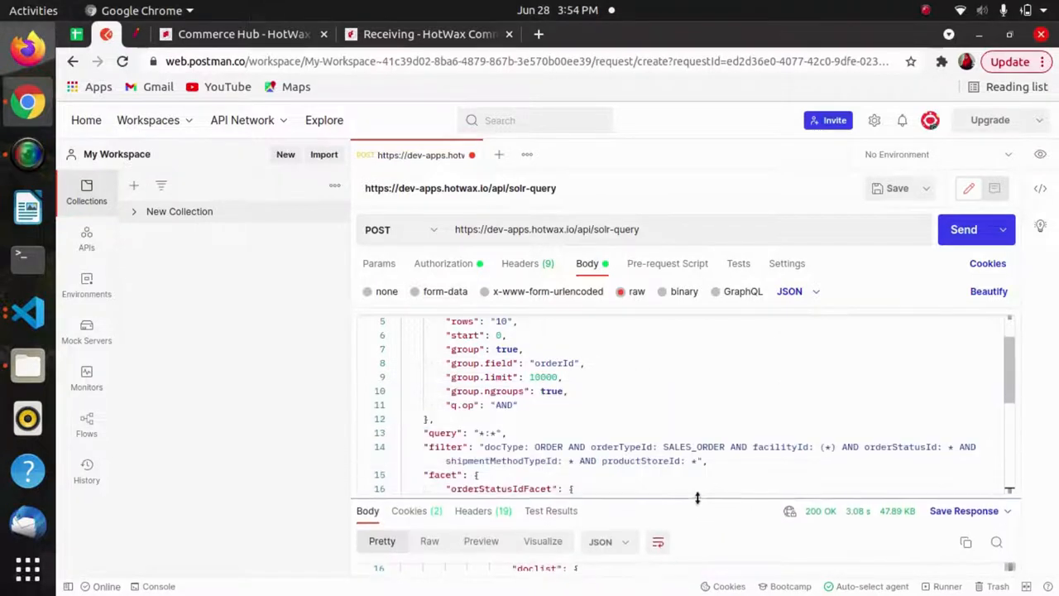
{"action": "scroll", "scroll_direction": "up", "scroll_amount": 3}
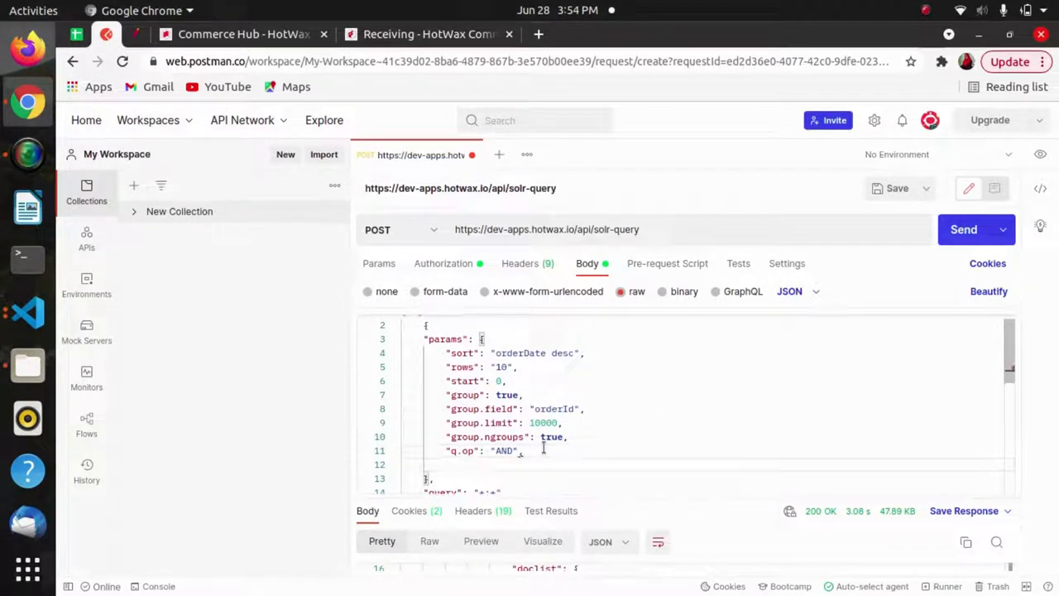
Add "fl": "orderId" to params and resend the solr query
{"action": "type", "text": "fi"}
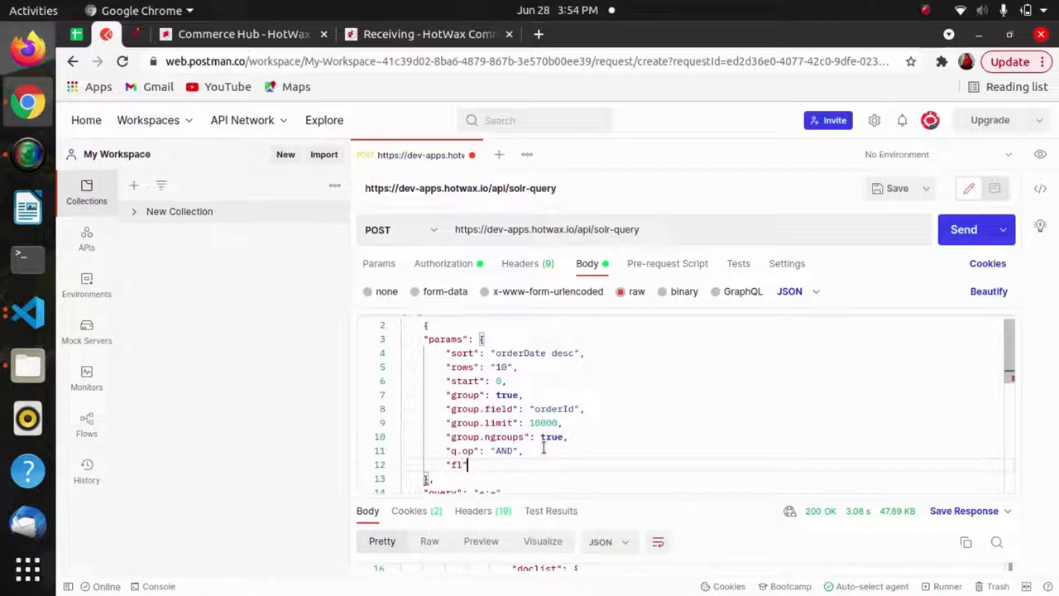
{"action": "type", "text": ":"}
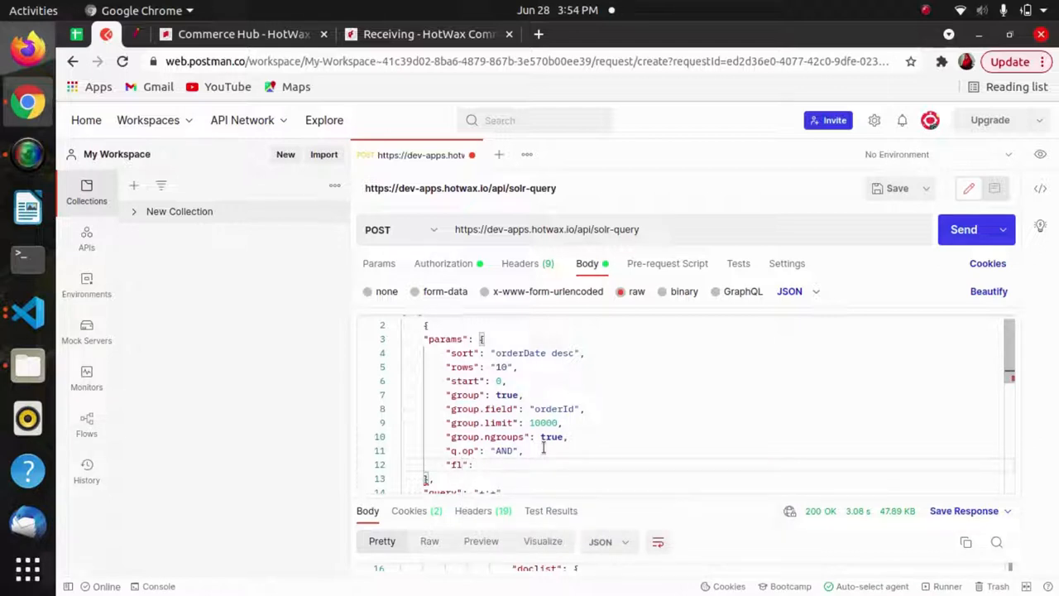
{"action": "type", "text": "ord"}
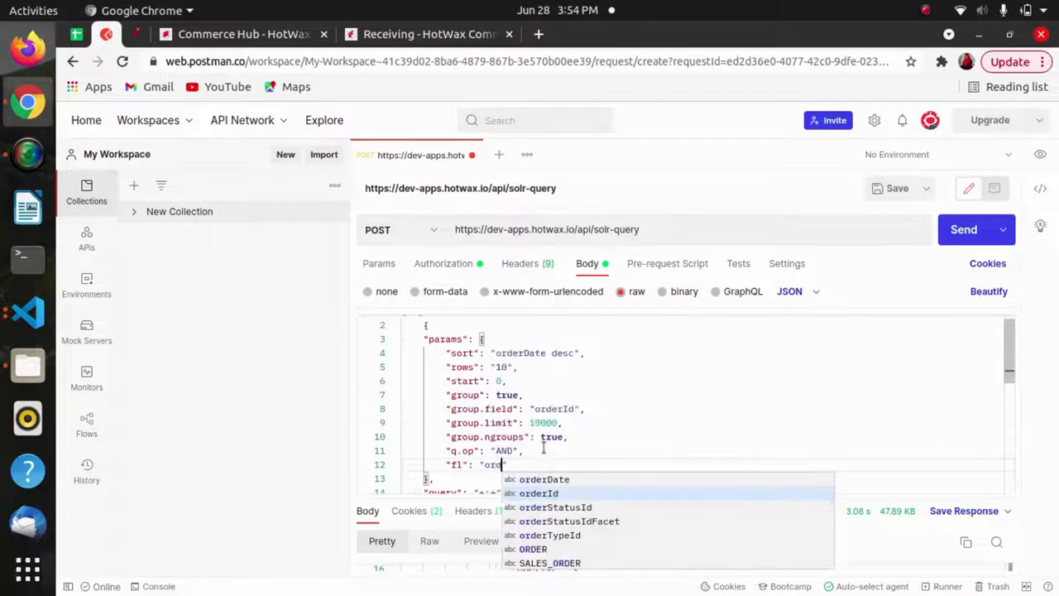
{"action": "left_click", "coordinate": [540, 494]}
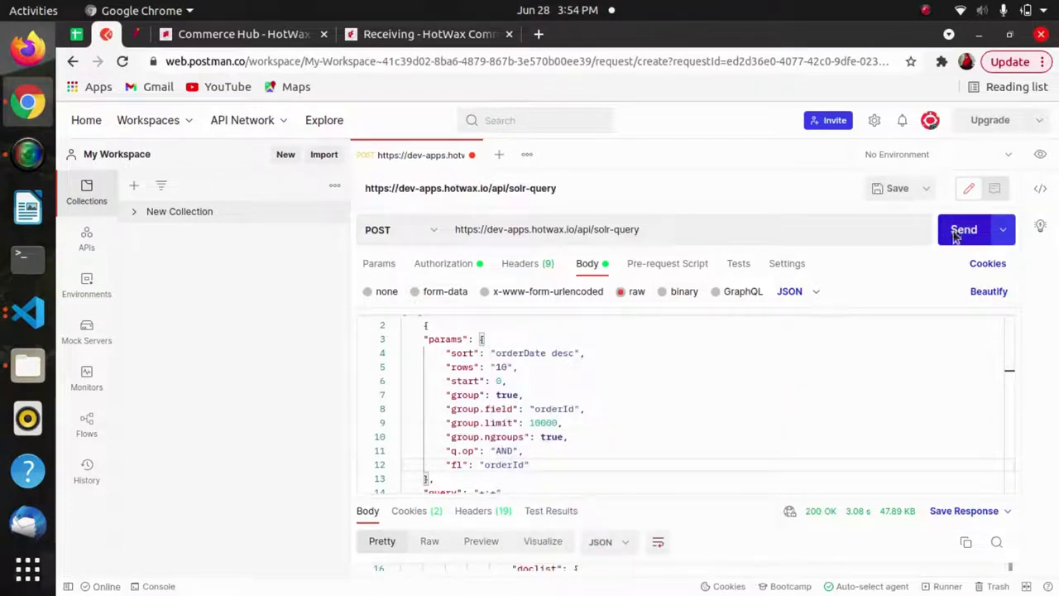
{"action": "left_click", "coordinate": [963, 228]}
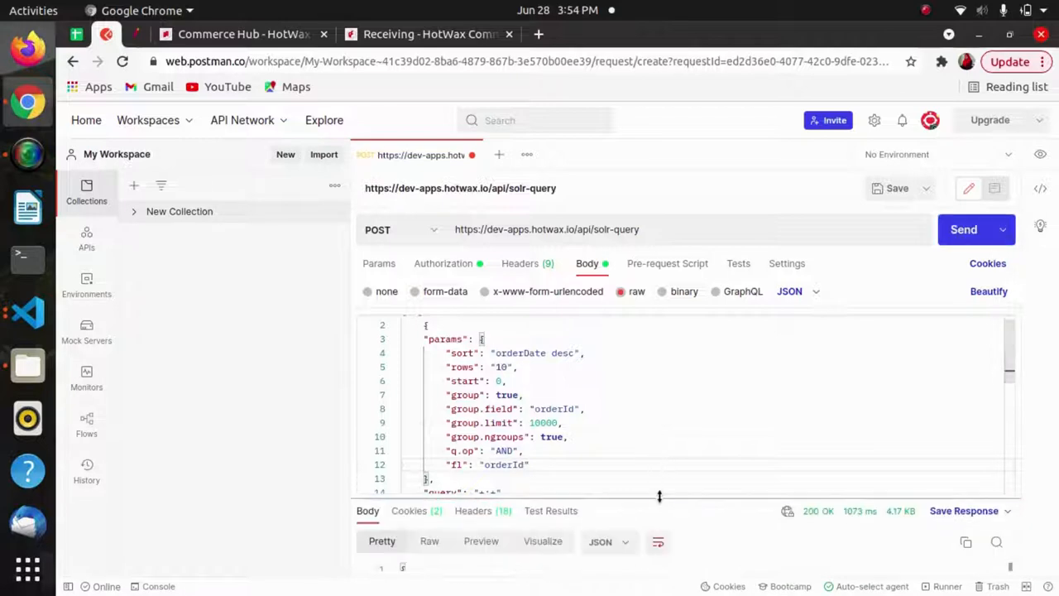
Enlarge the response pane and review the order groups now listing only orderId
{"action": "left_click_drag", "start_coordinate": [659, 497], "coordinate": [659, 340]}
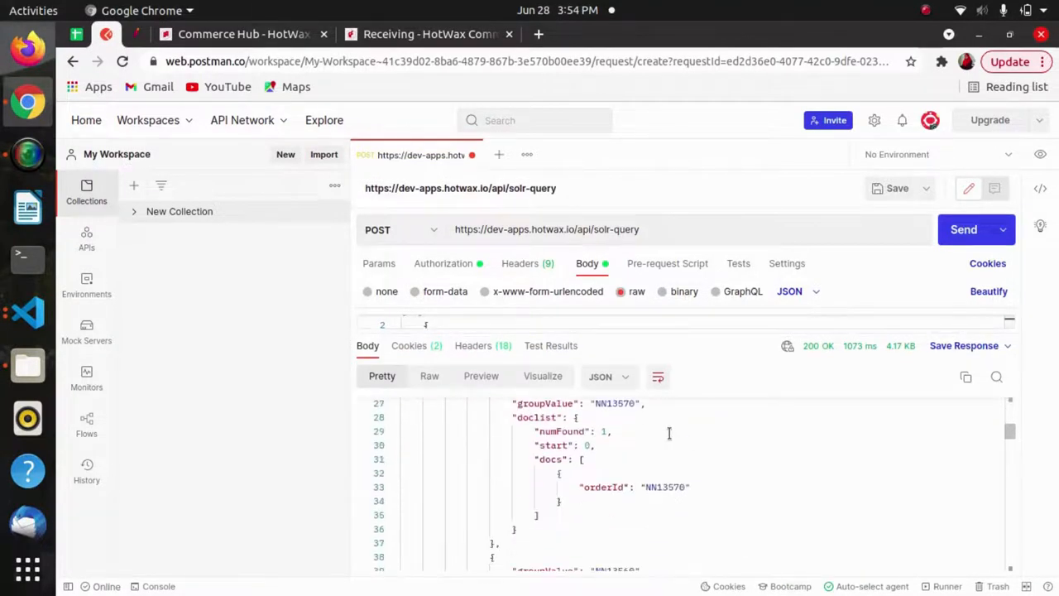
{"action": "scroll", "scroll_direction": "up", "scroll_amount": 3}
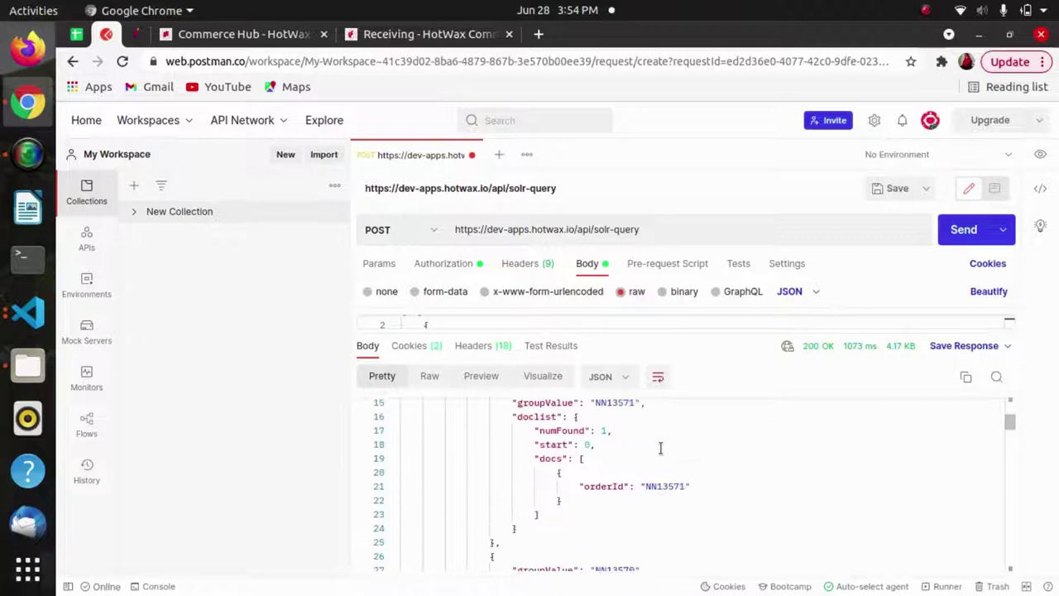
{"action": "scroll", "scroll_direction": "up", "scroll_amount": 3}
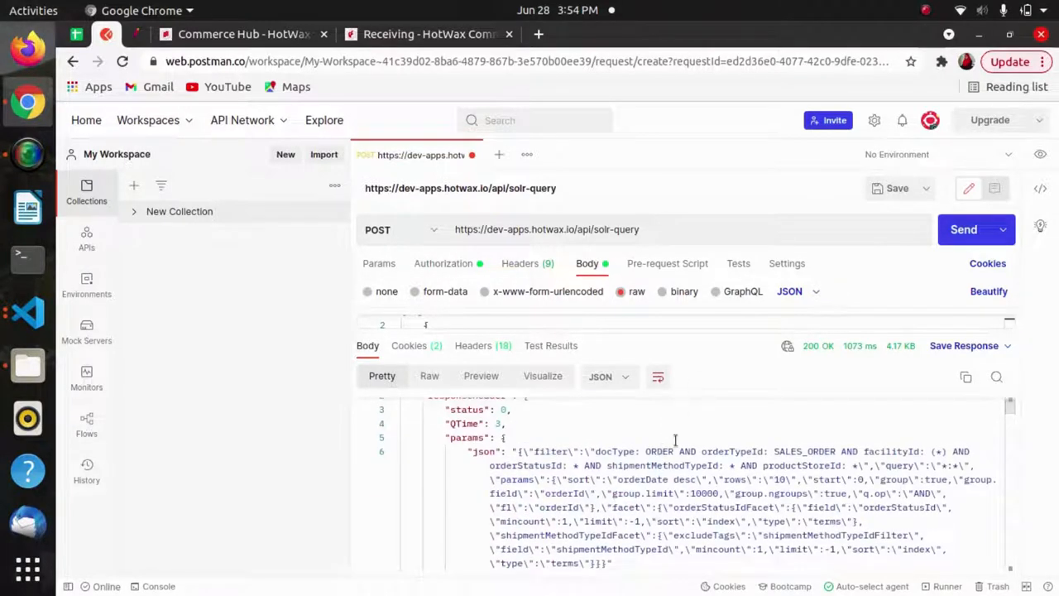
{"action": "scroll", "scroll_direction": "down", "scroll_amount": 3}
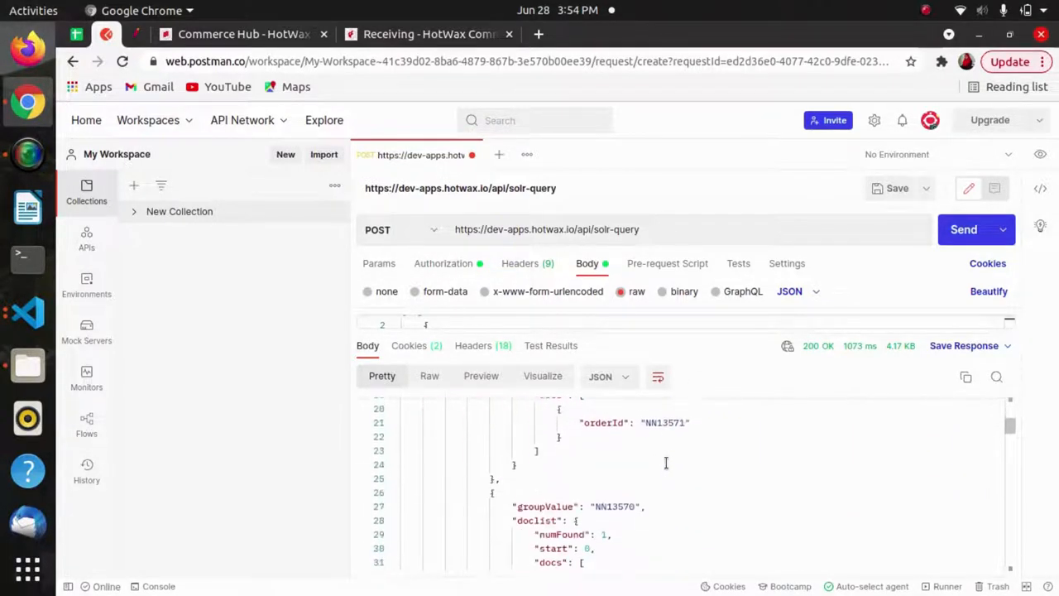
{"action": "scroll", "scroll_direction": "down", "scroll_amount": 3}
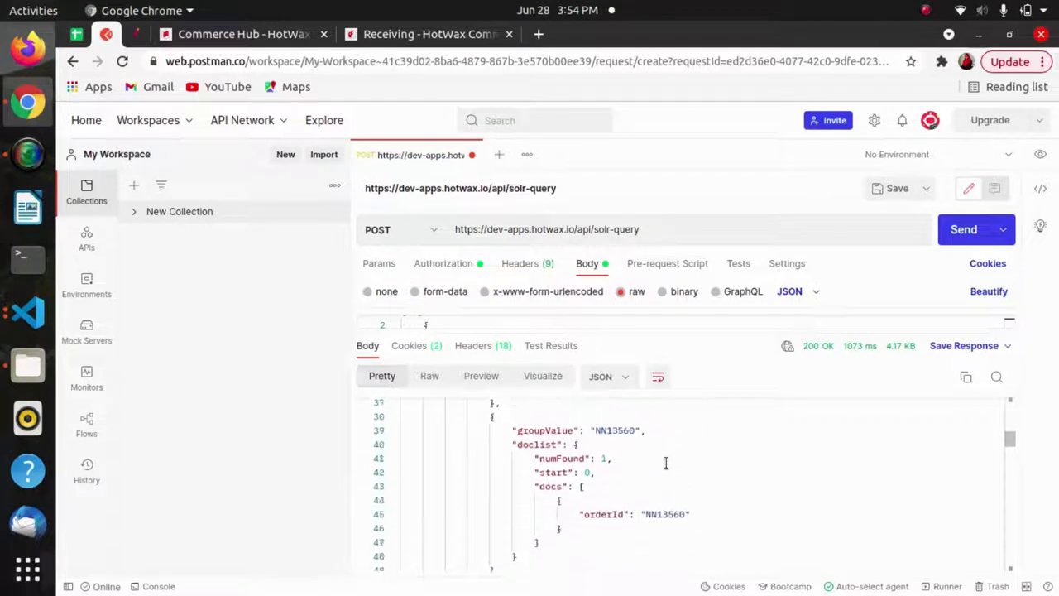
{"action": "scroll", "scroll_direction": "up", "scroll_amount": 3}
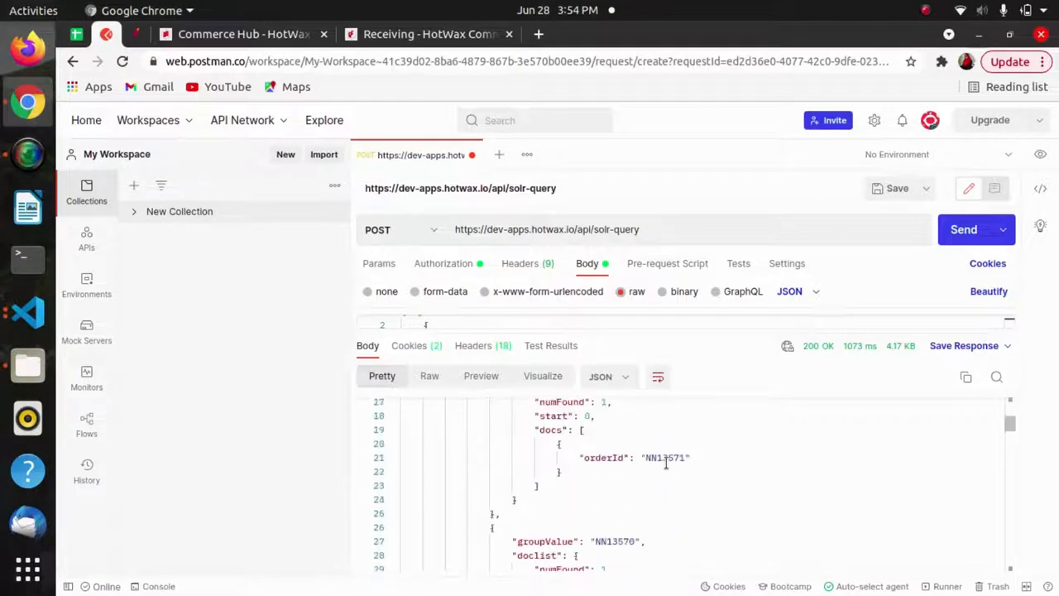
{"action": "scroll", "scroll_direction": "up", "scroll_amount": 3}
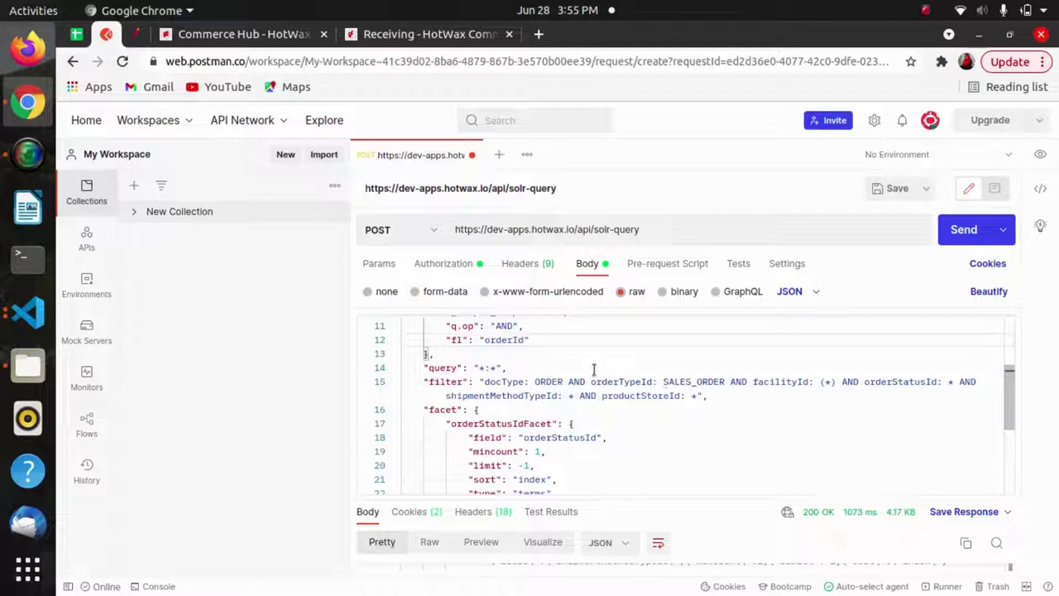
Remove the "fl" line and append "AND orderId :" to the filter string
{"action": "scroll", "scroll_direction": "up", "scroll_amount": 3}
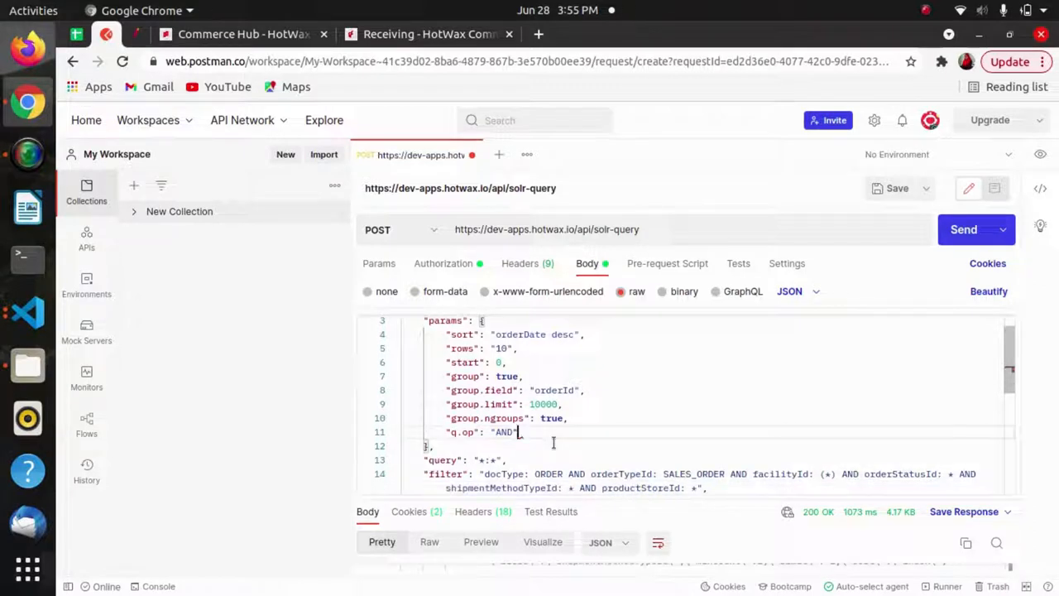
{"action": "scroll", "scroll_direction": "down", "scroll_amount": 3}
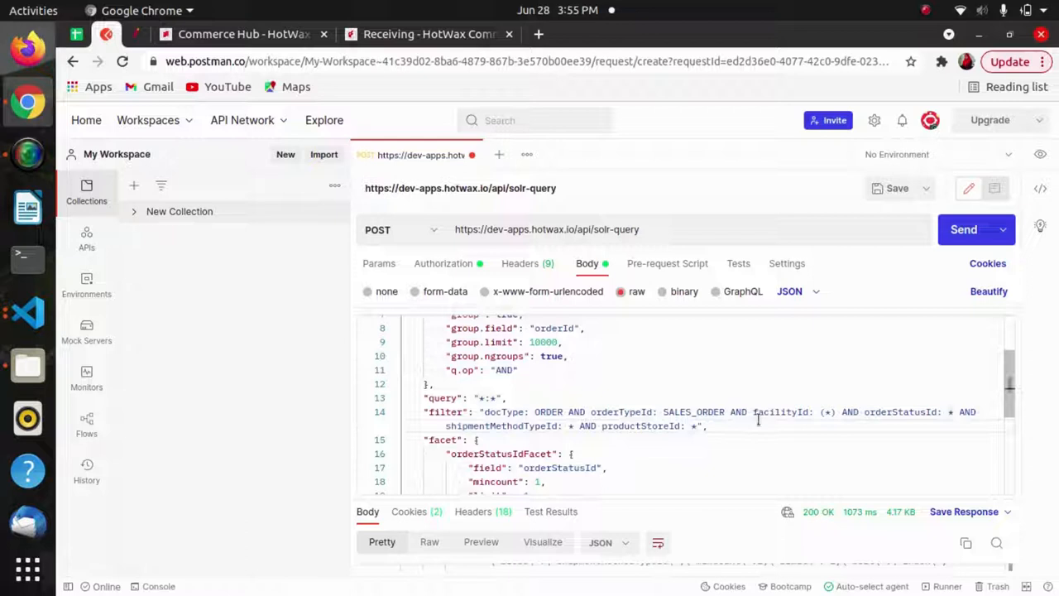
{"action": "type", "text": "AND"}
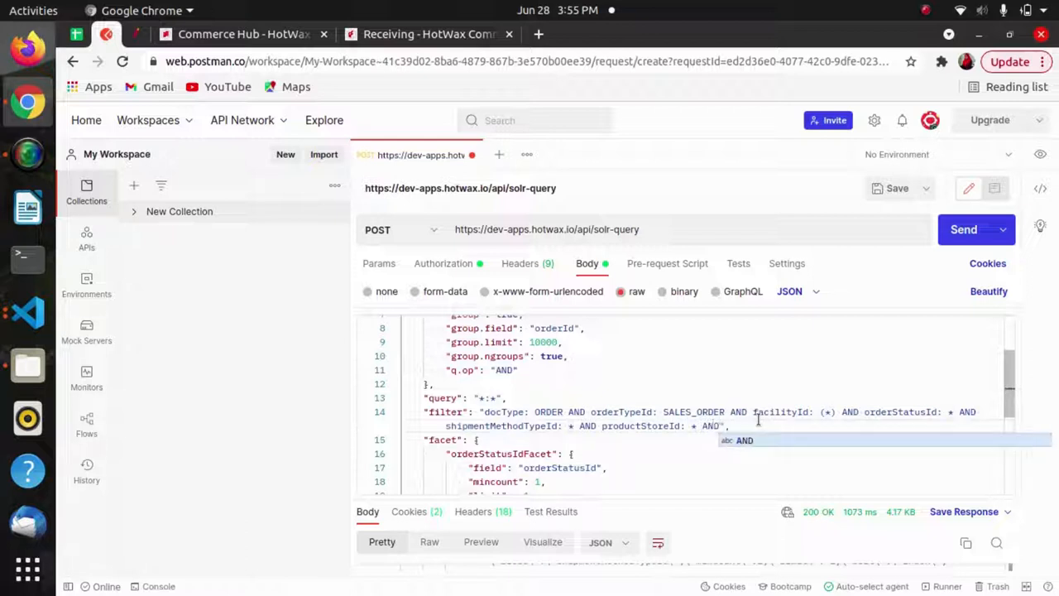
{"action": "type", "text": "orderId :"}
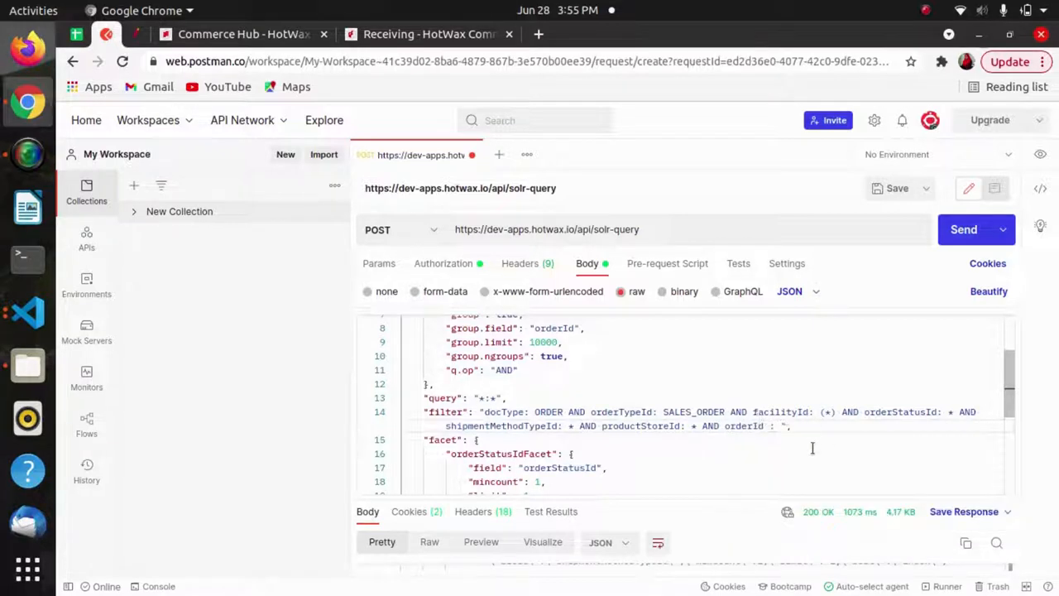
{"action": "scroll", "scroll_direction": "down", "scroll_amount": 3}
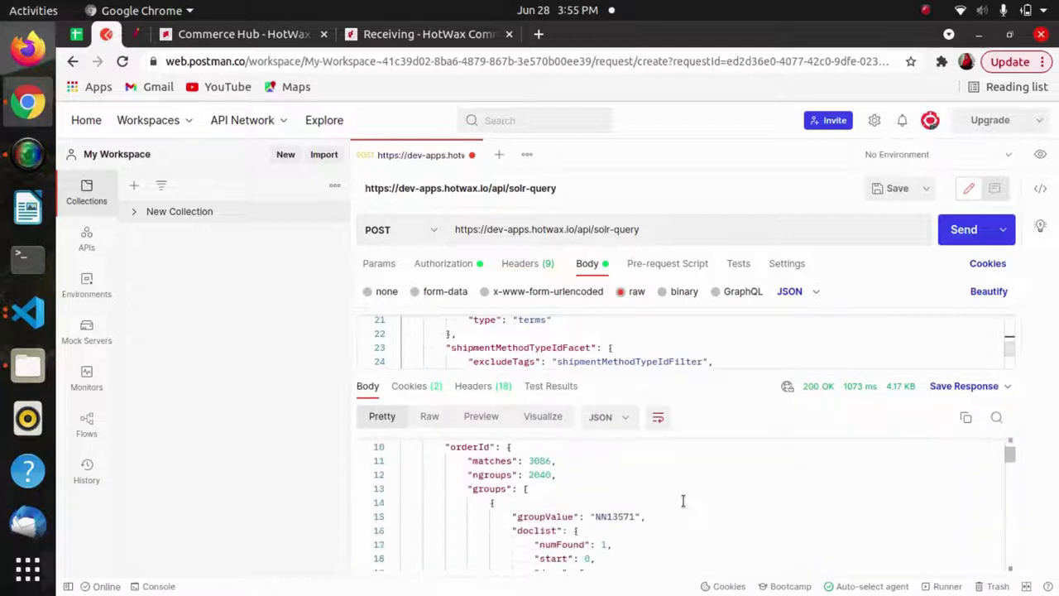
Copy orderId NN13571 from the response and set it as the filter's orderId value
{"action": "scroll", "scroll_direction": "down", "scroll_amount": 3}
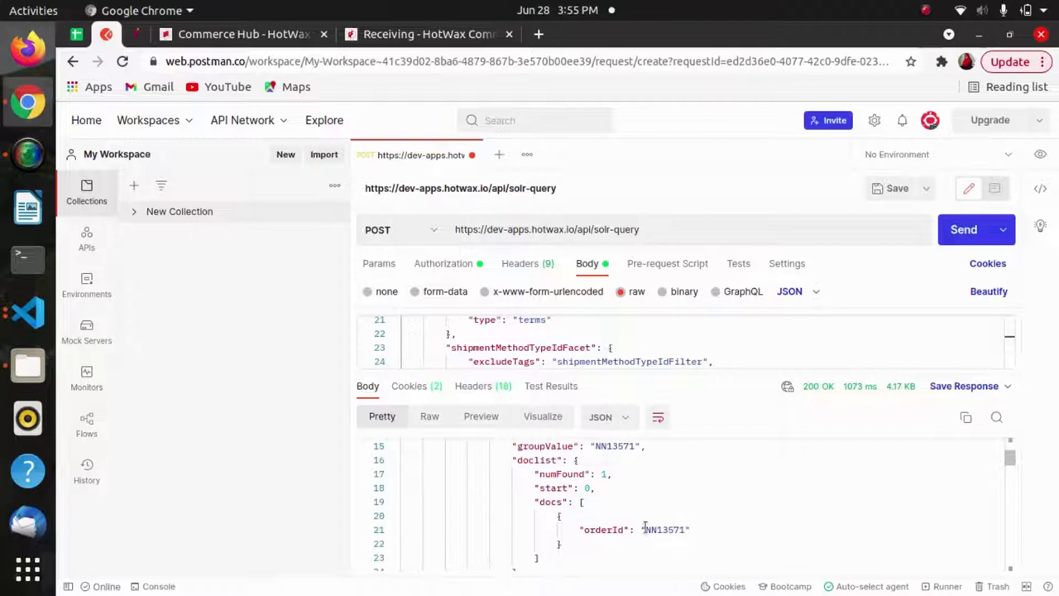
{"action": "double_click", "coordinate": [666, 530]}
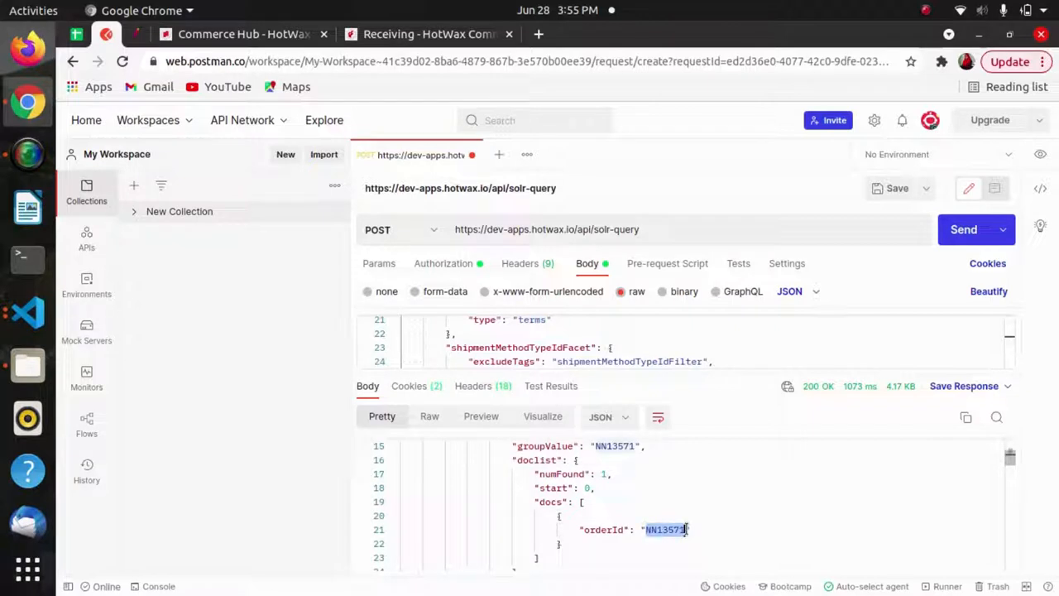
{"action": "mouse_move", "coordinate": [732, 384]}
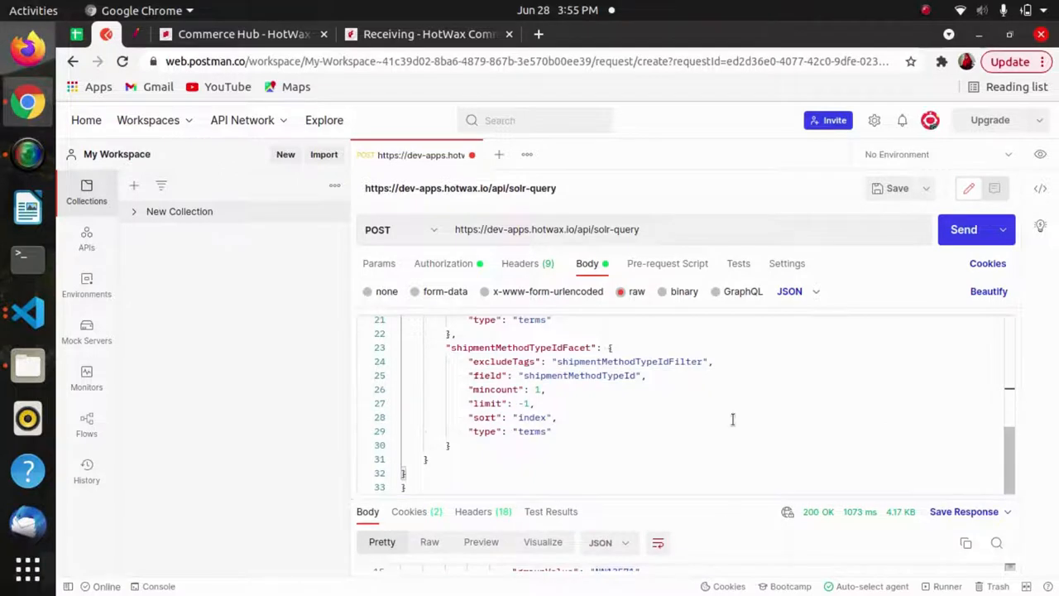
{"action": "scroll", "scroll_direction": "up", "scroll_amount": 3}
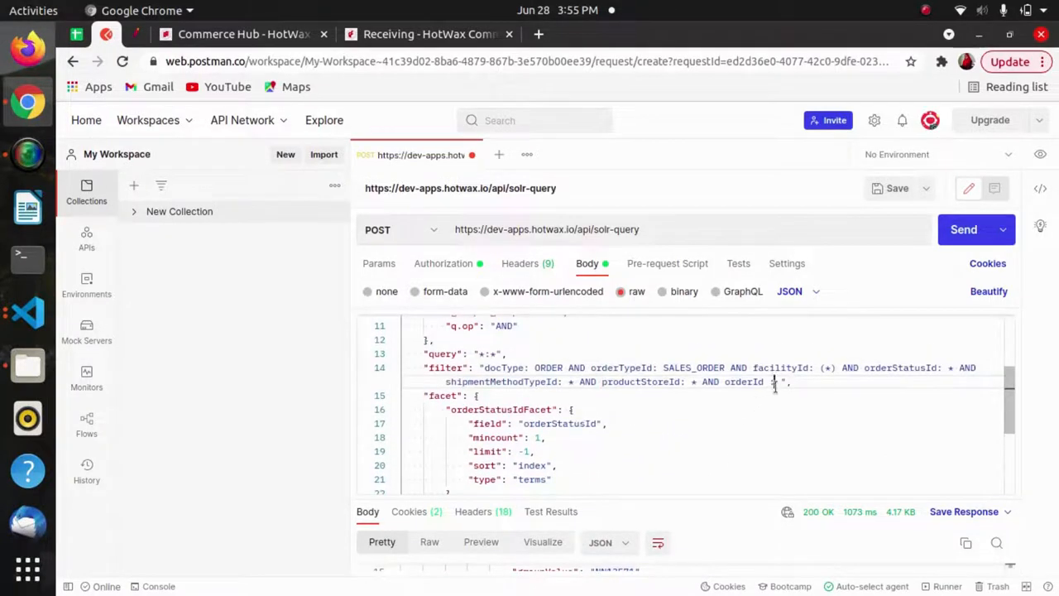
{"action": "type", "text": "WN13571"}
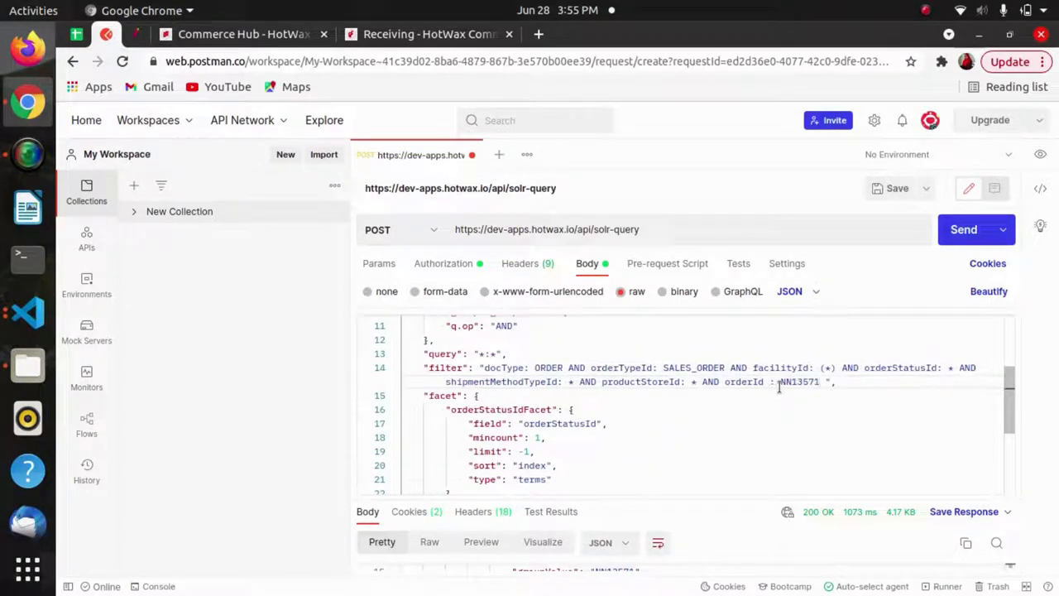
{"action": "left_click", "coordinate": [963, 229]}
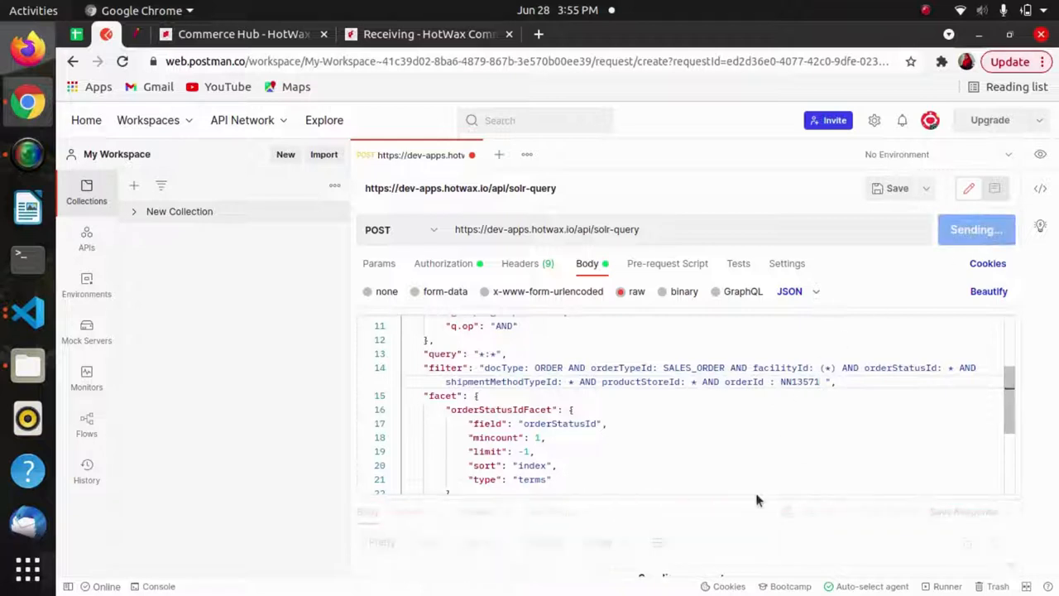
{"action": "left_click", "coordinate": [964, 228]}
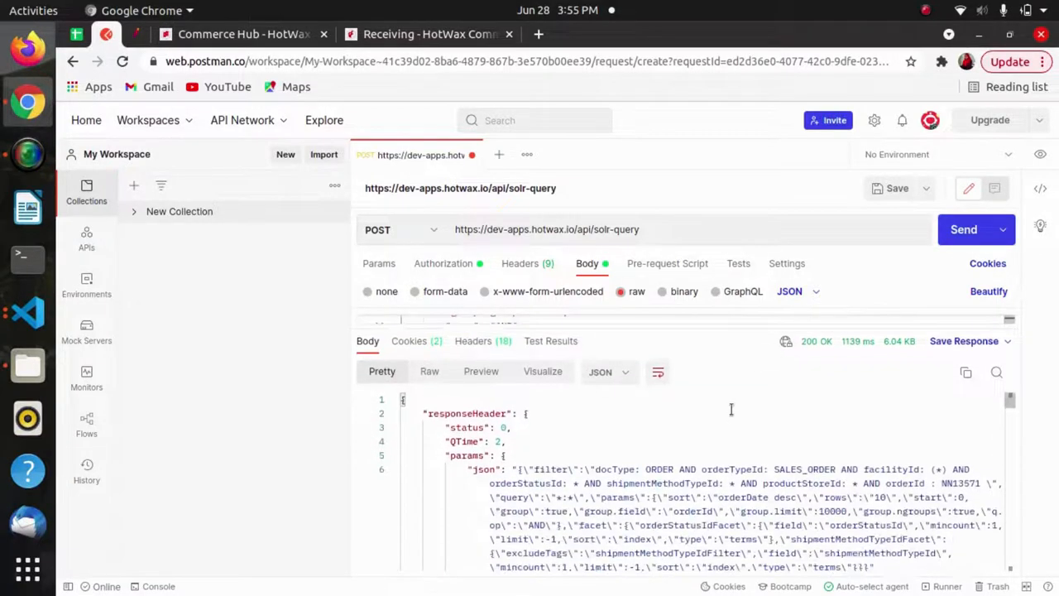
{"action": "scroll", "scroll_direction": "down", "scroll_amount": 3}
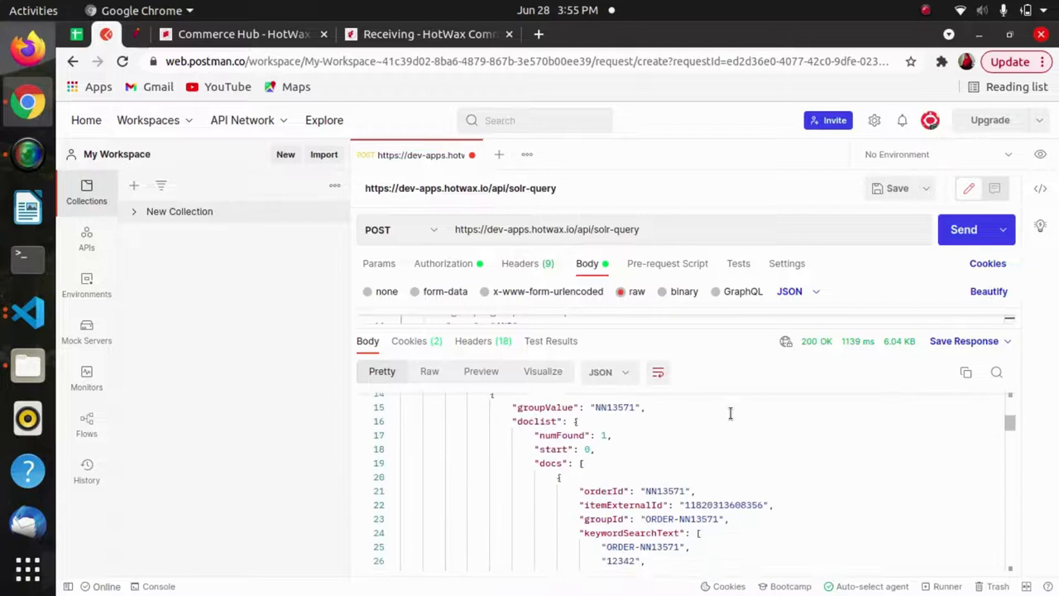
{"action": "mouse_move", "coordinate": [702, 457]}
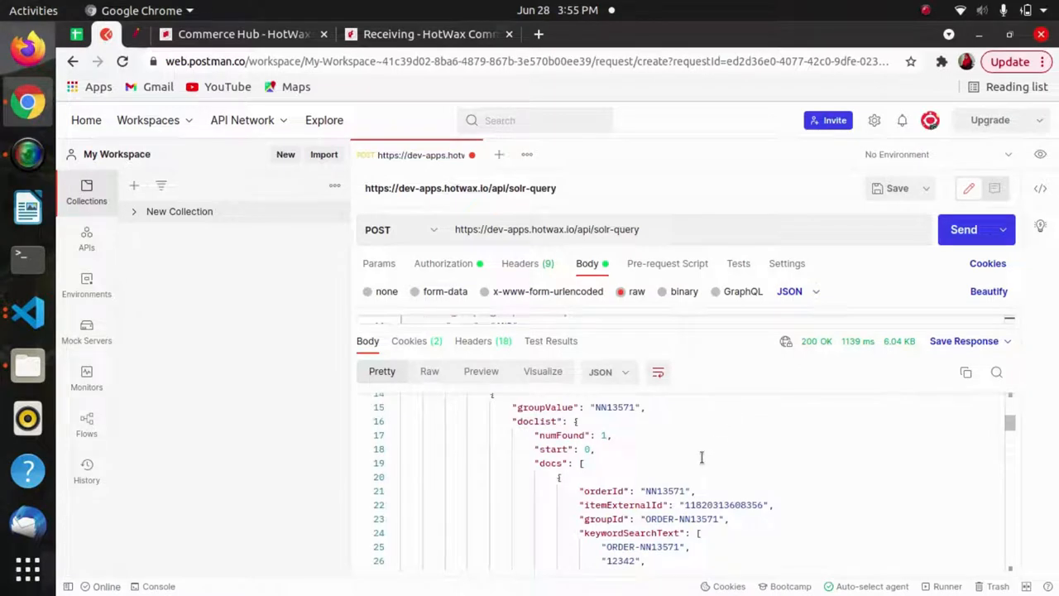
{"action": "scroll", "scroll_direction": "down", "scroll_amount": 3}
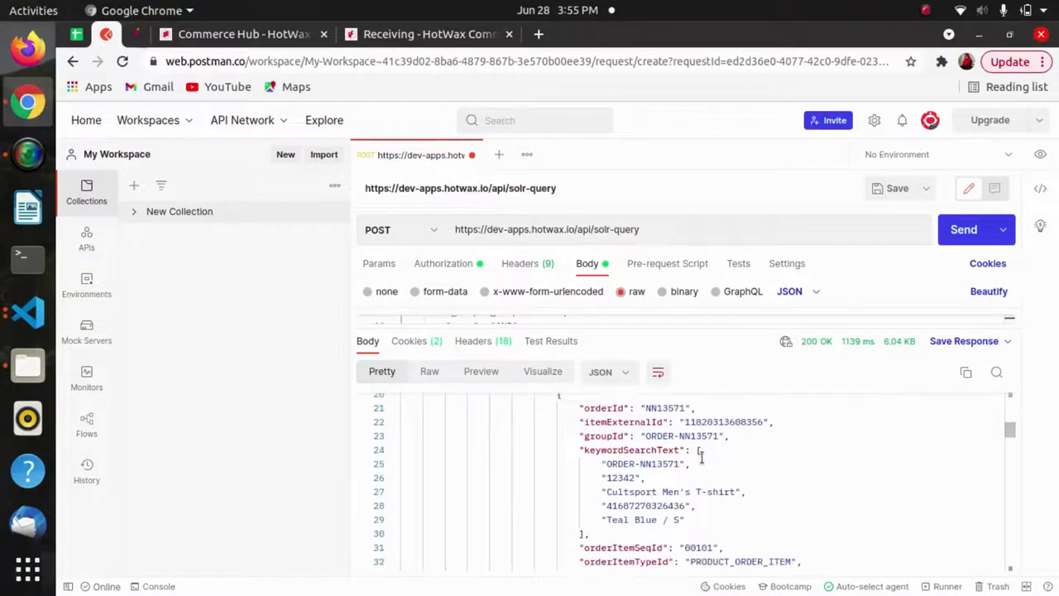
{"action": "scroll", "scroll_direction": "down", "scroll_amount": 3}
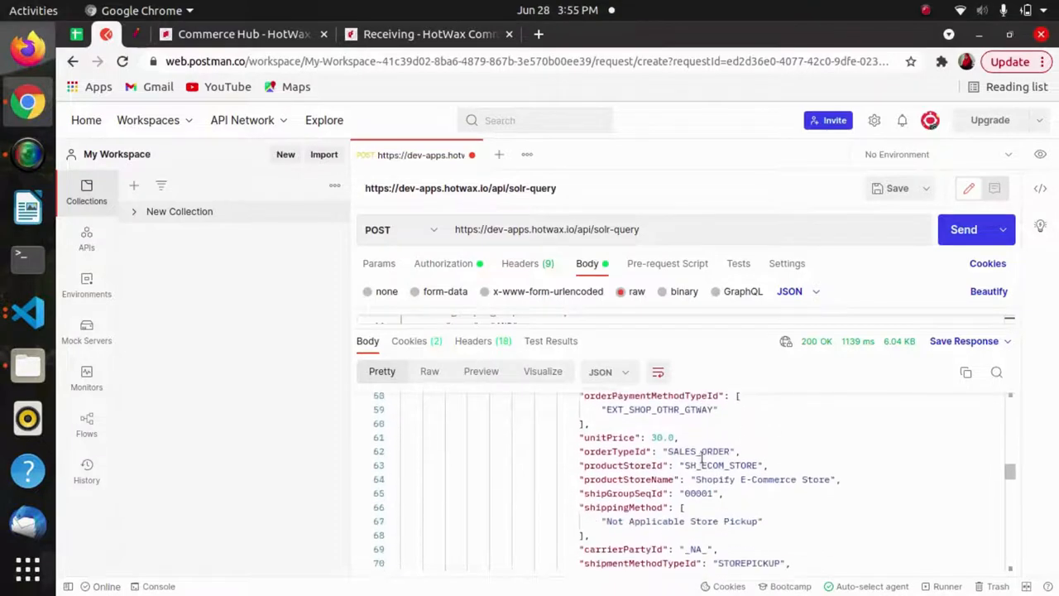
{"action": "scroll", "scroll_direction": "down", "scroll_amount": 3}
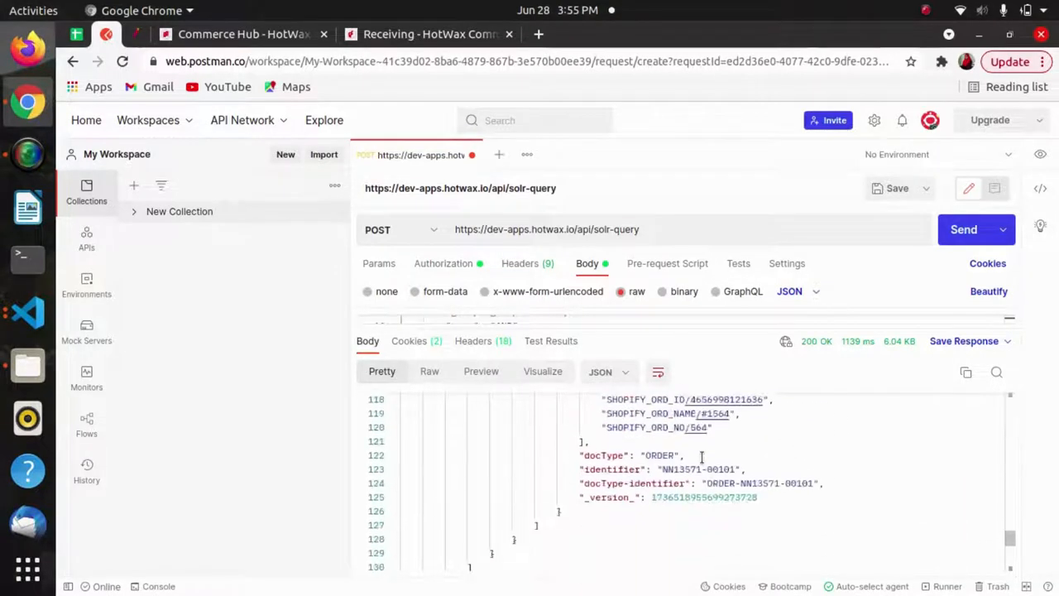
{"action": "scroll", "scroll_direction": "down", "scroll_amount": 3}
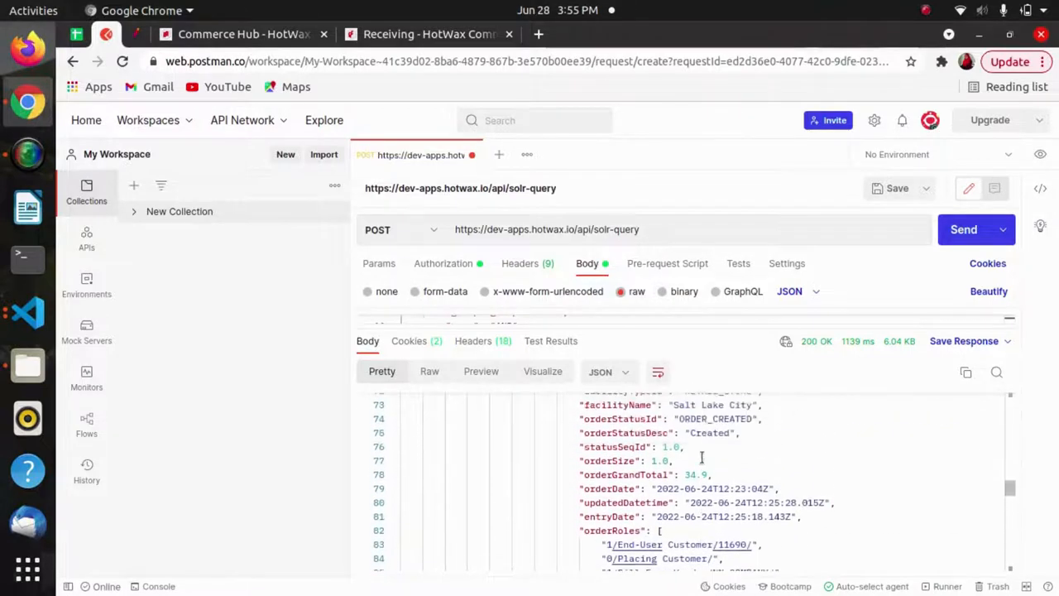
{"action": "scroll", "scroll_direction": "up", "scroll_amount": 3}
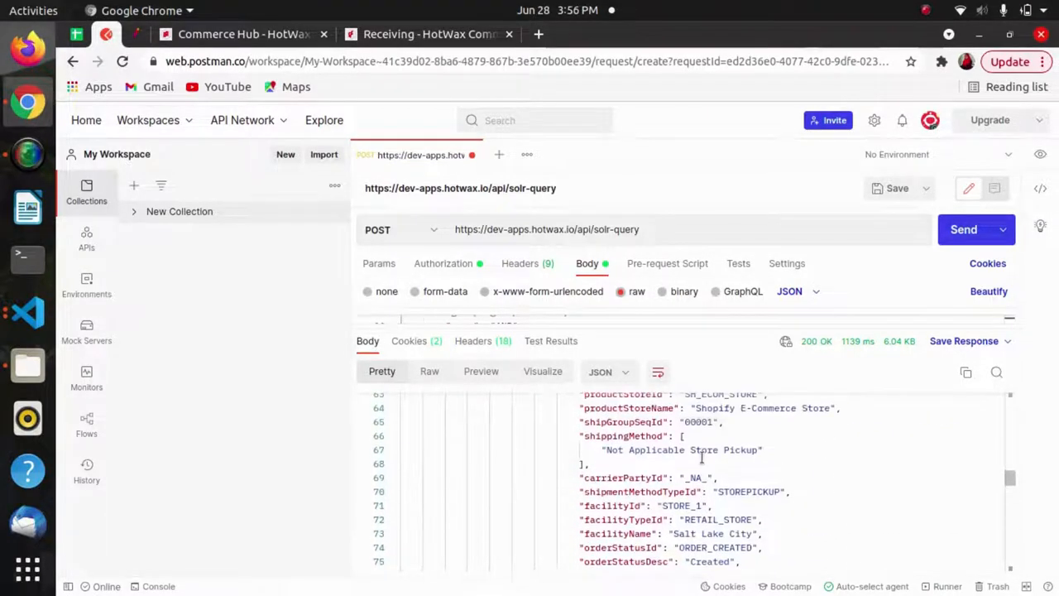
{"action": "scroll", "scroll_direction": "up", "scroll_amount": 3}
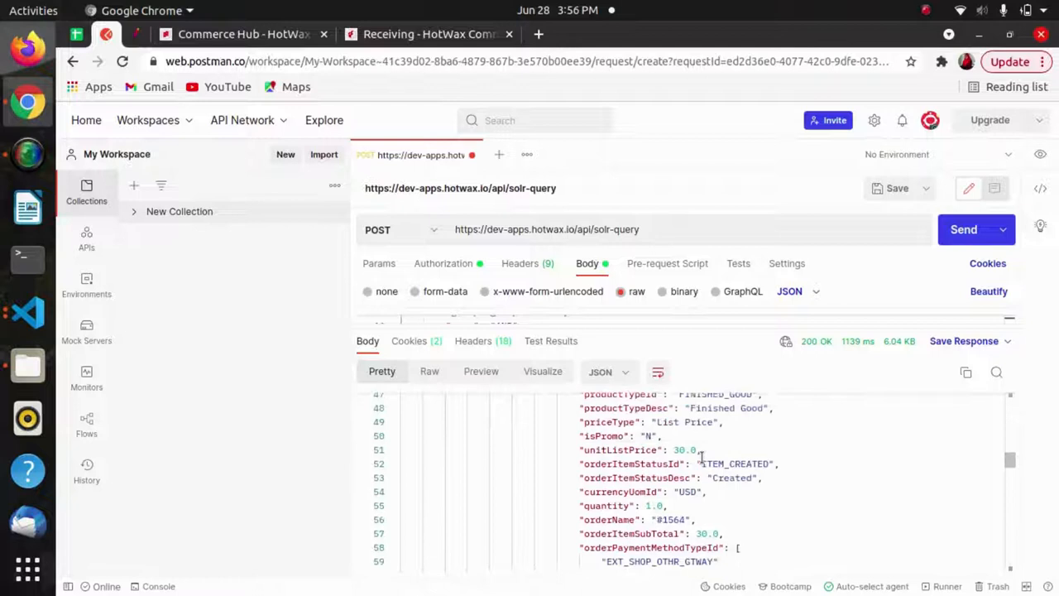
{"action": "scroll", "scroll_direction": "up", "scroll_amount": 3}
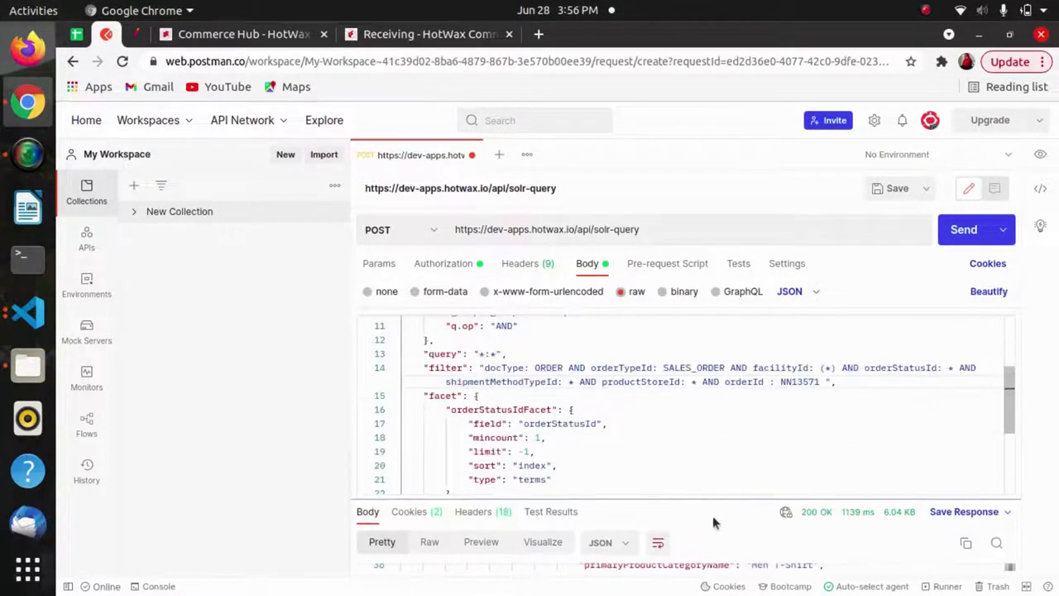
{"action": "mouse_move", "coordinate": [599, 404]}
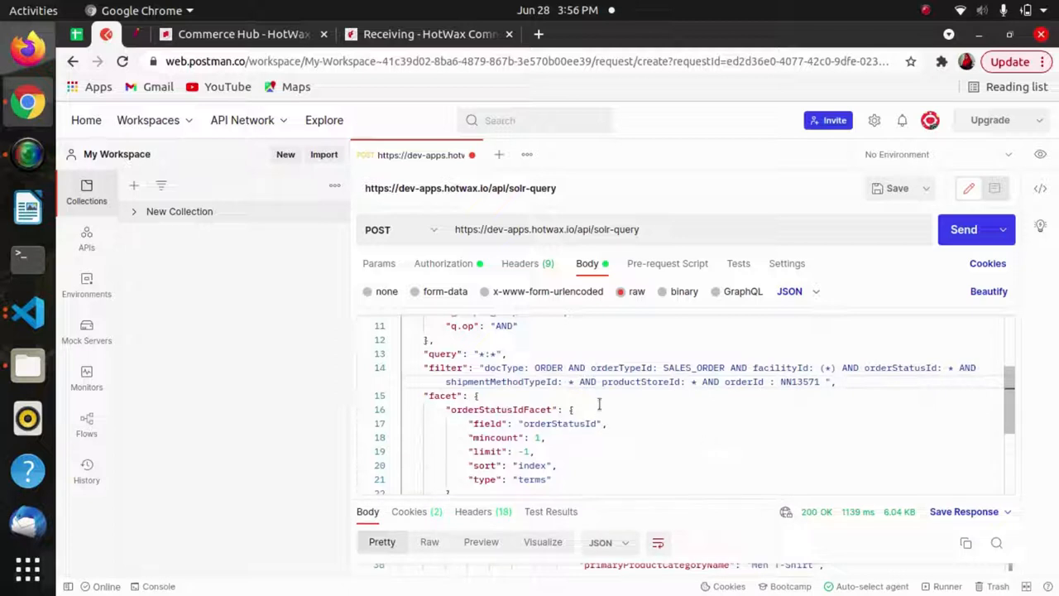
{"action": "mouse_move", "coordinate": [738, 392]}
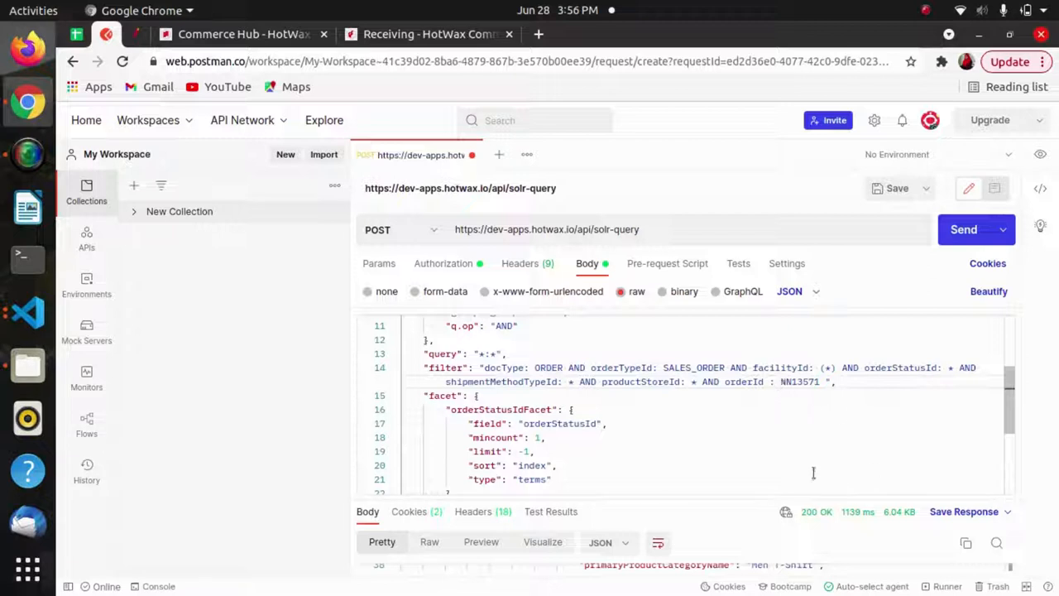
{"action": "mouse_move", "coordinate": [798, 447]}
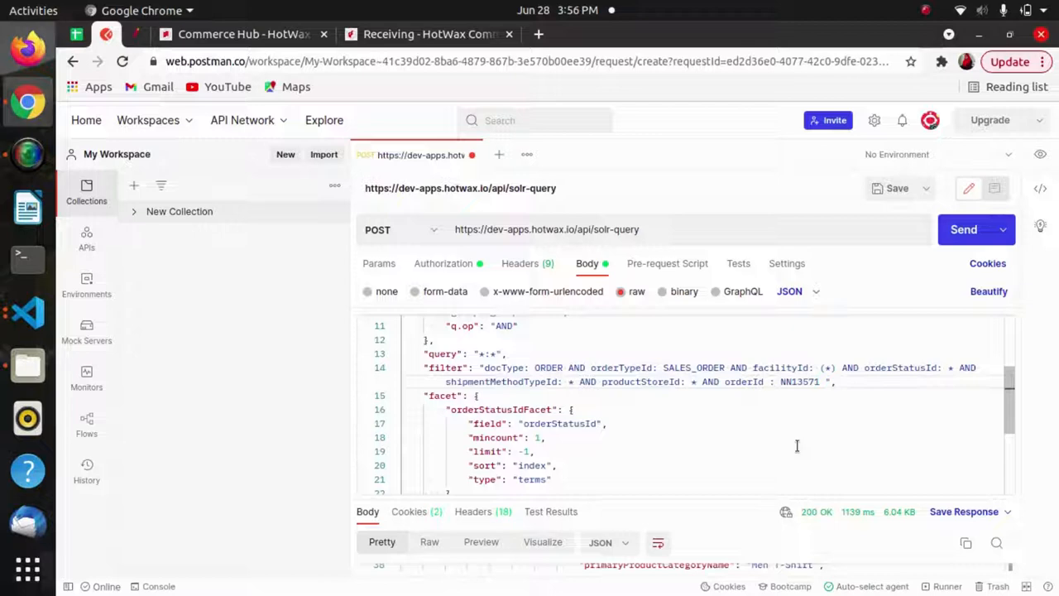
{"action": "mouse_move", "coordinate": [707, 338]}
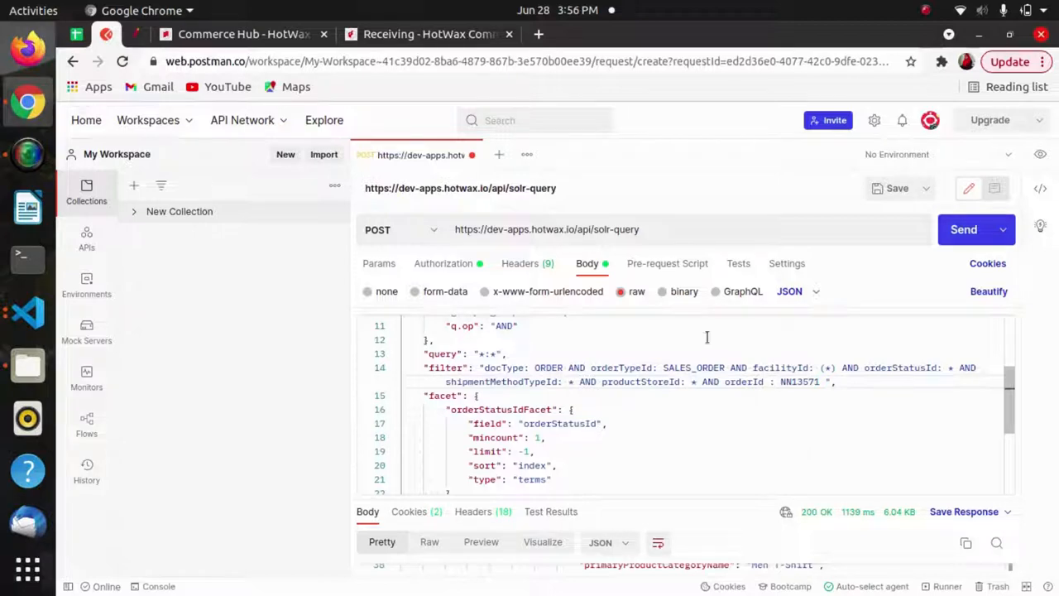
Go to the Commerce Hub orders page, then to the findOrders action in actions.ts
{"action": "left_click", "coordinate": [243, 33]}
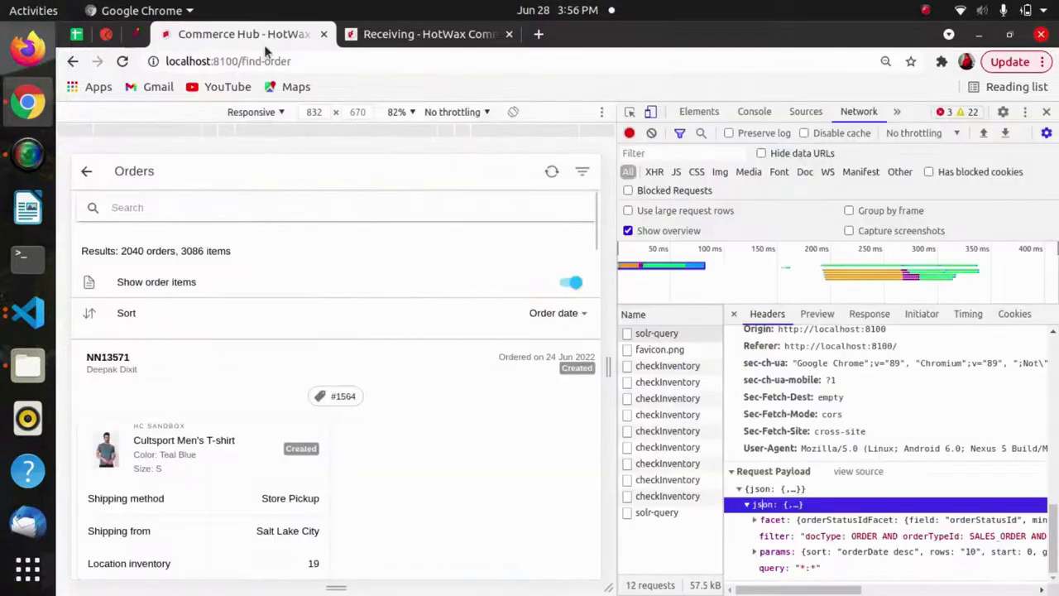
{"action": "mouse_move", "coordinate": [400, 191]}
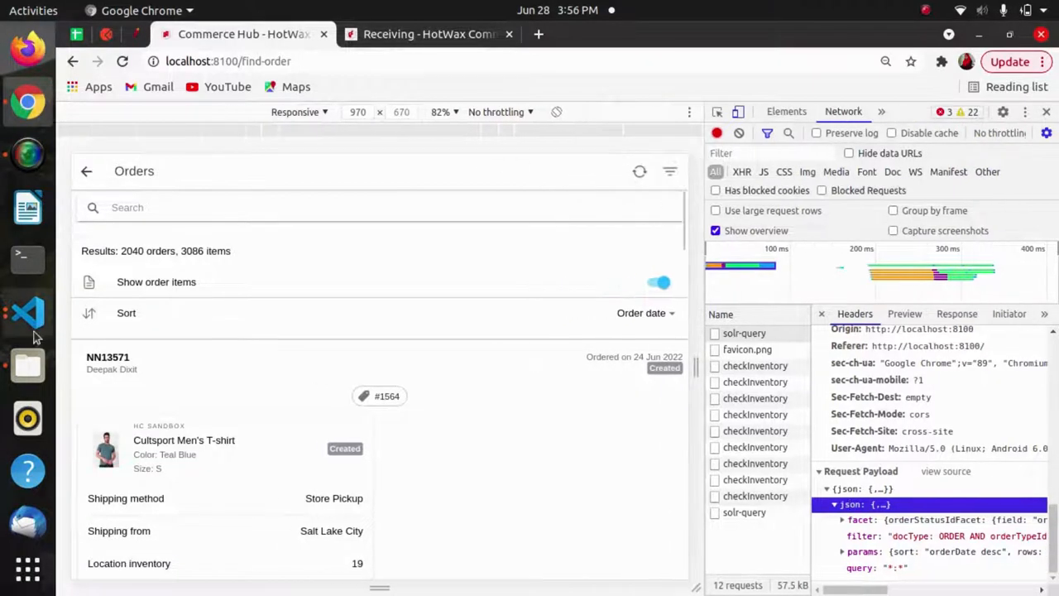
{"action": "left_click", "coordinate": [27, 311]}
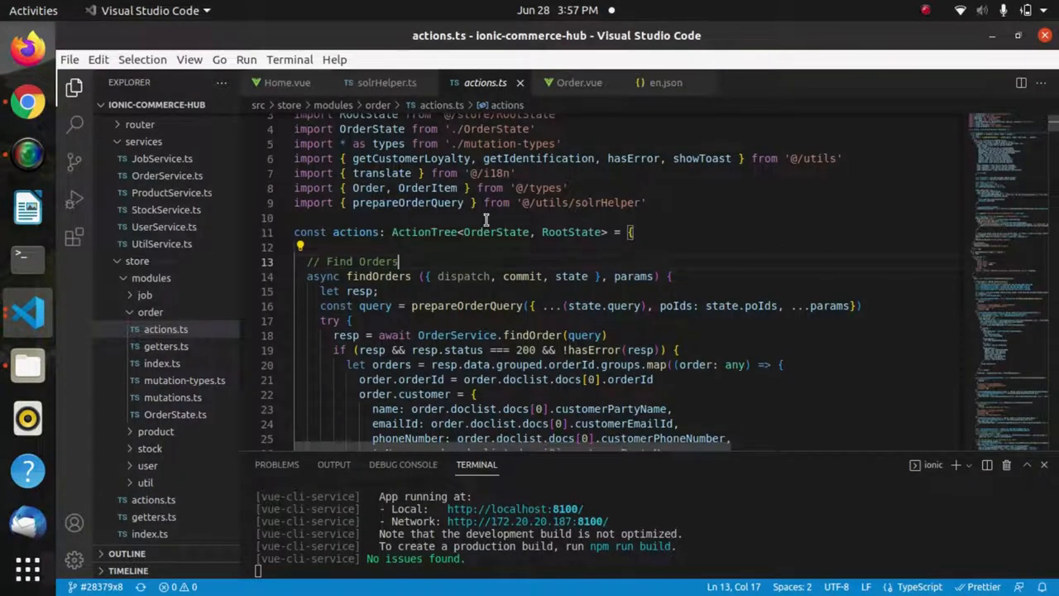
{"action": "mouse_move", "coordinate": [463, 305]}
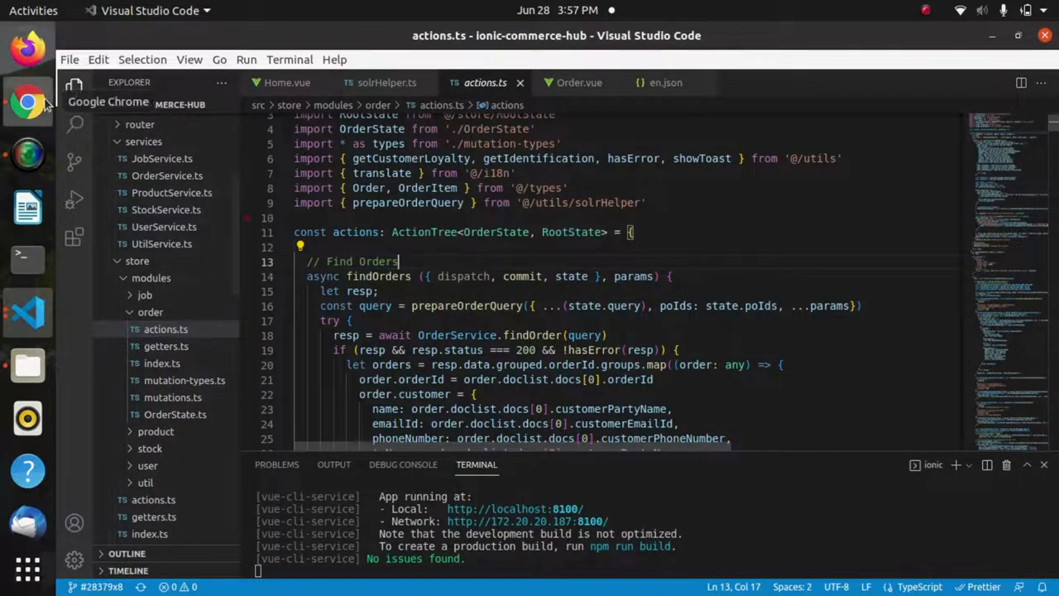
Jump from findOrders to prepareOrderQuery in solrHelper.ts and locate its docType: ORDER AND orderTypeId: SALES_ORDER filter
{"action": "left_click", "coordinate": [27, 102]}
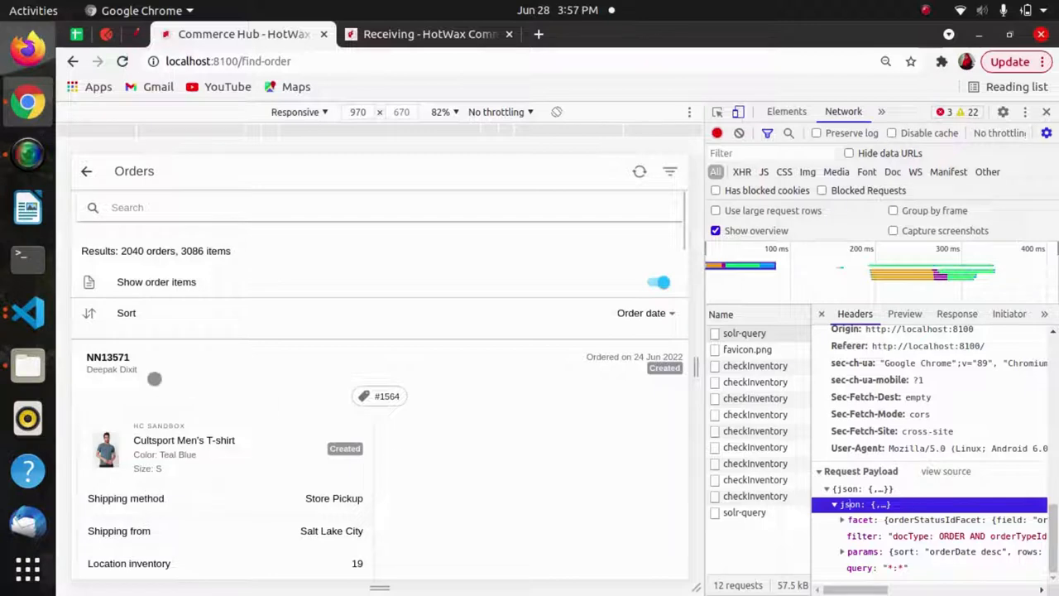
{"action": "left_click", "coordinate": [26, 313]}
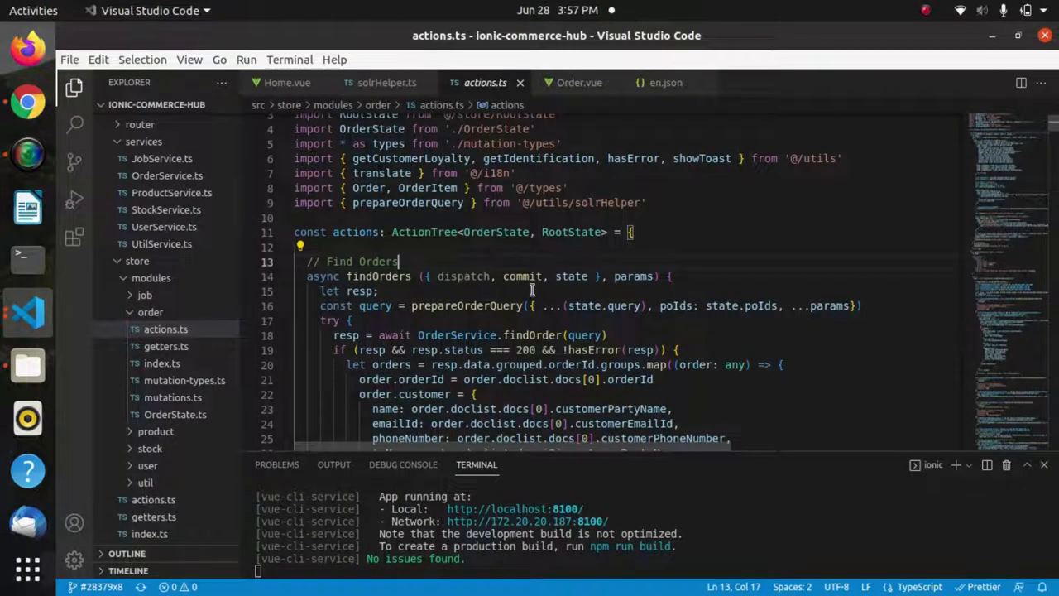
{"action": "scroll", "scroll_direction": "down", "scroll_amount": 3}
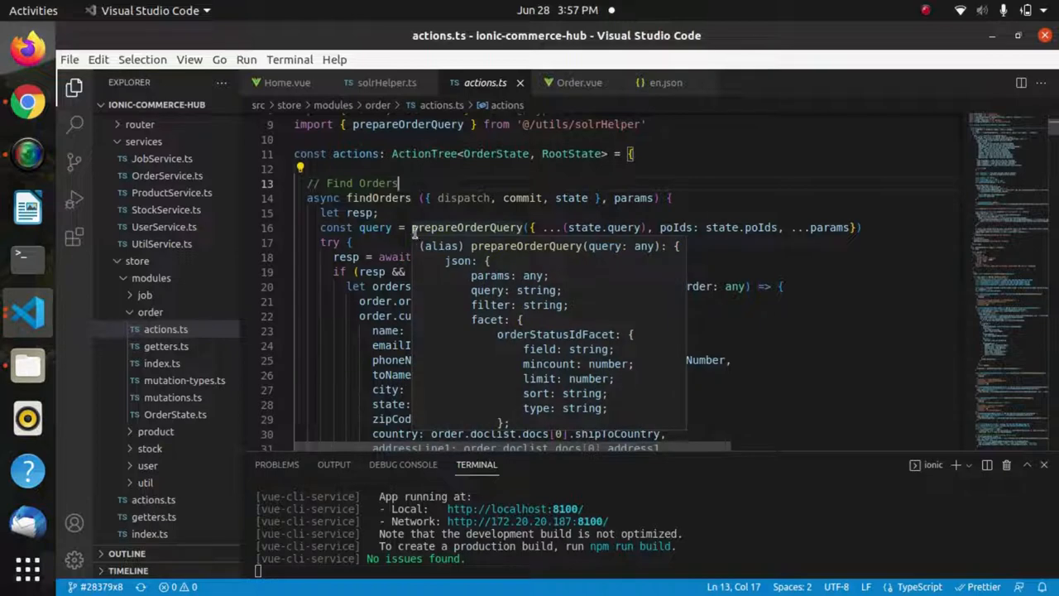
{"action": "left_click", "coordinate": [412, 229]}
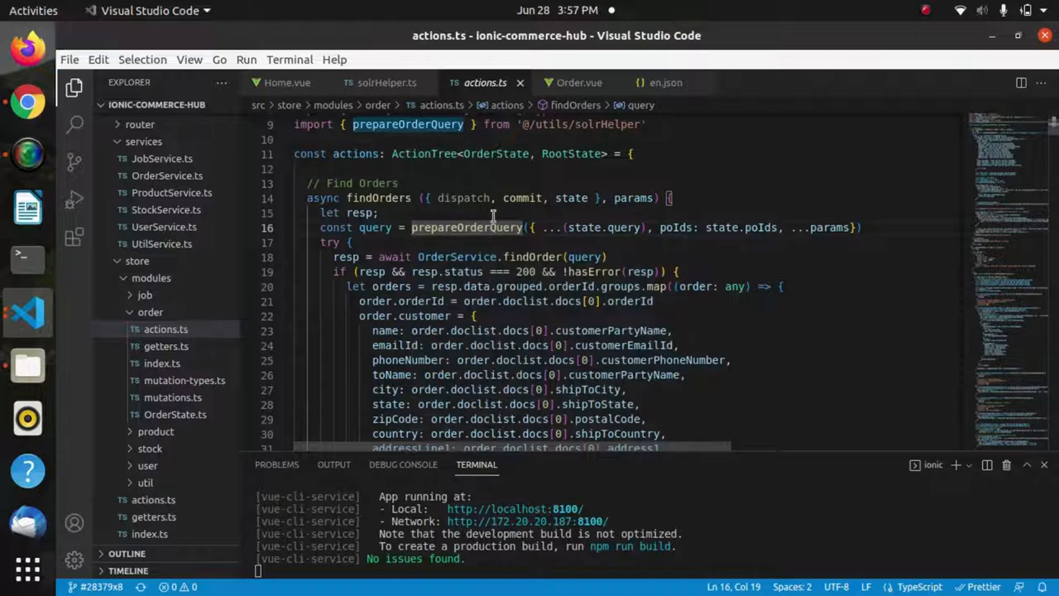
{"action": "left_click", "coordinate": [388, 83]}
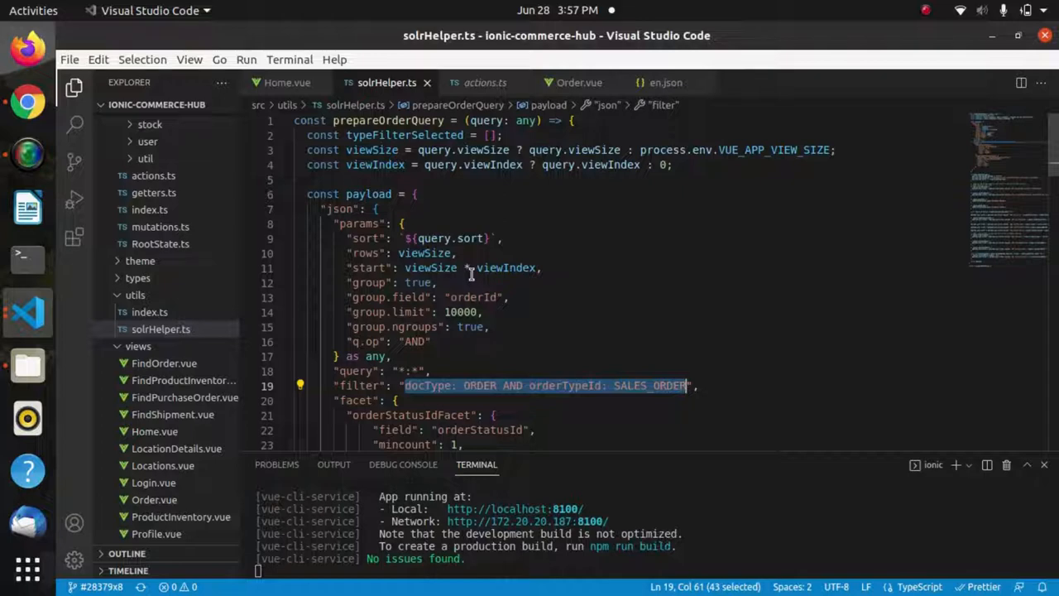
{"action": "scroll", "scroll_direction": "down", "scroll_amount": 3}
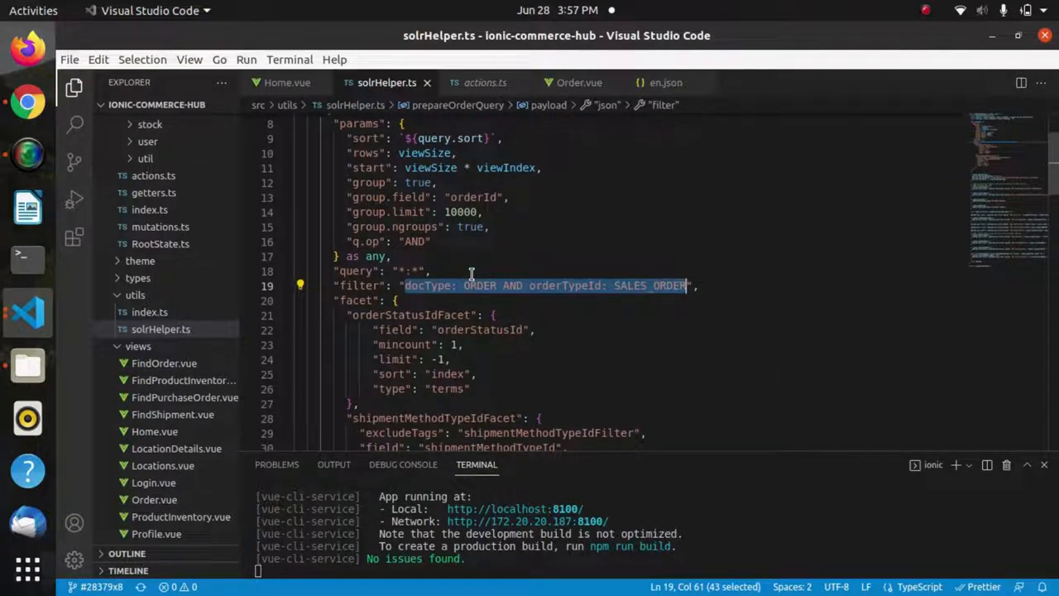
{"action": "mouse_move", "coordinate": [26, 101]}
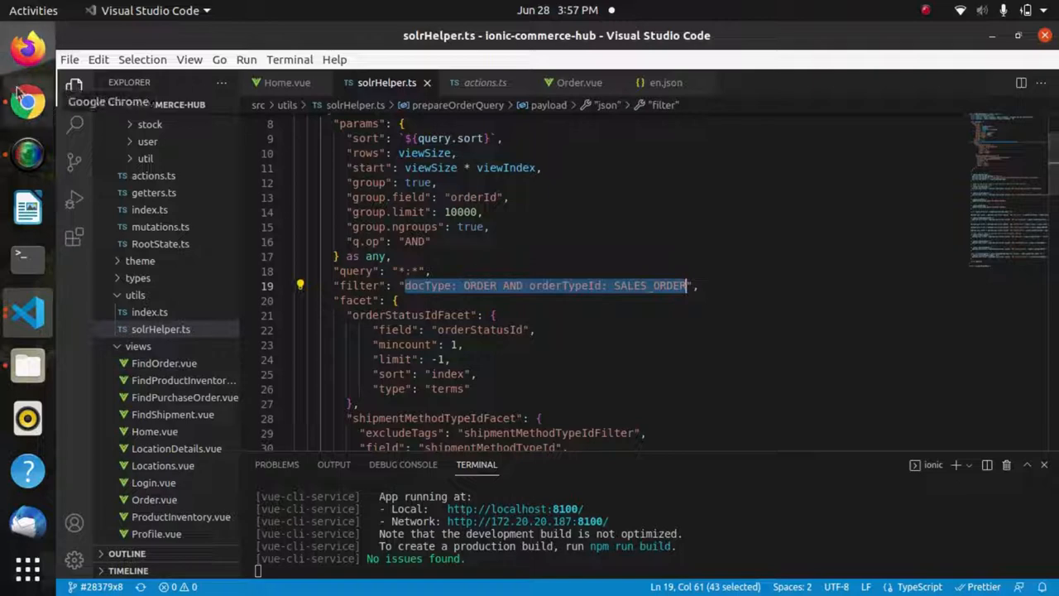
Show the solr-query response body in Chrome DevTools and scroll down through the order documents
{"action": "left_click", "coordinate": [26, 103]}
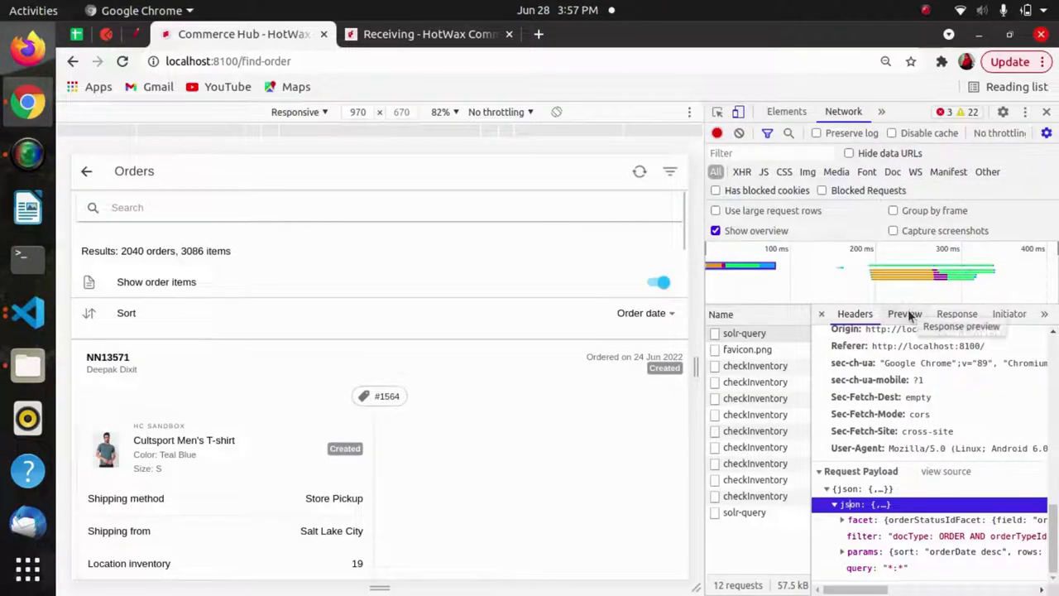
{"action": "left_click", "coordinate": [957, 314]}
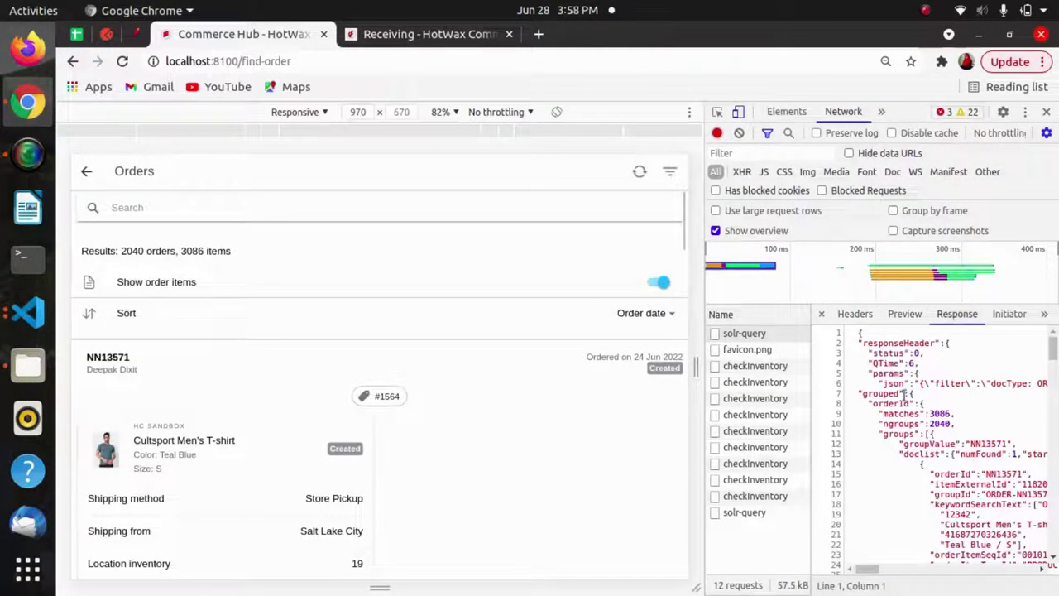
{"action": "scroll", "scroll_direction": "down", "scroll_amount": 3}
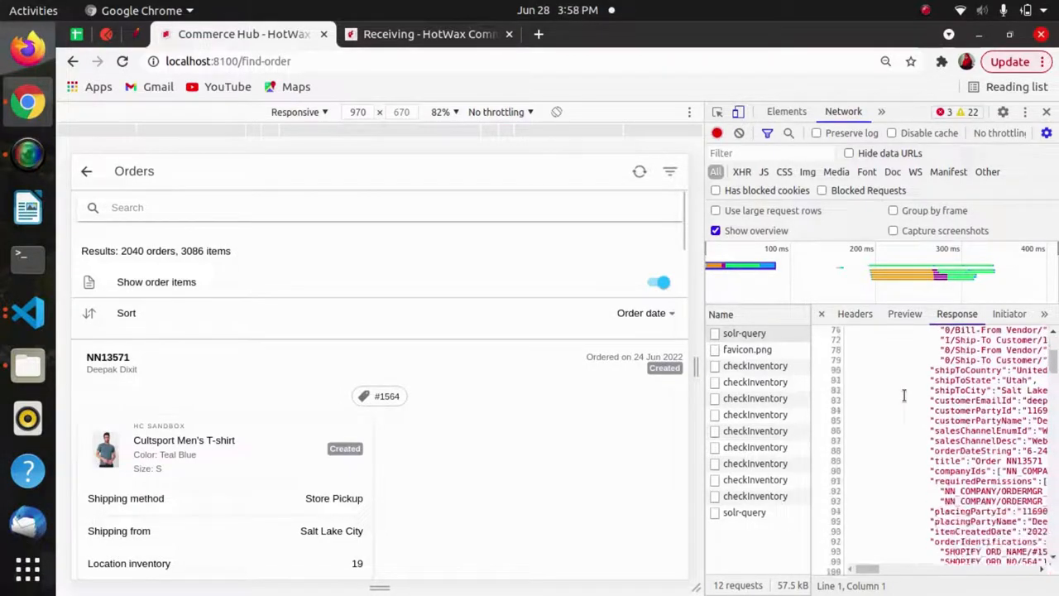
{"action": "scroll", "scroll_direction": "down", "scroll_amount": 3}
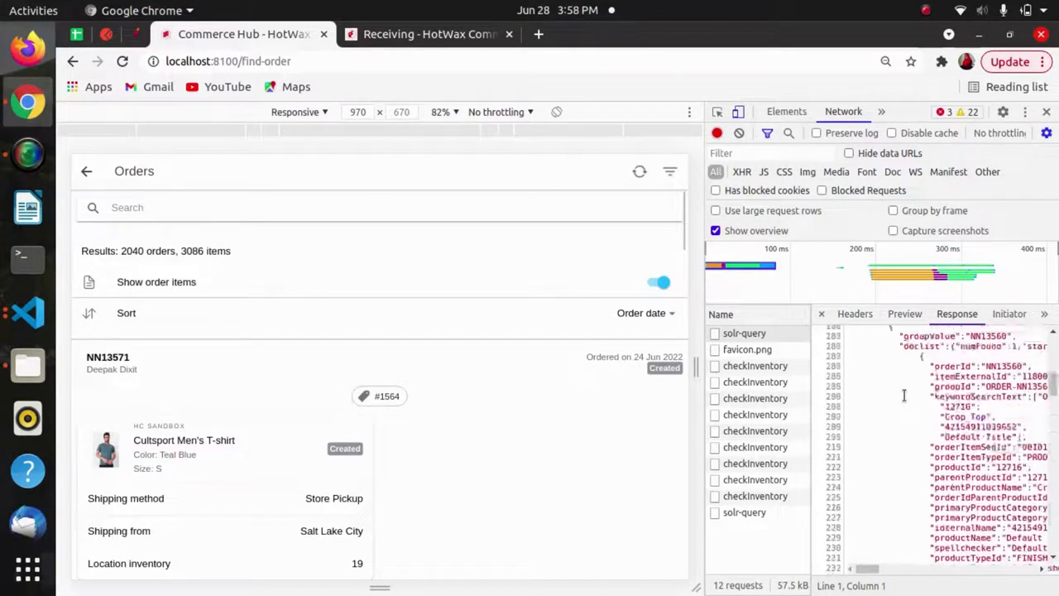
{"action": "scroll", "scroll_direction": "down", "scroll_amount": 3}
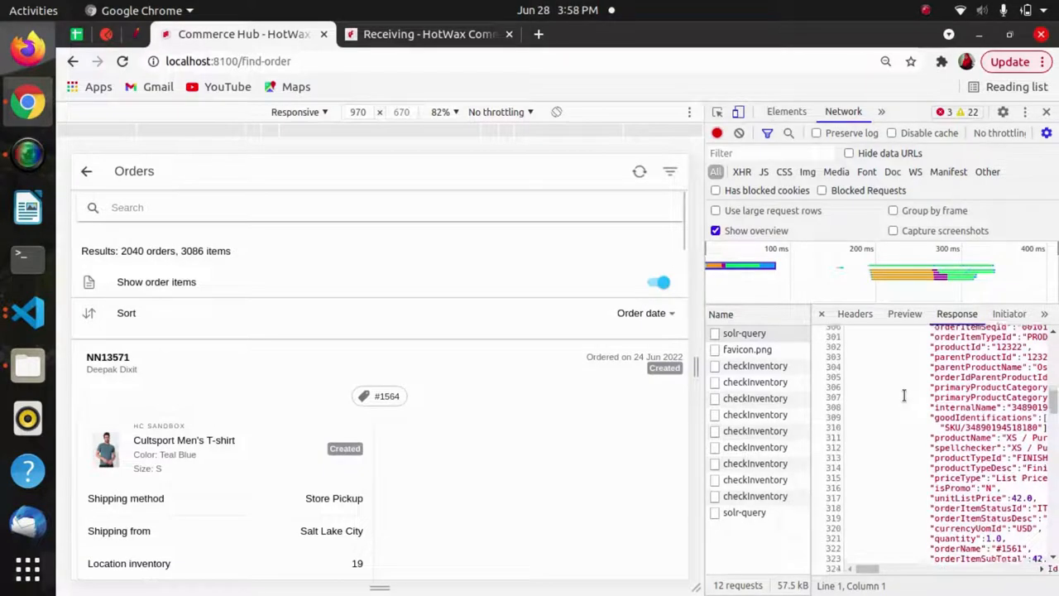
Browse the orderStatusIdFacet and shipmentMethodTypeIdFacet counts, then return to prepareOrderQuery in VS Code
{"action": "scroll", "scroll_direction": "down", "scroll_amount": 3}
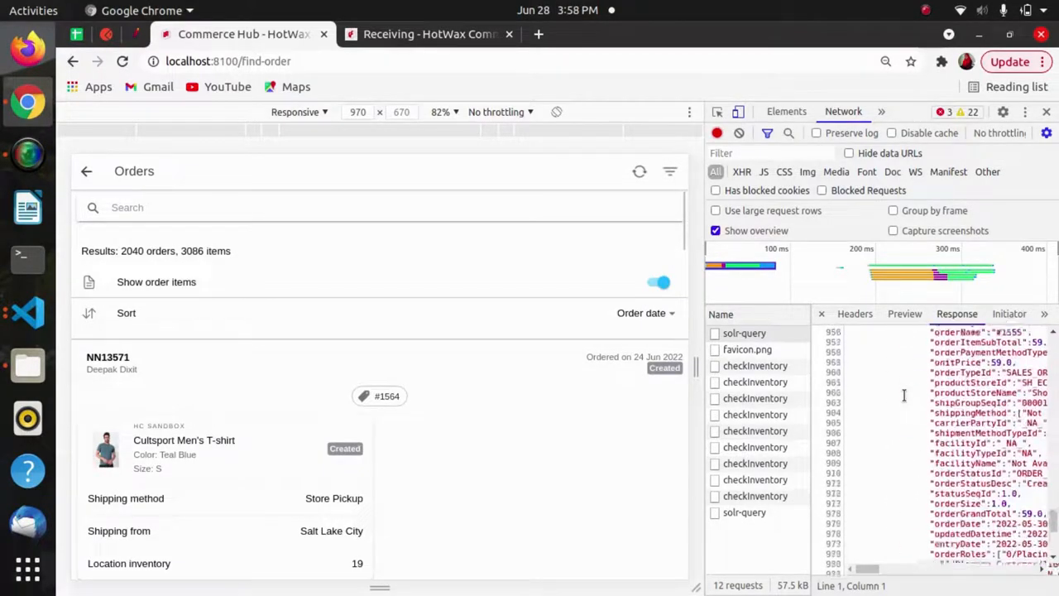
{"action": "scroll", "scroll_direction": "down", "scroll_amount": 3}
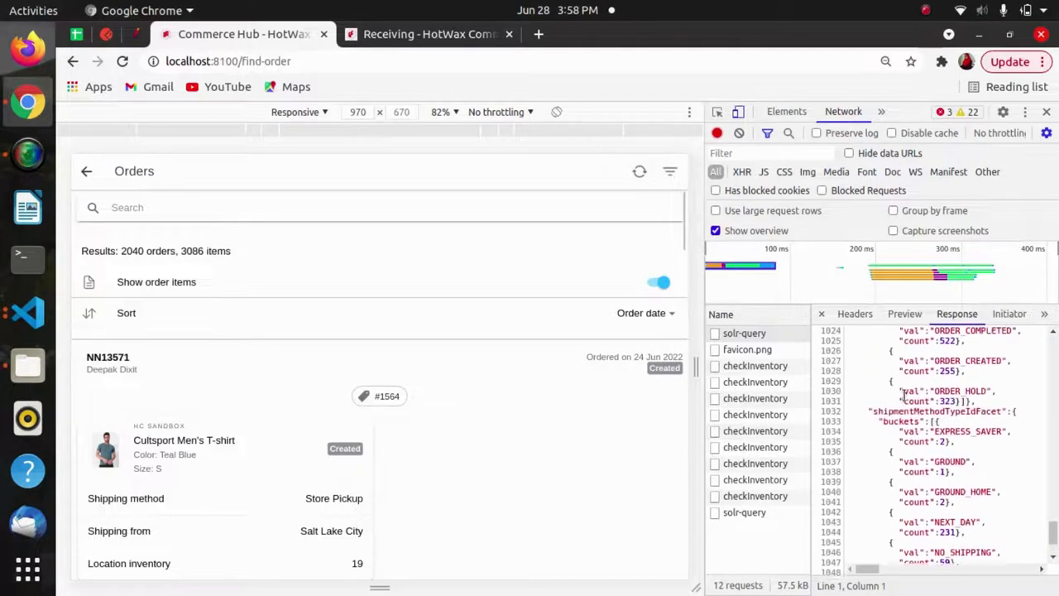
{"action": "scroll", "scroll_direction": "up", "scroll_amount": 3}
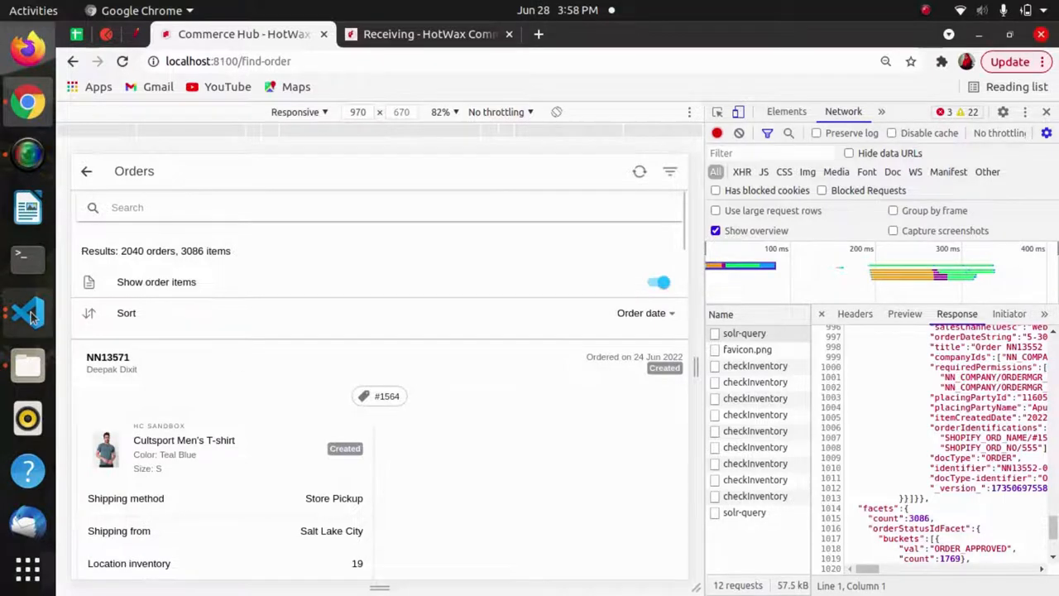
{"action": "left_click", "coordinate": [27, 311]}
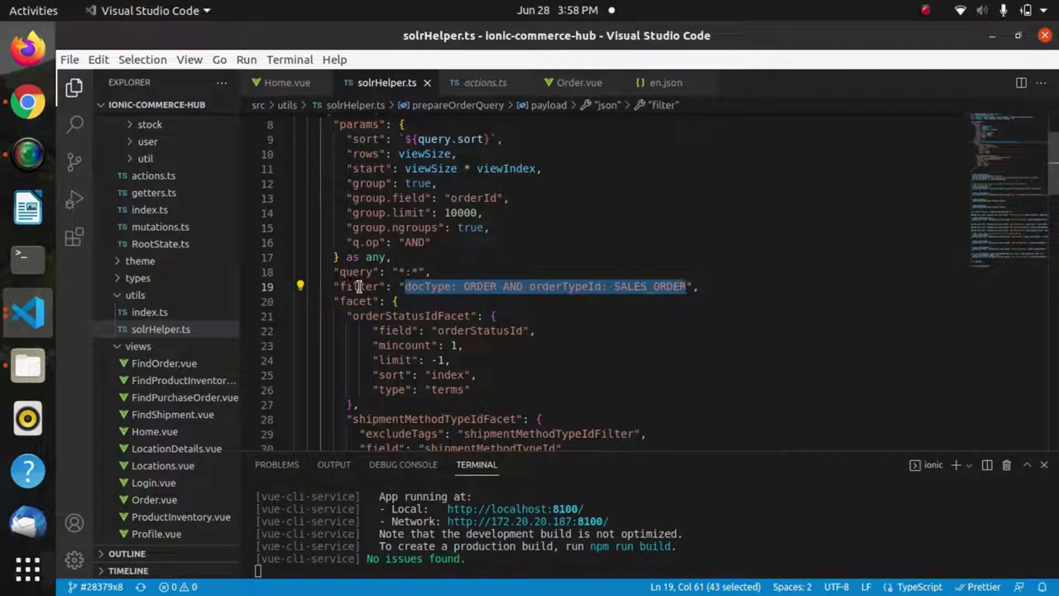
{"action": "mouse_move", "coordinate": [364, 286]}
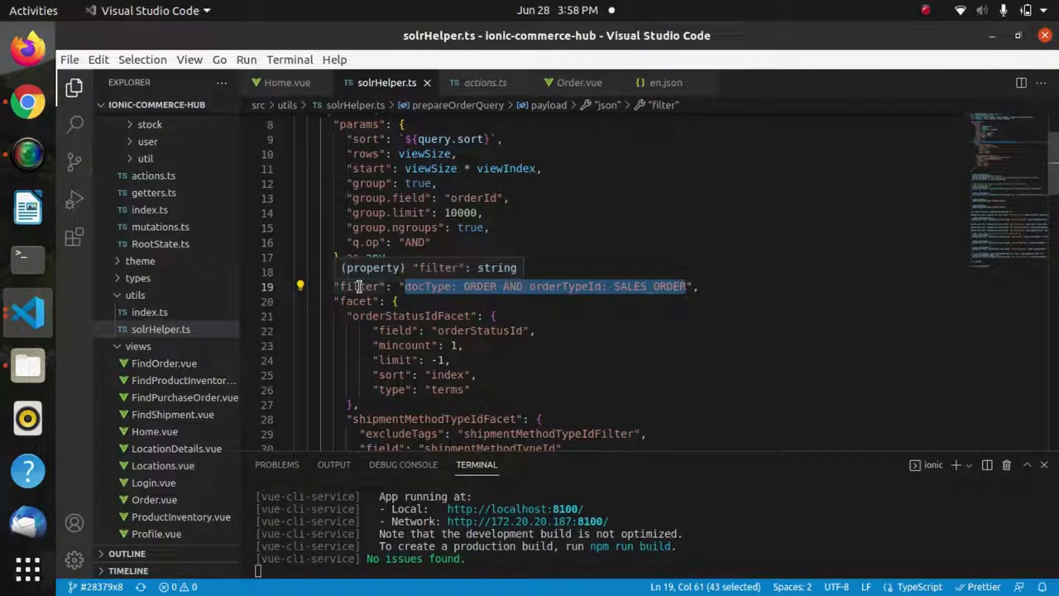
{"action": "mouse_move", "coordinate": [561, 305]}
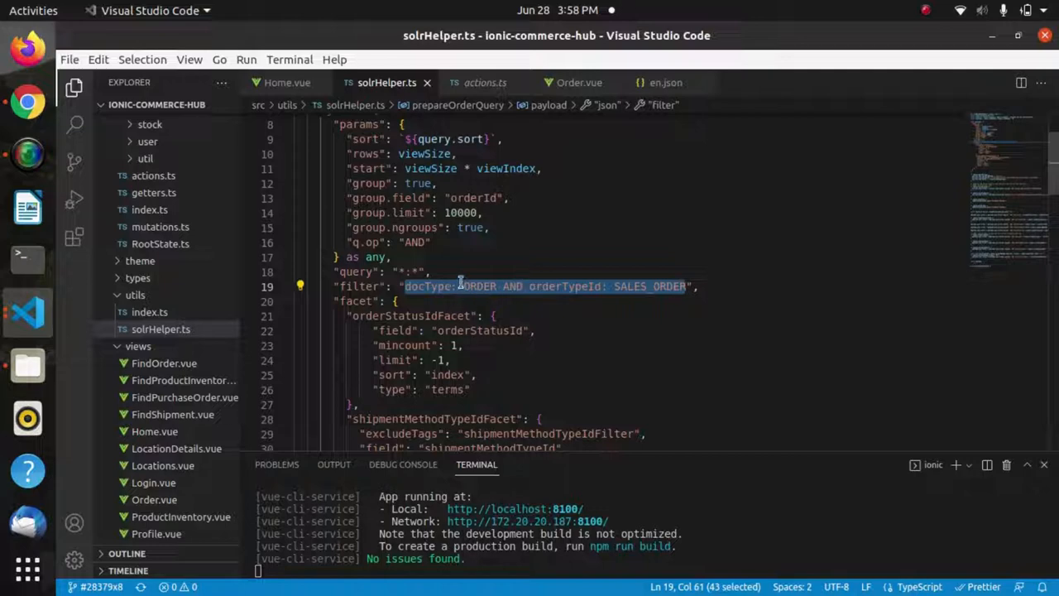
{"action": "mouse_move", "coordinate": [556, 300]}
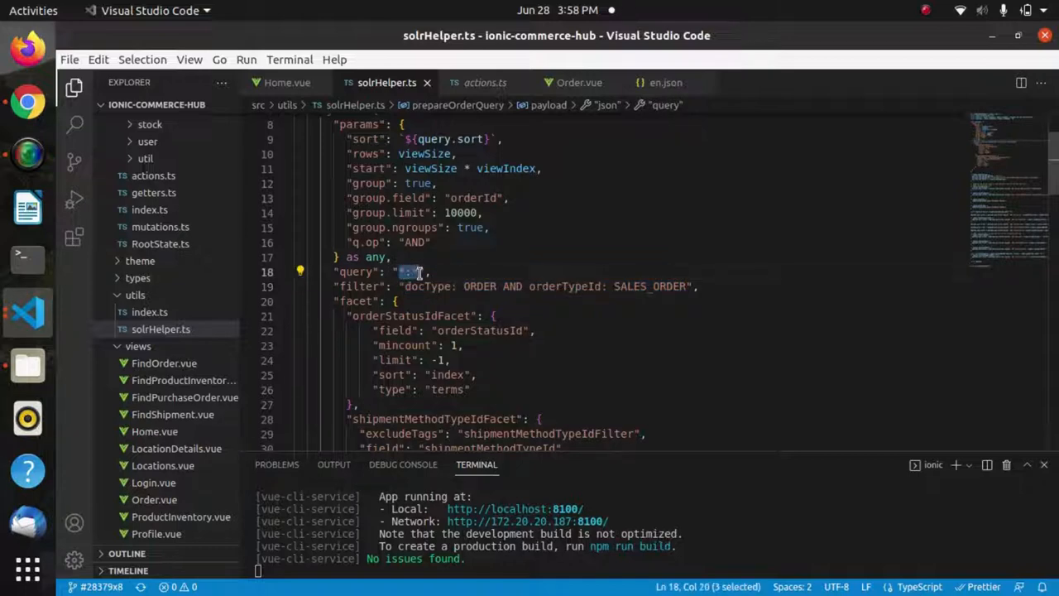
{"action": "mouse_move", "coordinate": [491, 307]}
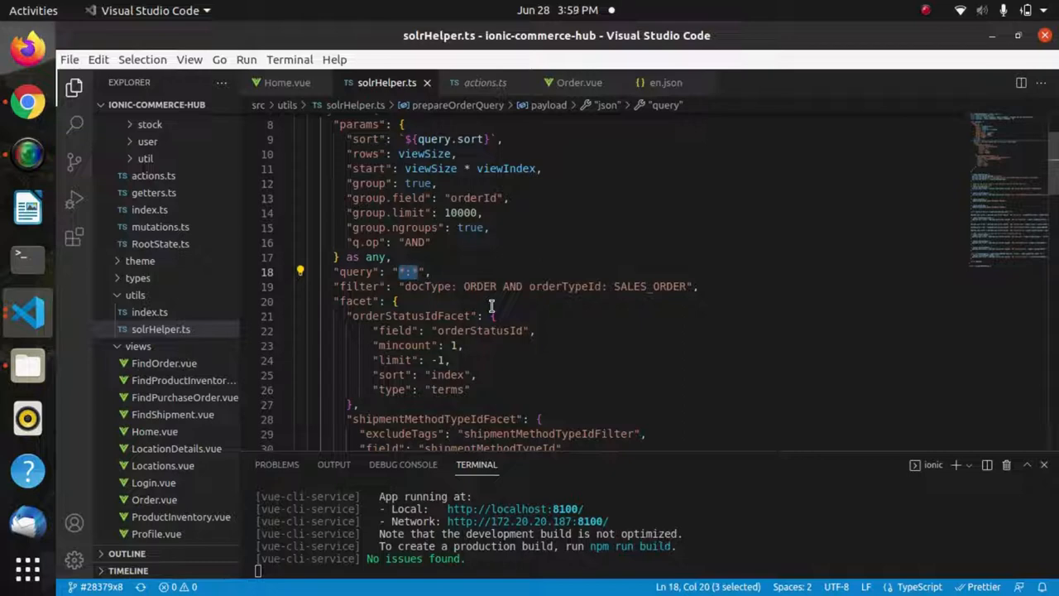
{"action": "mouse_move", "coordinate": [354, 281]}
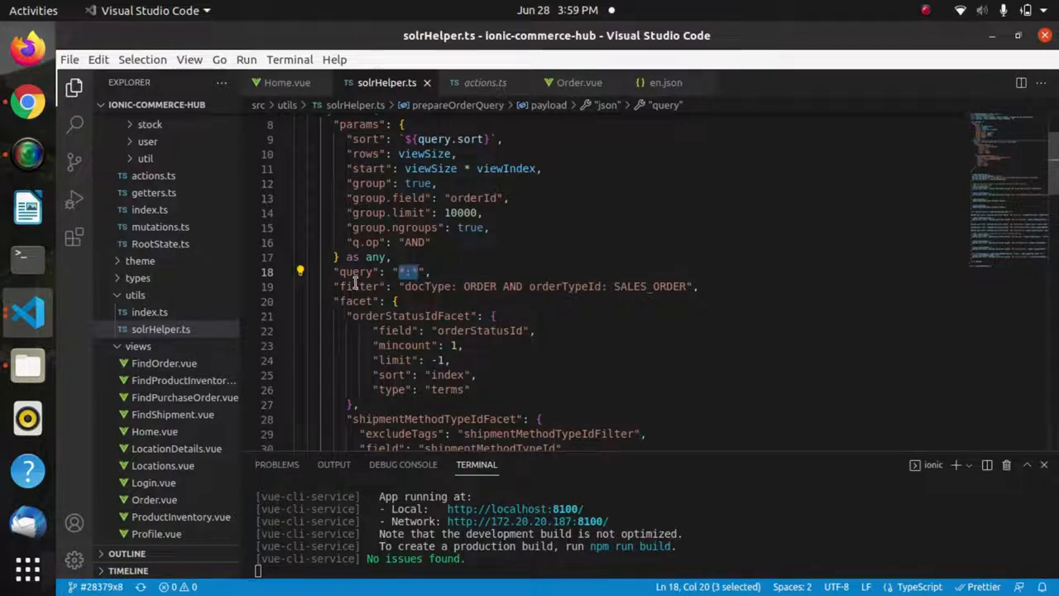
{"action": "mouse_move", "coordinate": [552, 320]}
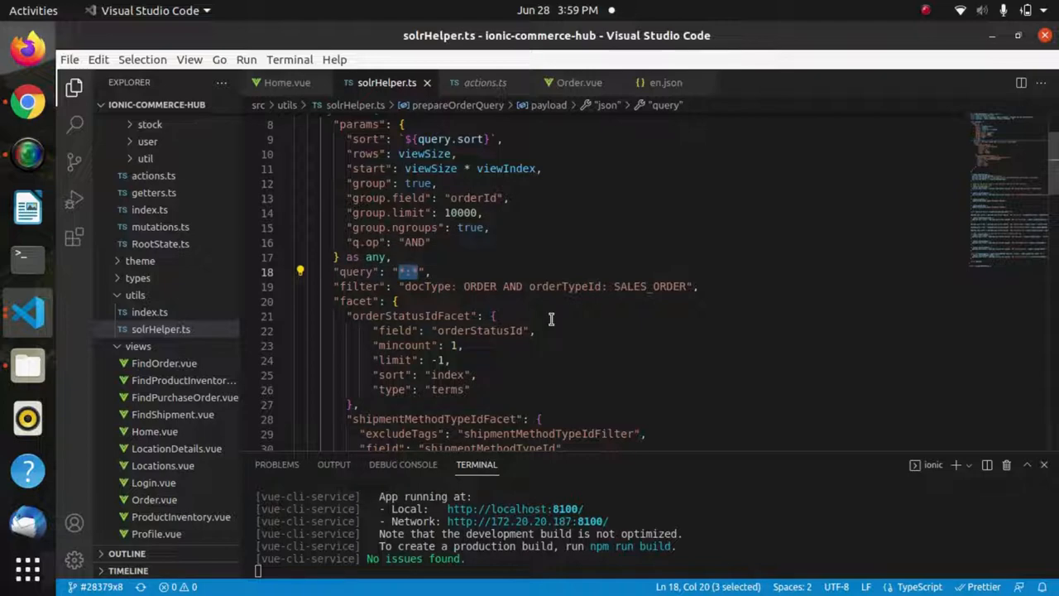
{"action": "mouse_move", "coordinate": [483, 323]}
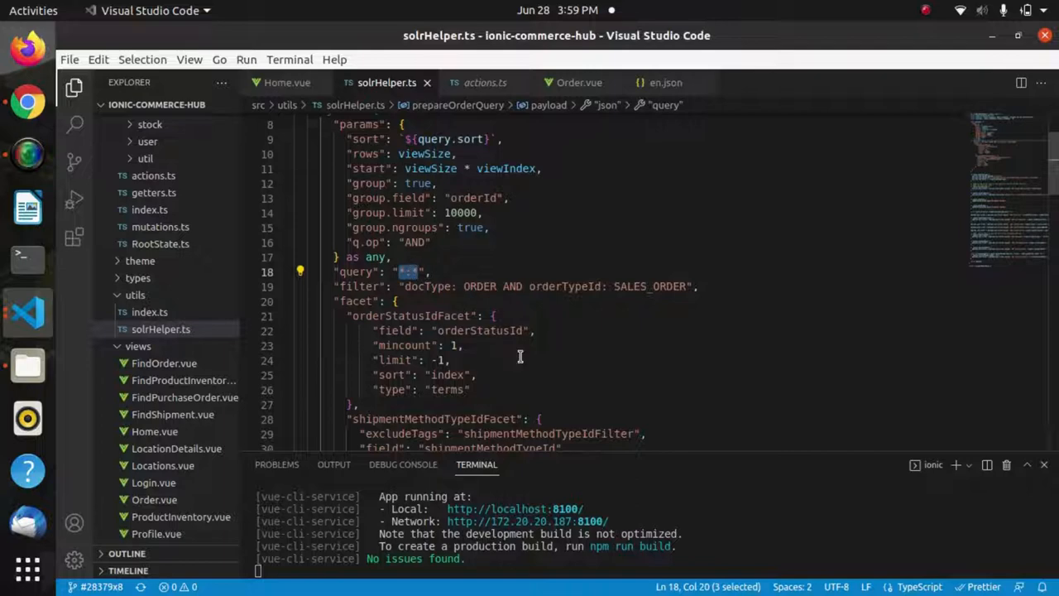
Scroll prepareOrderQuery through the shipFromStore, preOrder and facility filters and back to the query
{"action": "scroll", "scroll_direction": "down", "scroll_amount": 3}
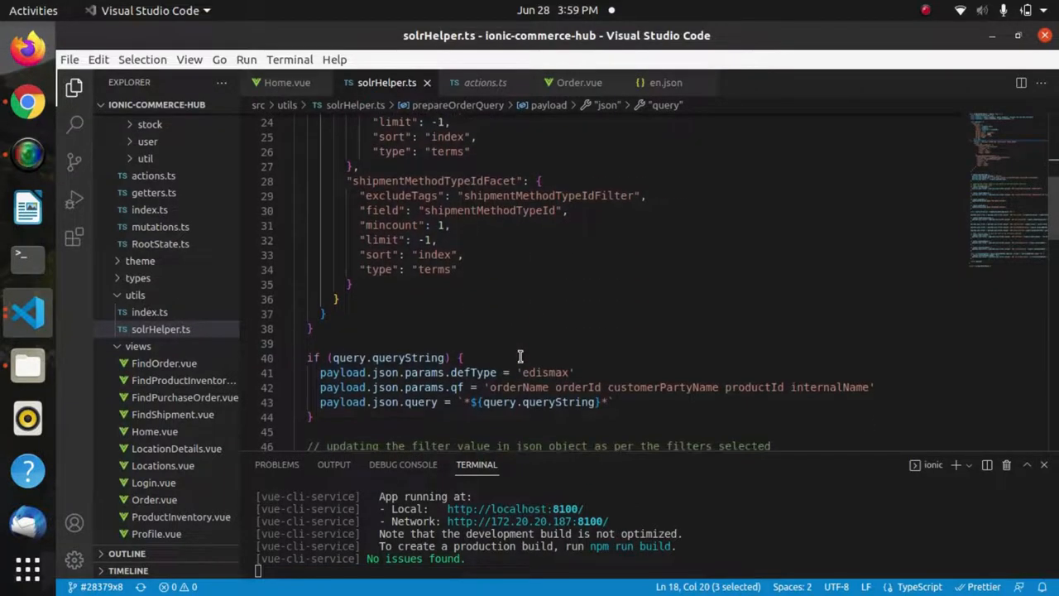
{"action": "scroll", "scroll_direction": "down", "scroll_amount": 3}
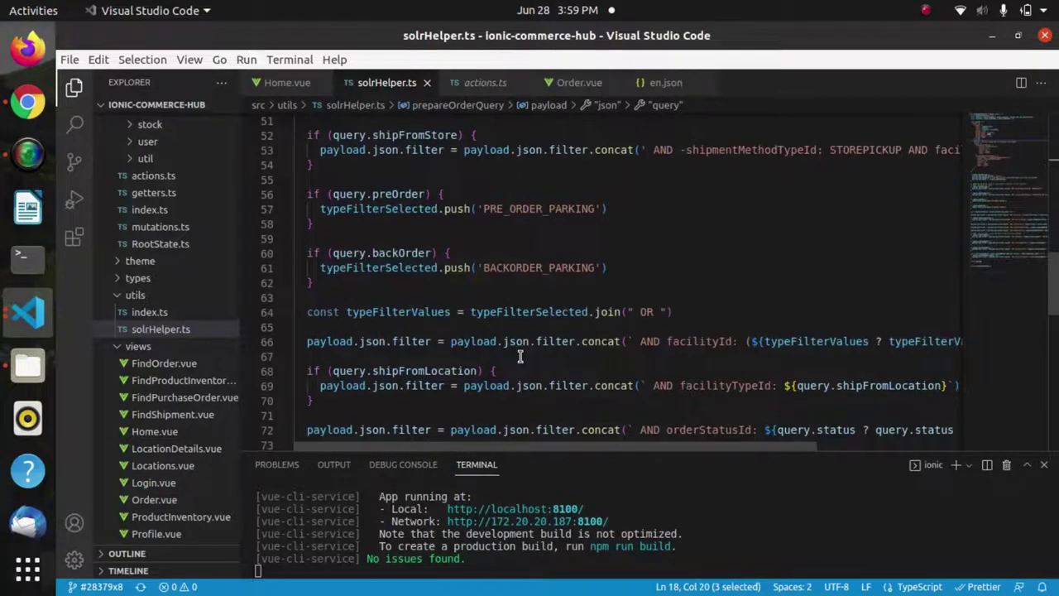
{"action": "scroll", "scroll_direction": "up", "scroll_amount": 3}
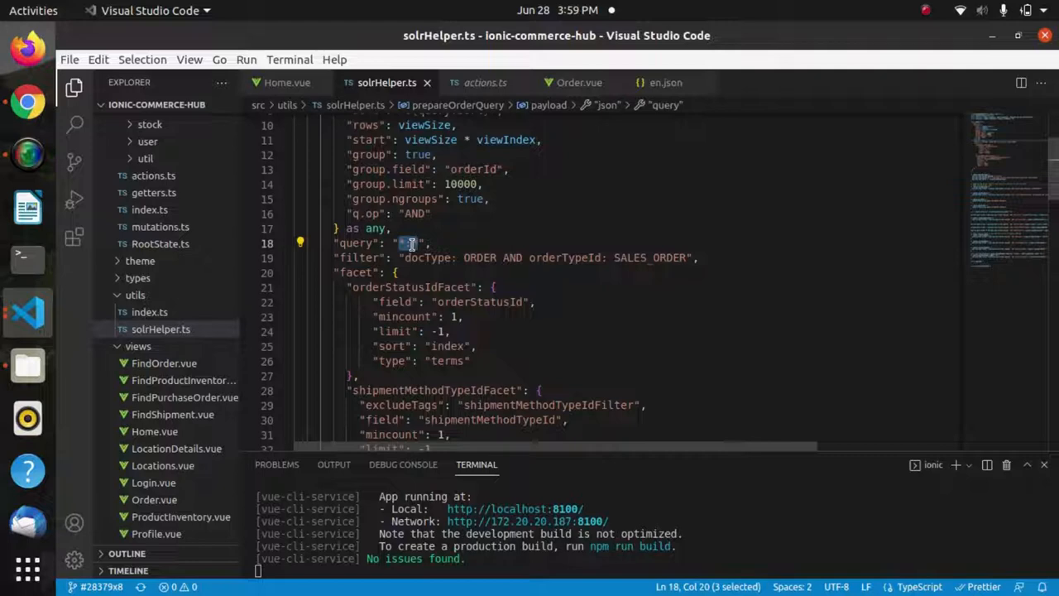
{"action": "mouse_move", "coordinate": [356, 271]}
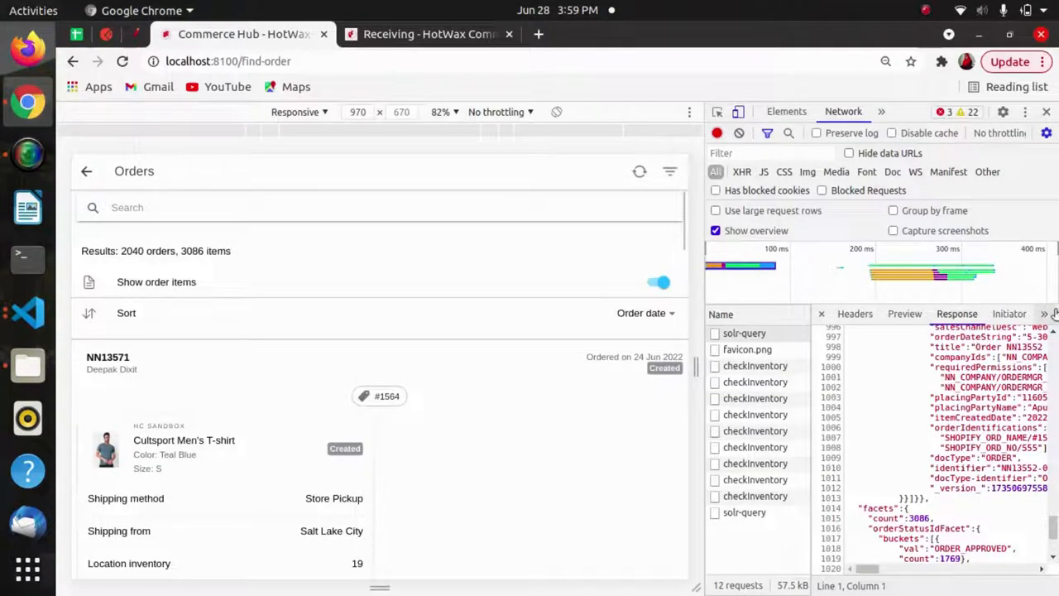
Scroll the solr-query response down to its facet counts in DevTools
{"action": "scroll", "scroll_direction": "down", "scroll_amount": 3}
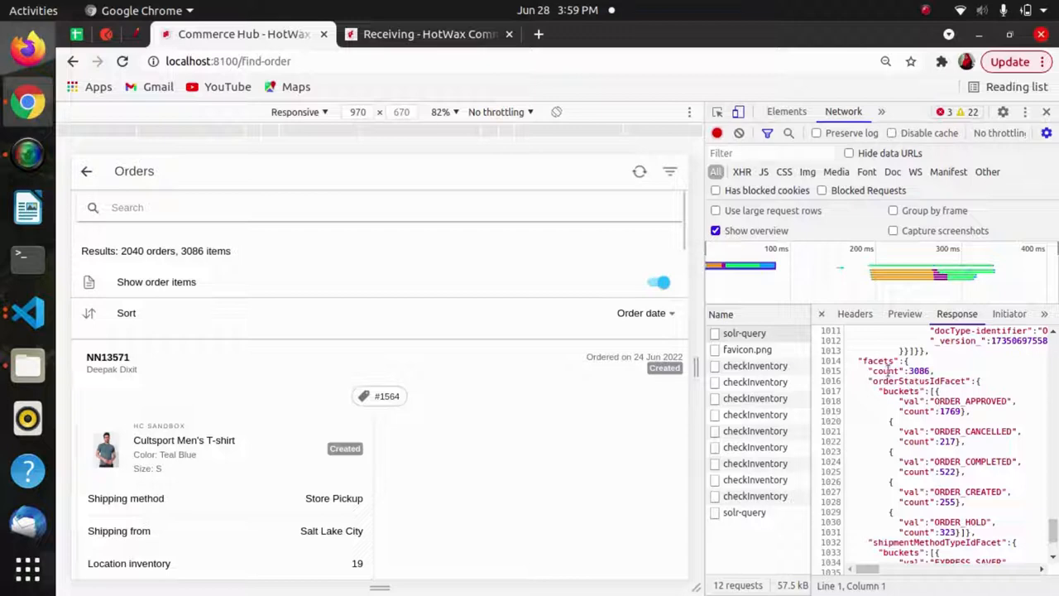
{"action": "scroll", "scroll_direction": "down", "scroll_amount": 3}
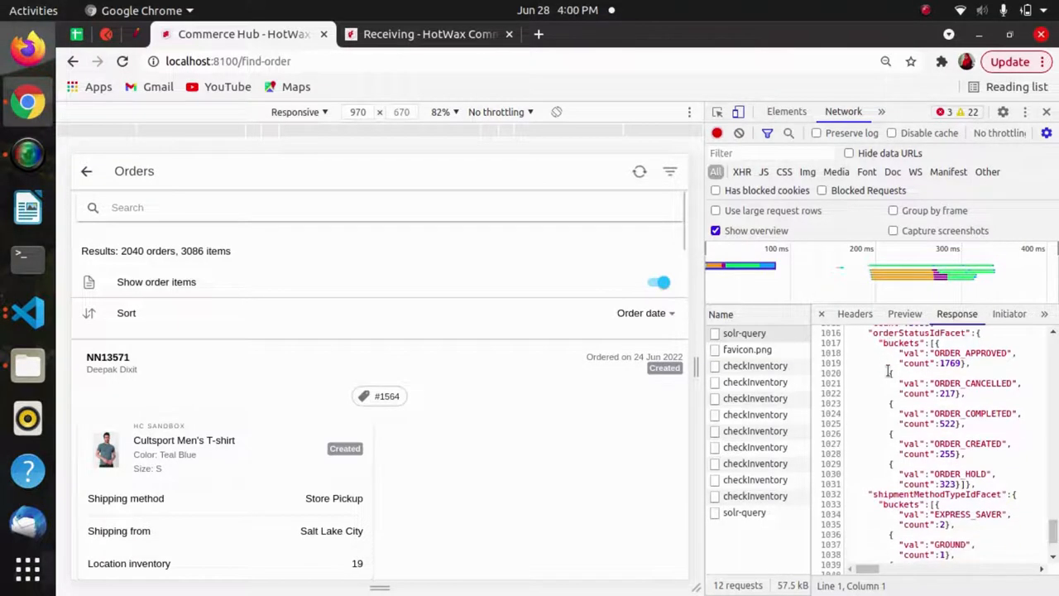
{"action": "scroll", "scroll_direction": "up", "scroll_amount": 3}
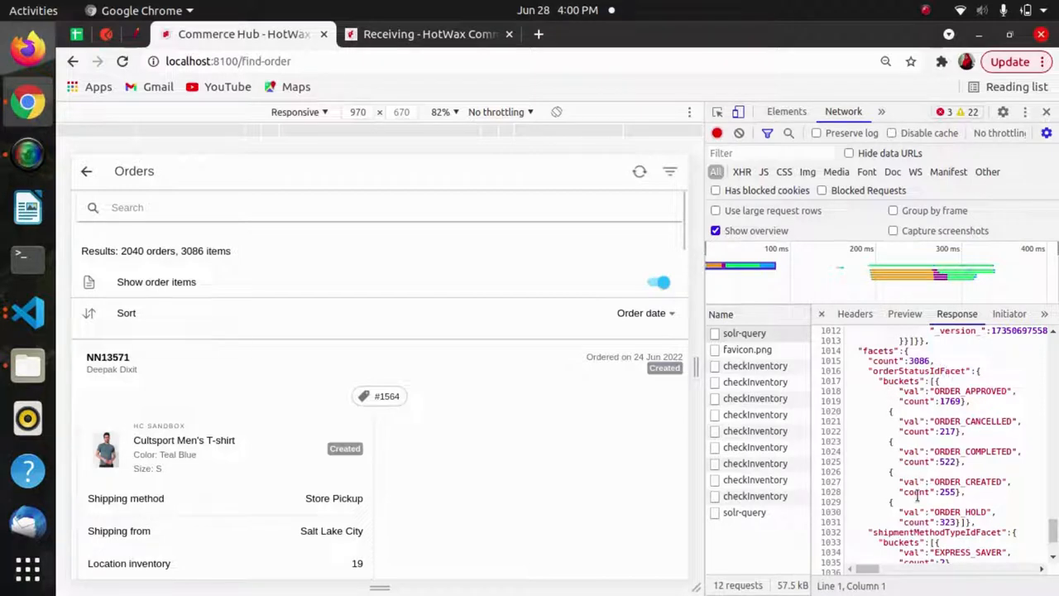
{"action": "scroll", "scroll_direction": "down", "scroll_amount": 3}
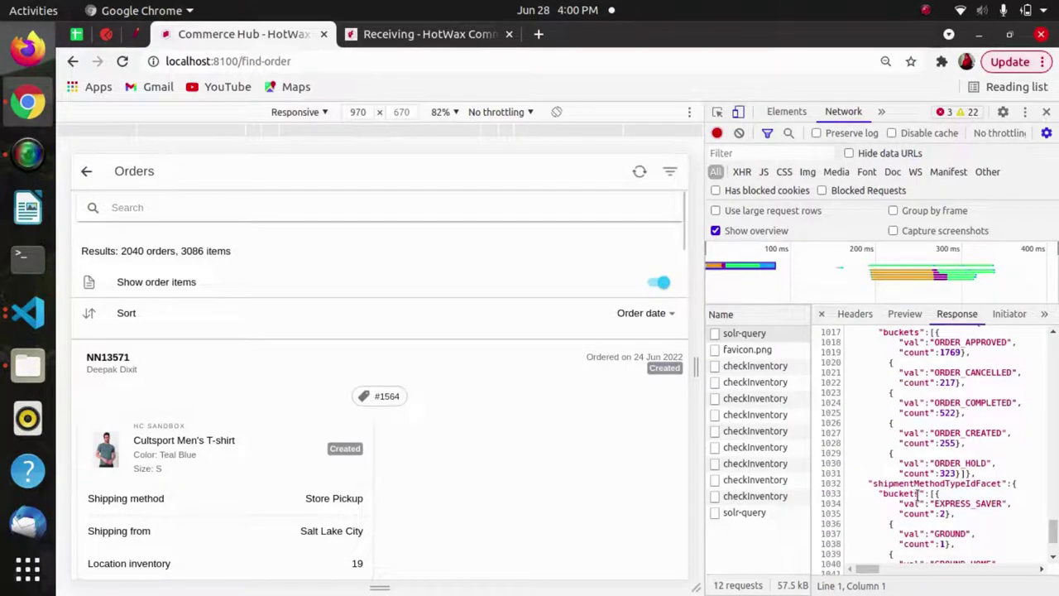
Scroll back up through the order documents, then return to solrHelper.ts in VS Code
{"action": "scroll", "scroll_direction": "up", "scroll_amount": 3}
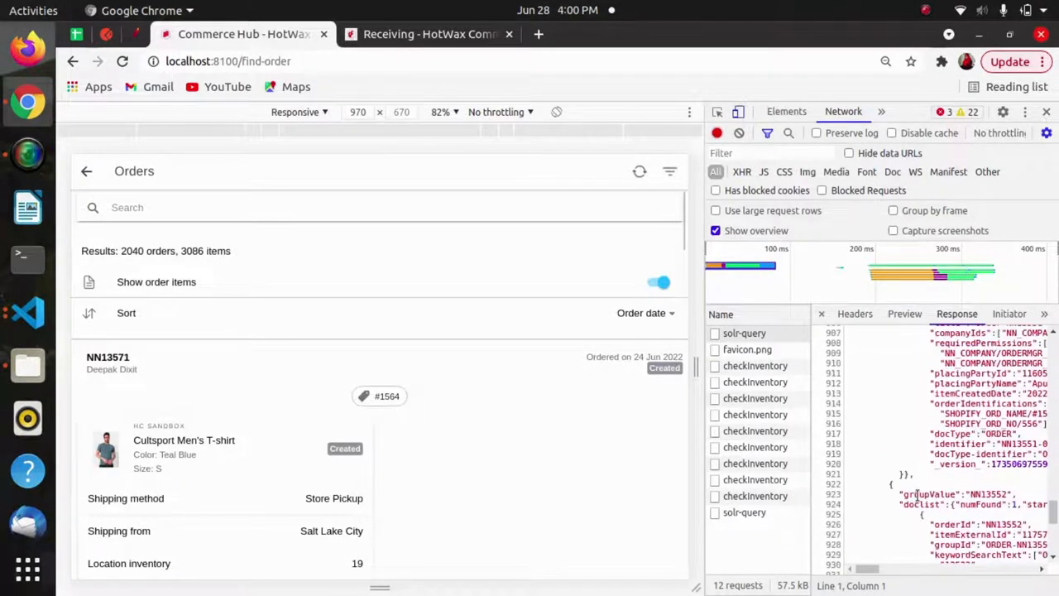
{"action": "scroll", "scroll_direction": "up", "scroll_amount": 3}
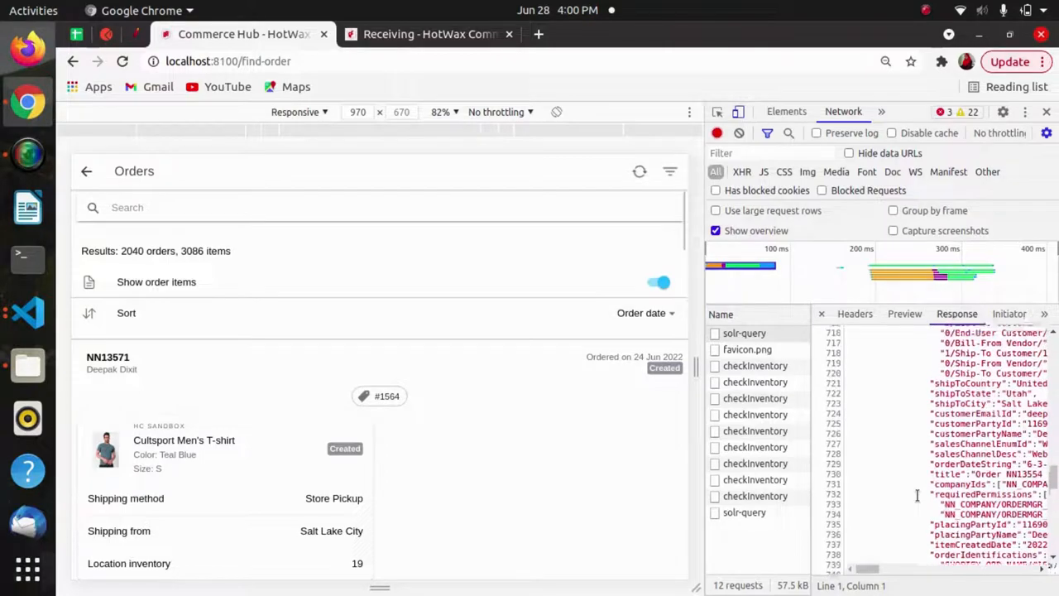
{"action": "scroll", "scroll_direction": "up", "scroll_amount": 3}
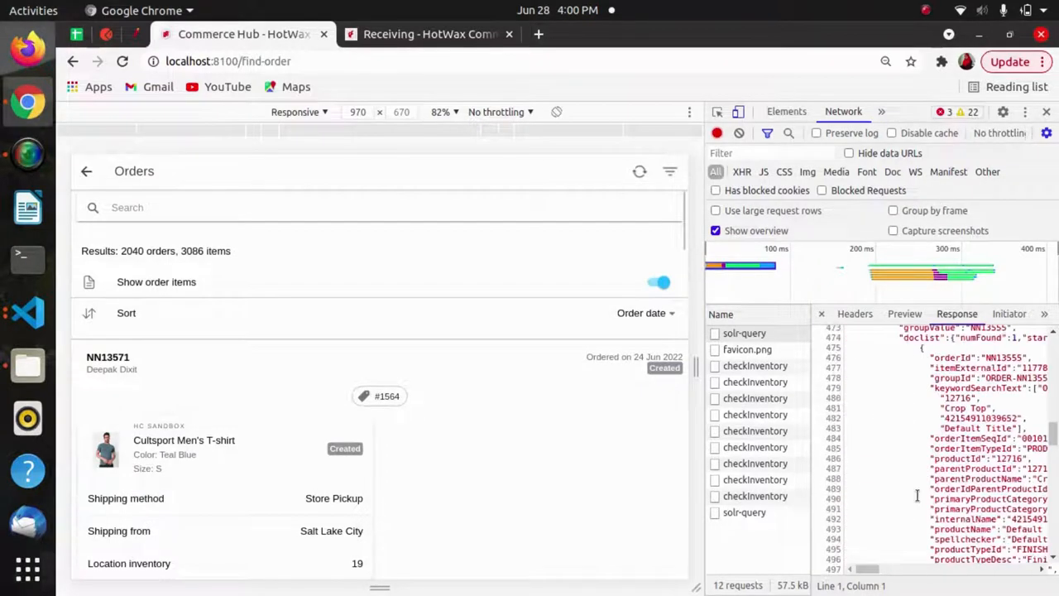
{"action": "scroll", "scroll_direction": "up", "scroll_amount": 3}
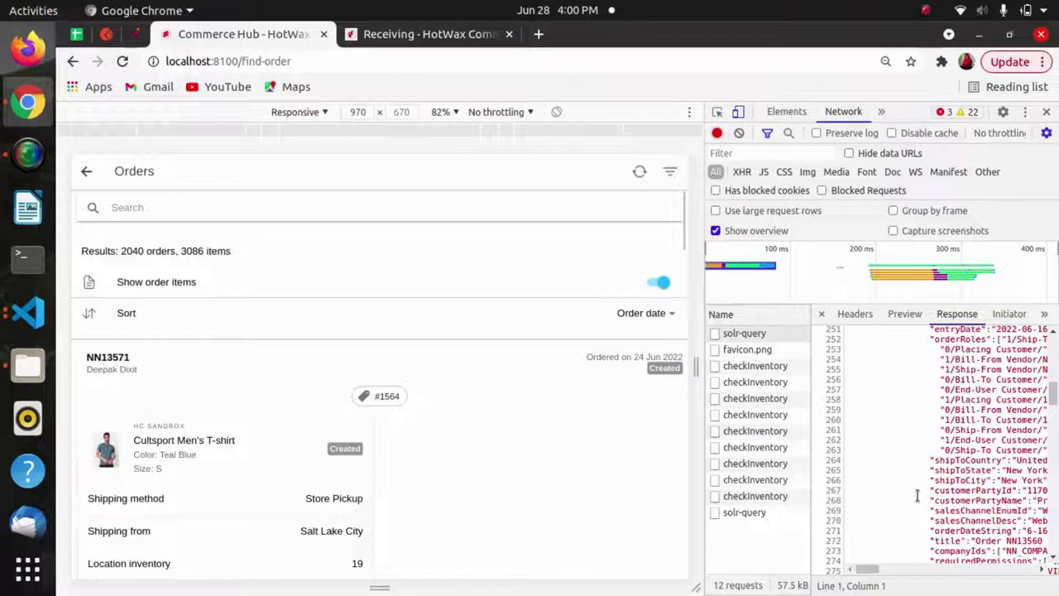
{"action": "mouse_move", "coordinate": [376, 376]}
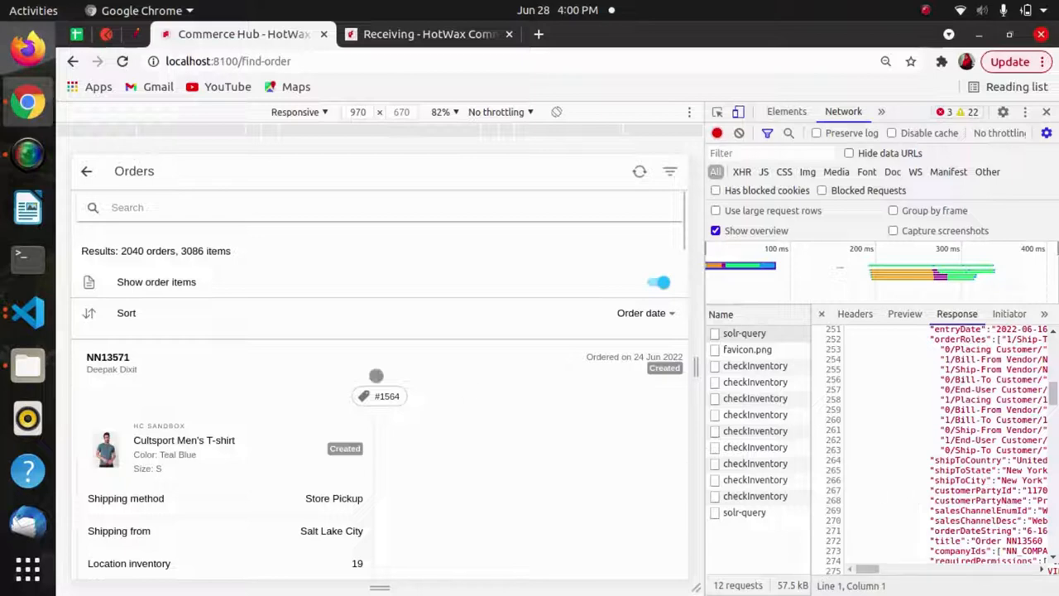
{"action": "left_click", "coordinate": [27, 311]}
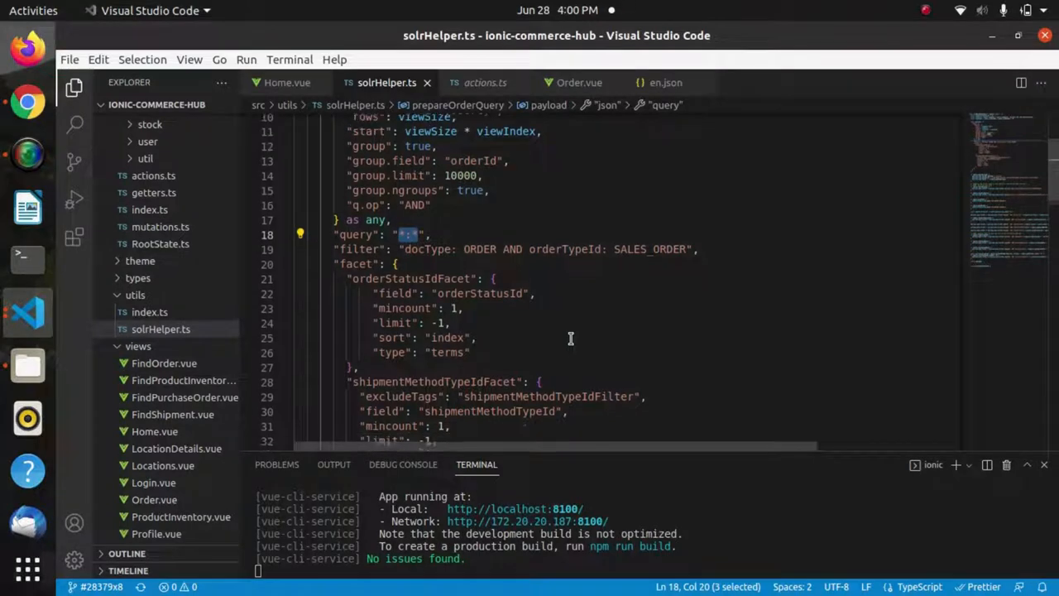
Reread the prepareOrderQuery payload definition in solrHelper.ts, then bring the Commerce Hub orders page back
{"action": "scroll", "scroll_direction": "up", "scroll_amount": 3}
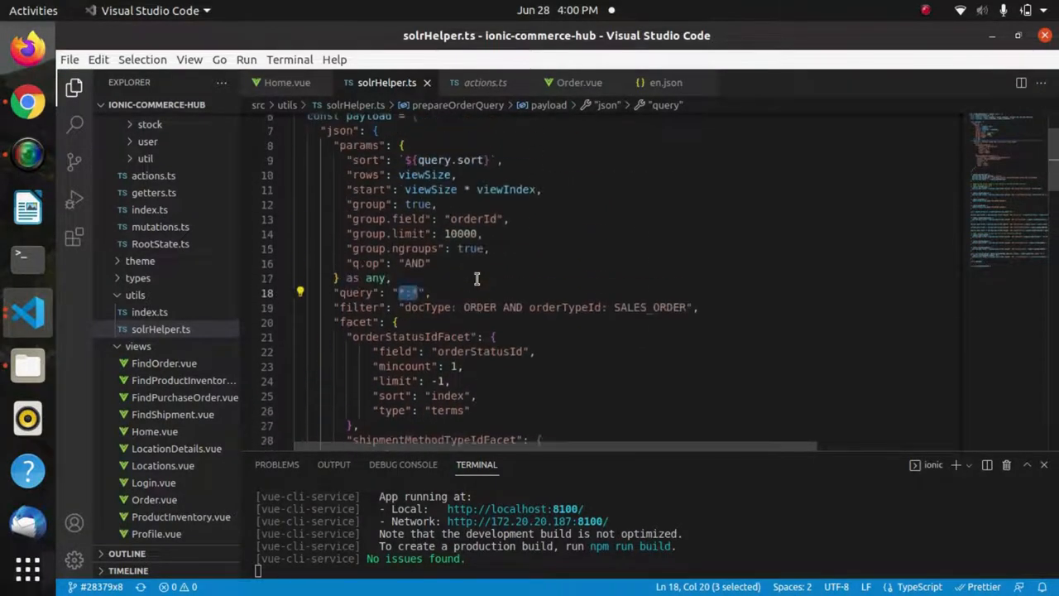
{"action": "scroll", "scroll_direction": "up", "scroll_amount": 3}
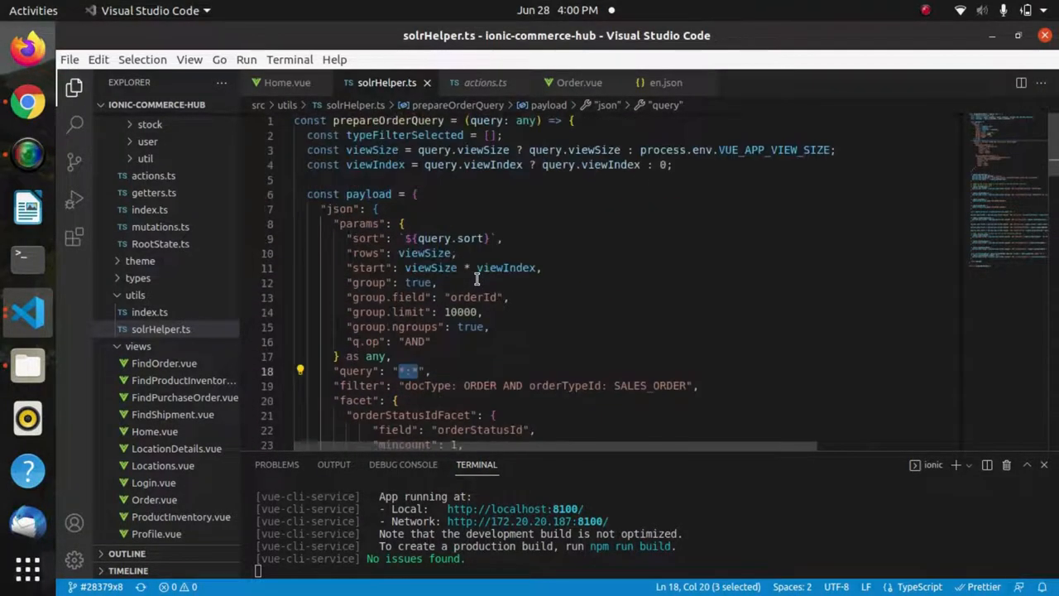
{"action": "scroll", "scroll_direction": "down", "scroll_amount": 3}
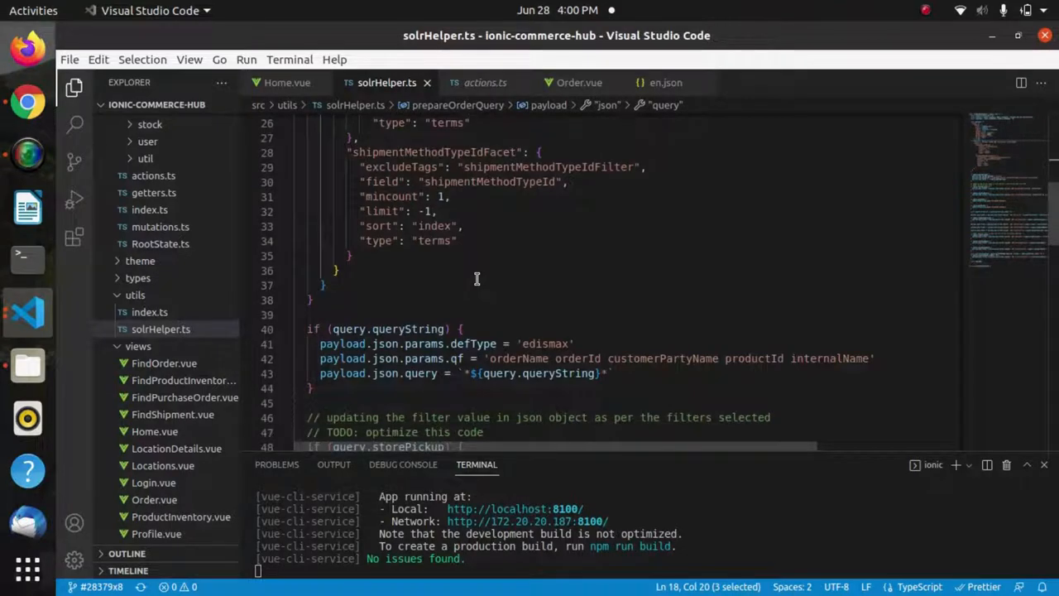
{"action": "scroll", "scroll_direction": "down", "scroll_amount": 3}
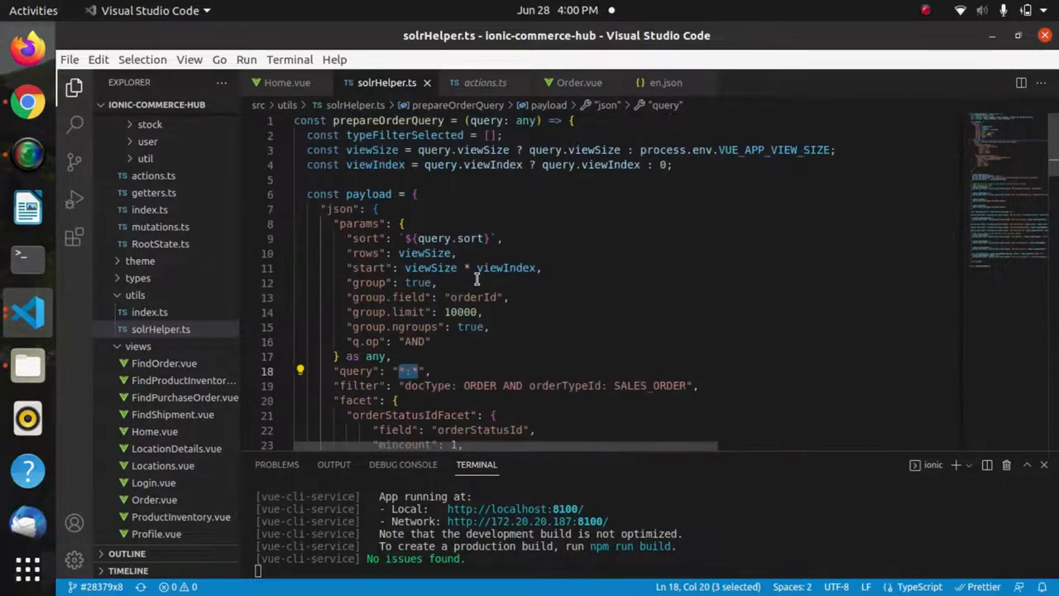
{"action": "scroll", "scroll_direction": "down", "scroll_amount": 3}
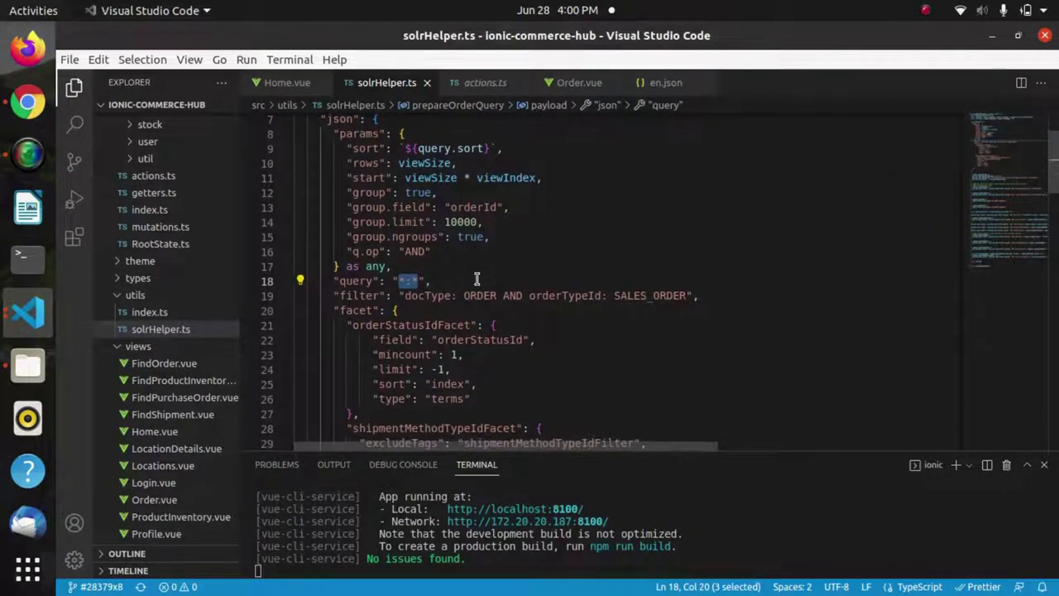
{"action": "mouse_move", "coordinate": [58, 123]}
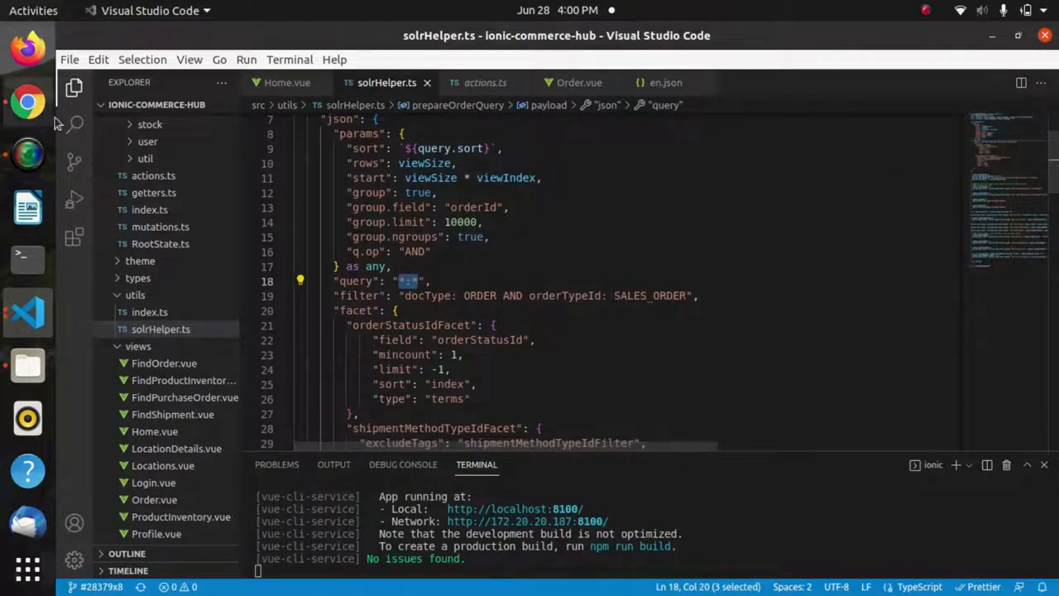
{"action": "left_click", "coordinate": [27, 103]}
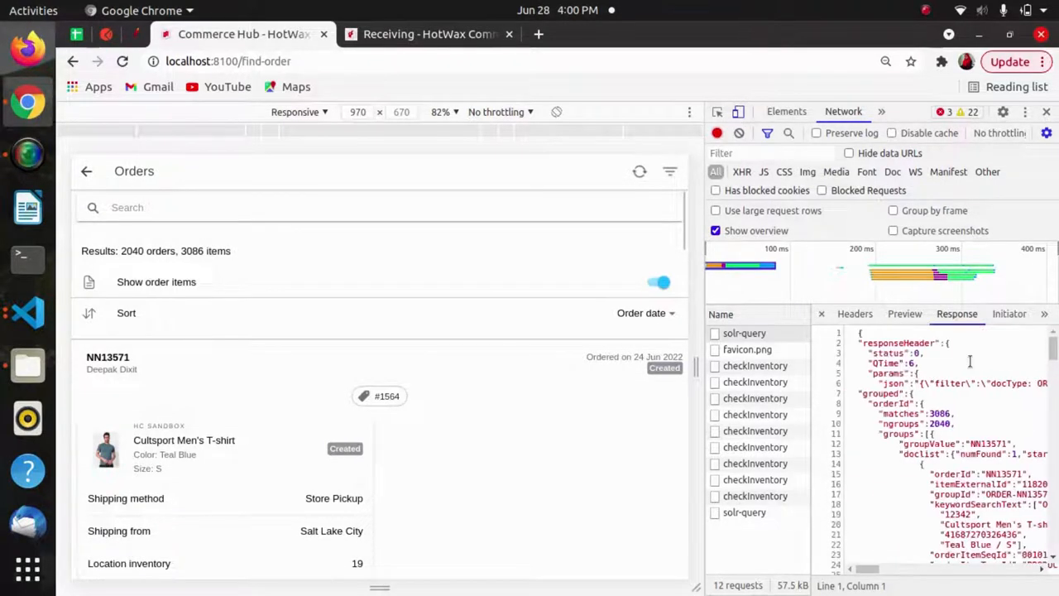
Glance at the grouped solr-query response in DevTools, then return to solrHelper.ts in VS Code
{"action": "scroll", "scroll_direction": "down", "scroll_amount": 3}
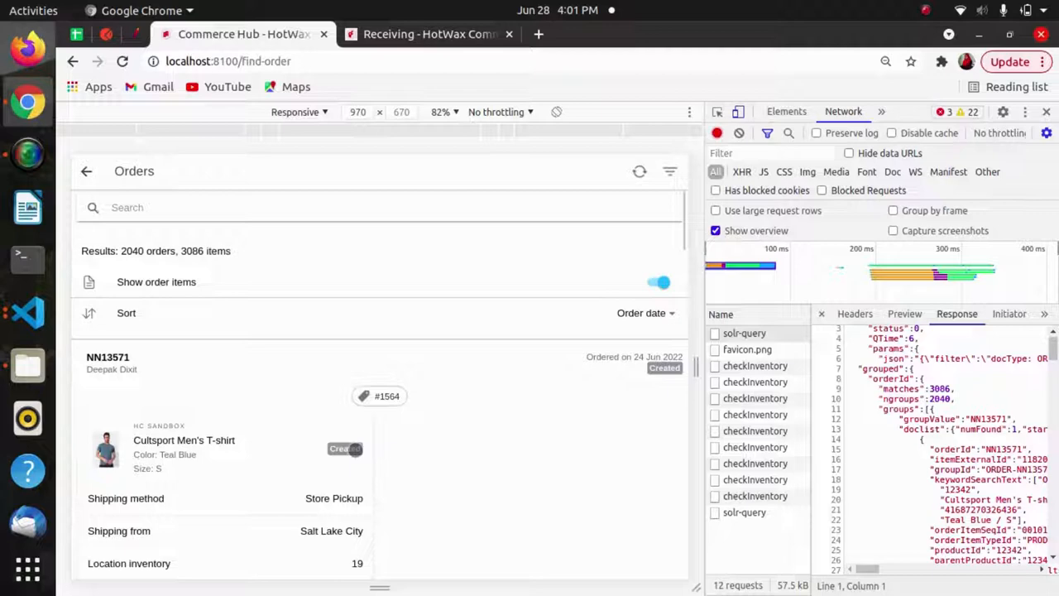
{"action": "left_click", "coordinate": [27, 311]}
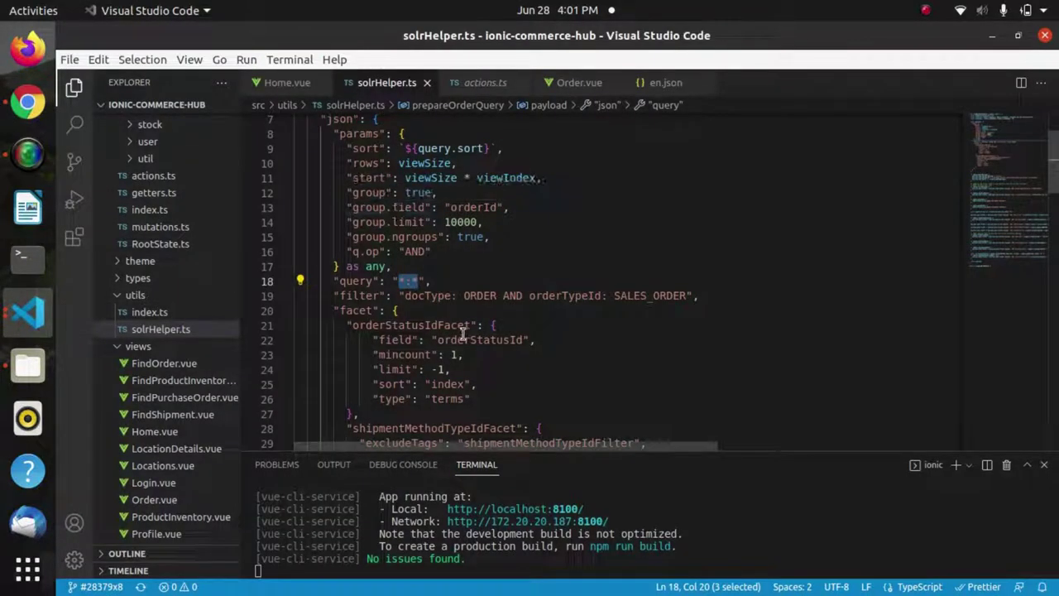
{"action": "mouse_move", "coordinate": [26, 311]}
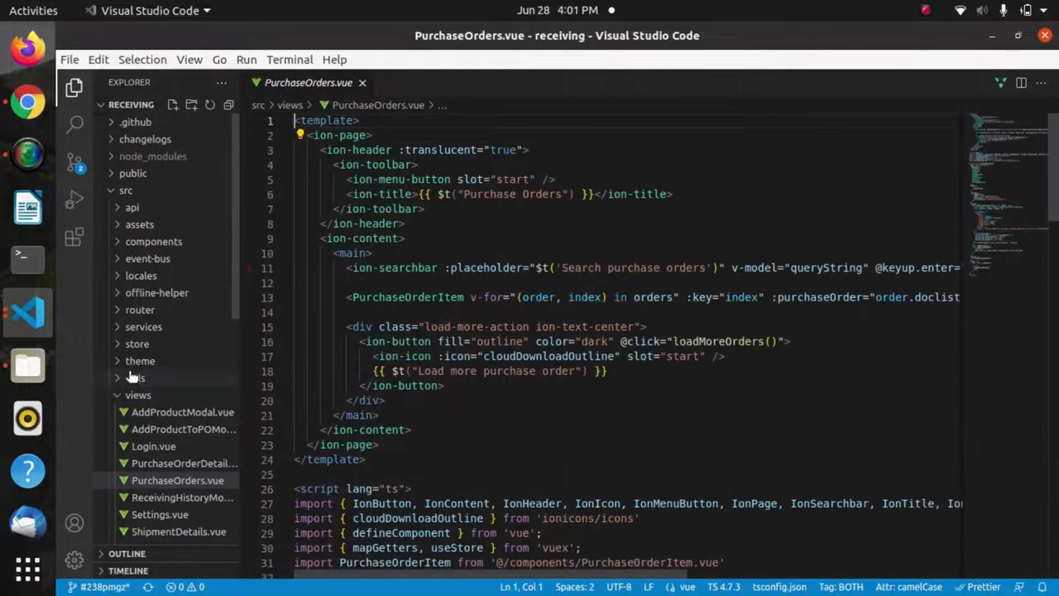
Scroll the receiving project's PurchaseOrders.vue in VS Code
{"action": "scroll", "scroll_direction": "down", "scroll_amount": 3}
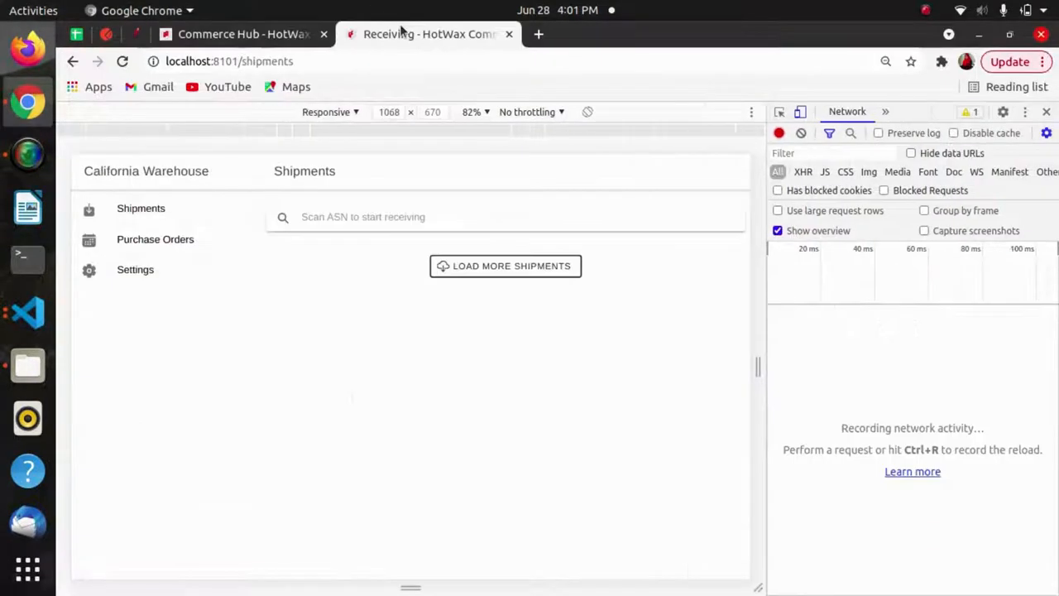
Load the Receiving app's Purchase Orders page and scroll the solr-query request headers to its Request Payload
{"action": "left_click", "coordinate": [156, 238]}
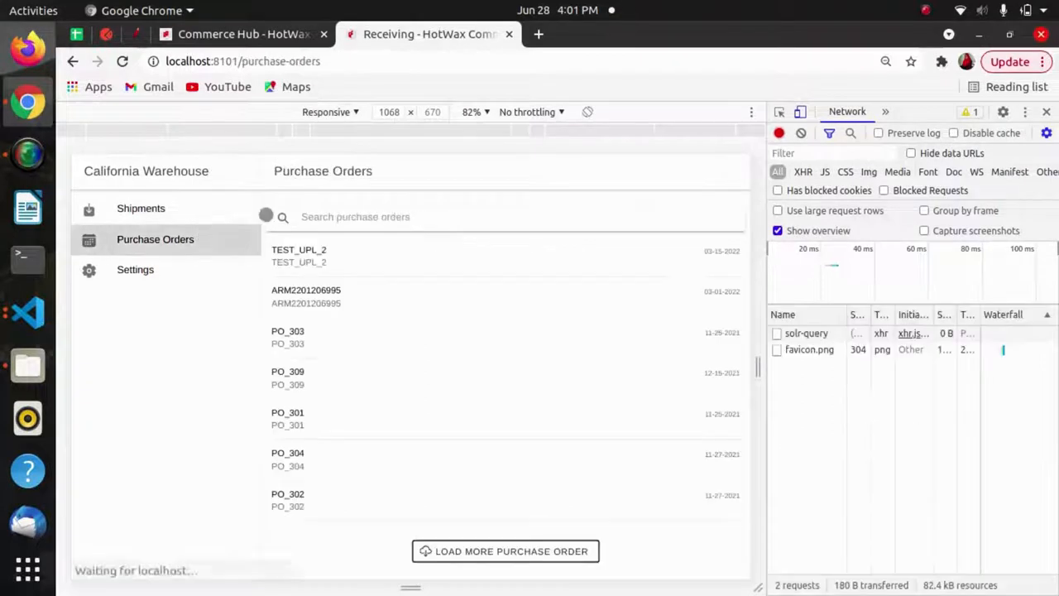
{"action": "left_click", "coordinate": [806, 333]}
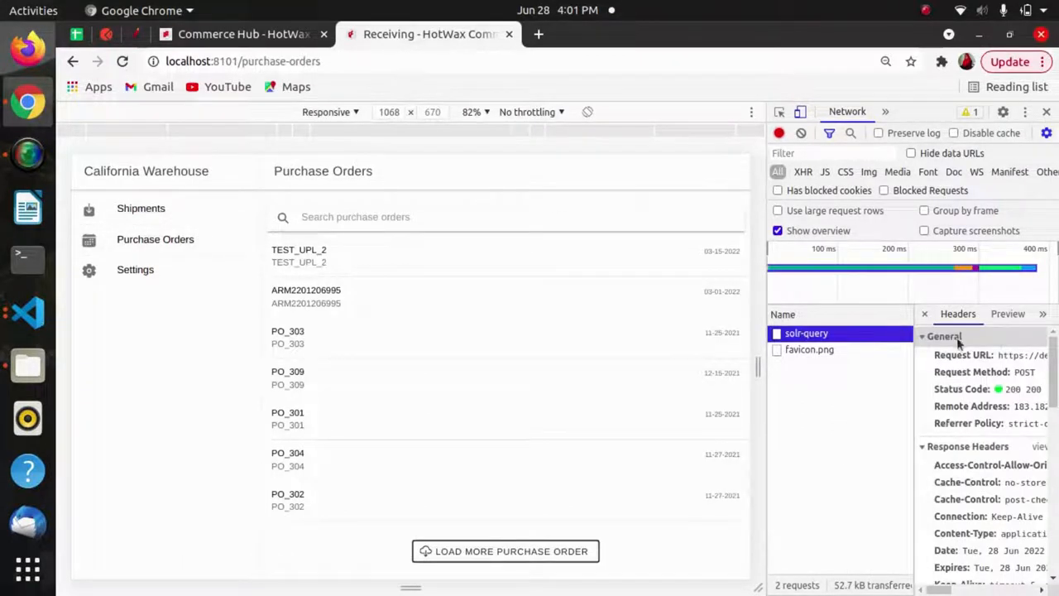
{"action": "scroll", "scroll_direction": "down", "scroll_amount": 3}
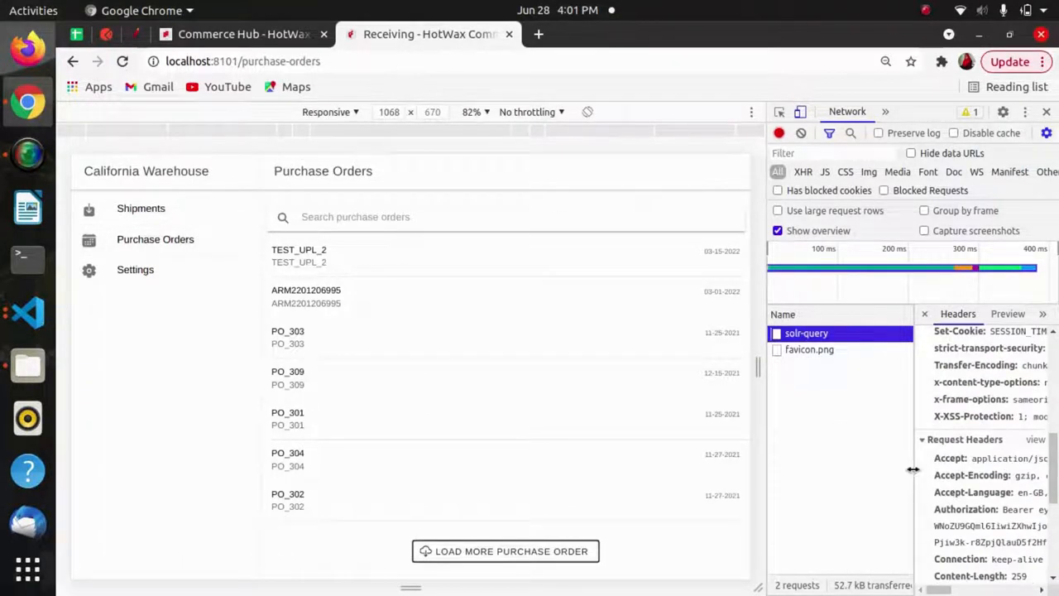
{"action": "scroll", "scroll_direction": "down", "scroll_amount": 3}
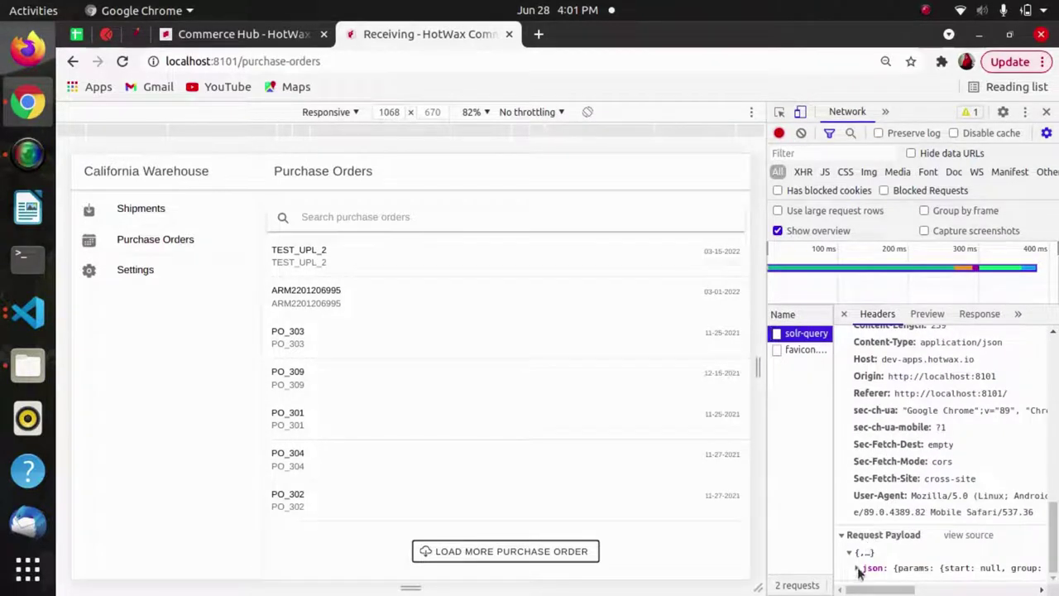
{"action": "scroll", "scroll_direction": "down", "scroll_amount": 3}
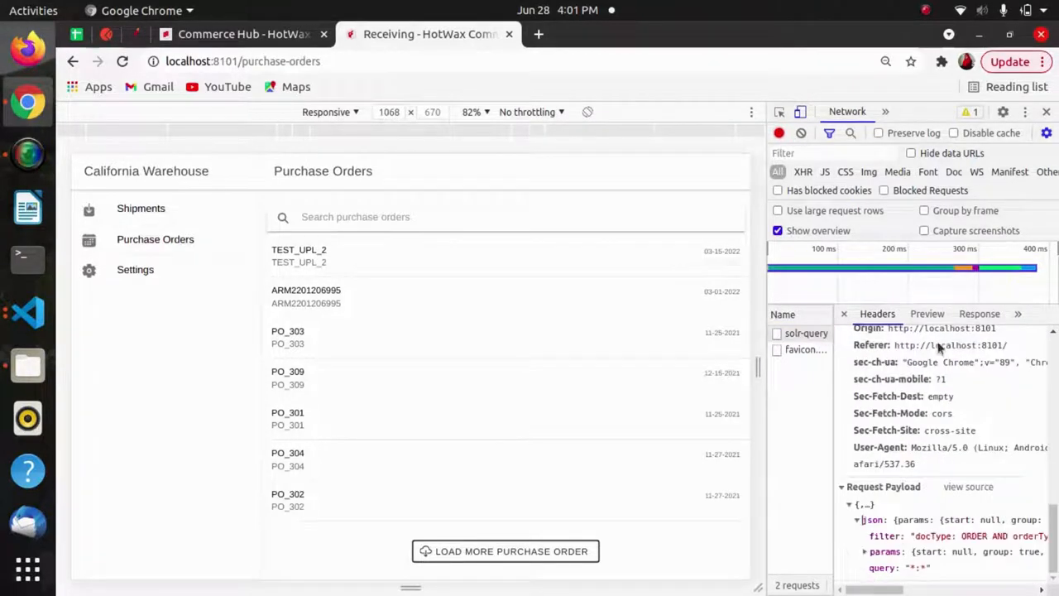
Expand the payload's json parameters, then switch to the Commerce Hub tab
{"action": "left_click", "coordinate": [927, 314]}
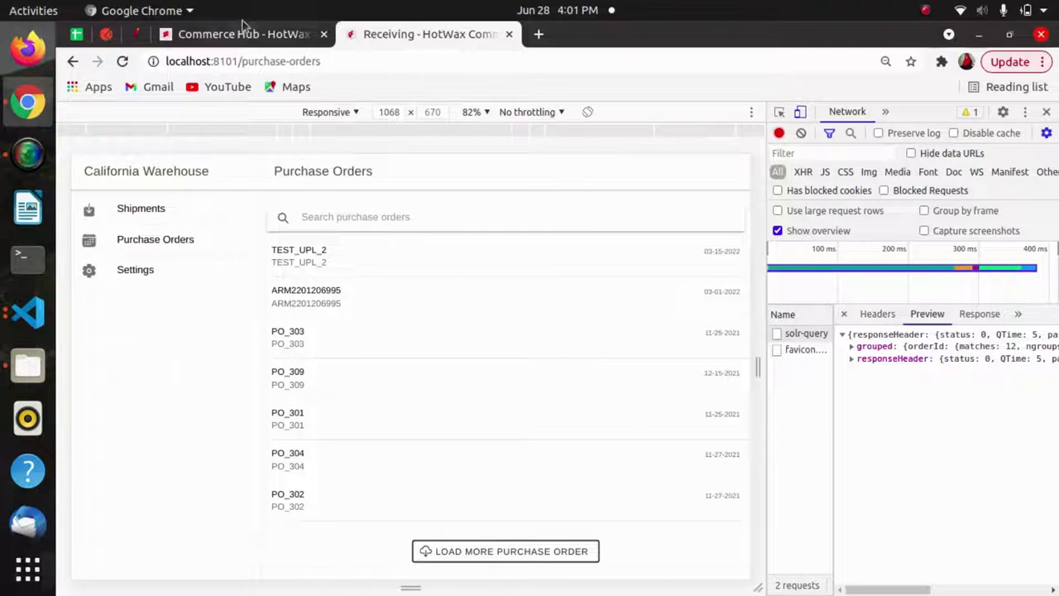
{"action": "left_click", "coordinate": [240, 33]}
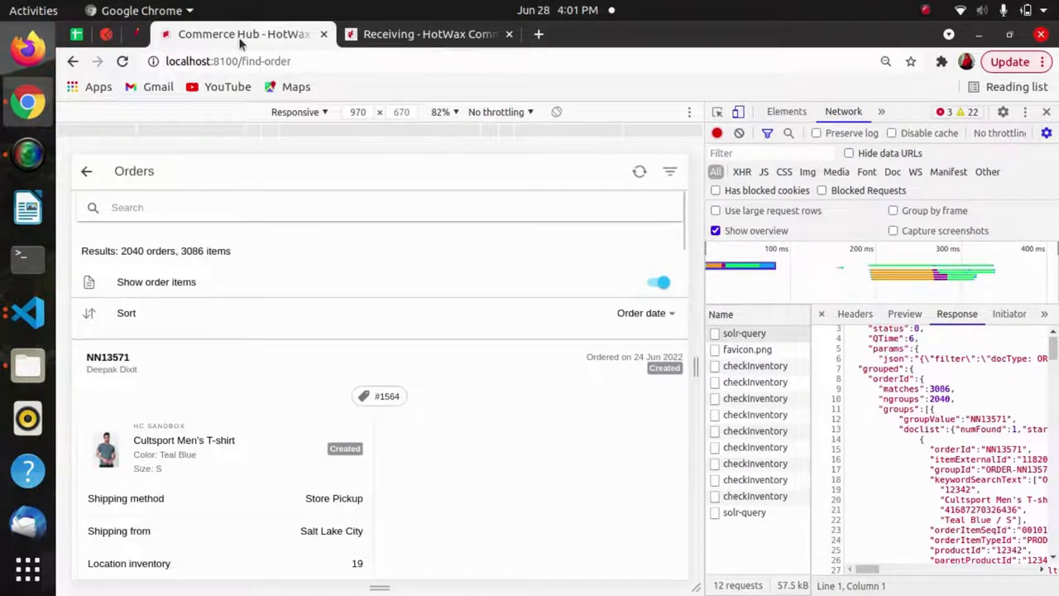
{"action": "mouse_move", "coordinate": [429, 33]}
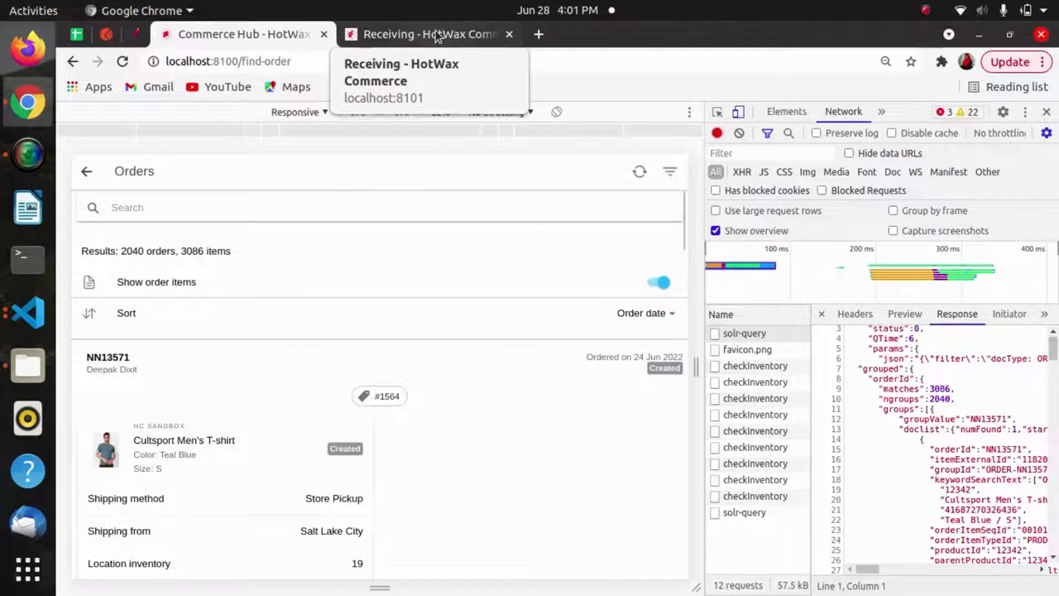
Switch to the Receiving app tab, then to PurchaseOrders.vue's getPurchaseOrders in VS Code
{"action": "left_click", "coordinate": [429, 33]}
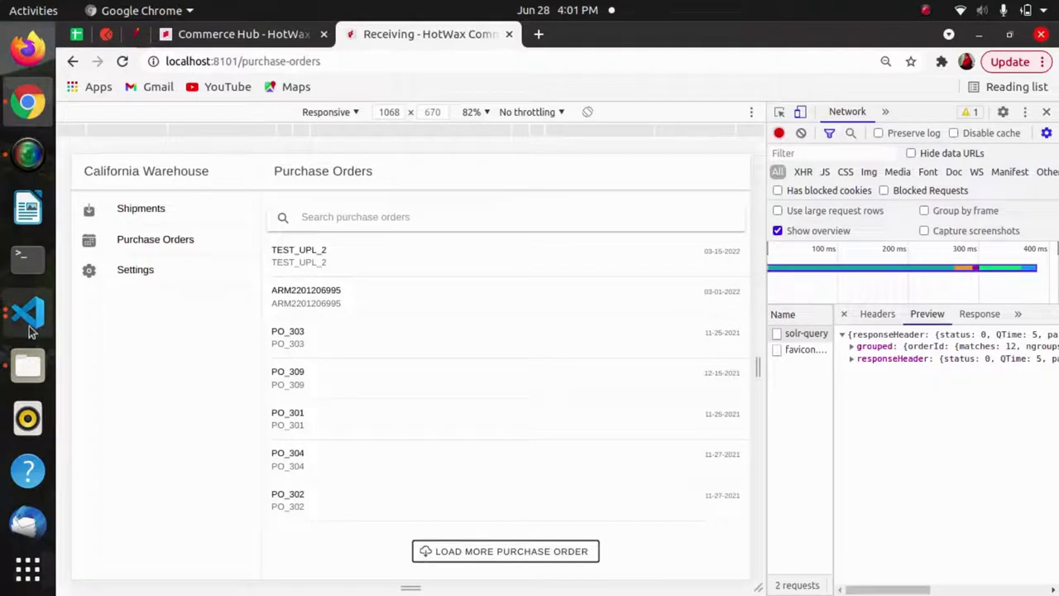
{"action": "left_click", "coordinate": [27, 312]}
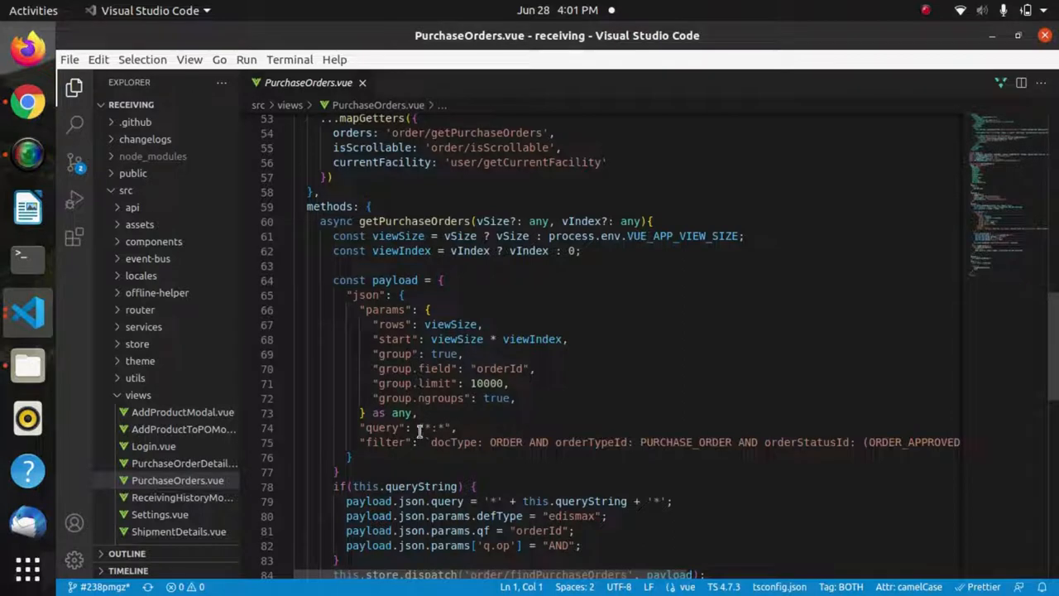
Review the getPurchaseOrders solr payload grouped by orderId, then bring up the Postman workspace
{"action": "scroll", "scroll_direction": "up", "scroll_amount": 3}
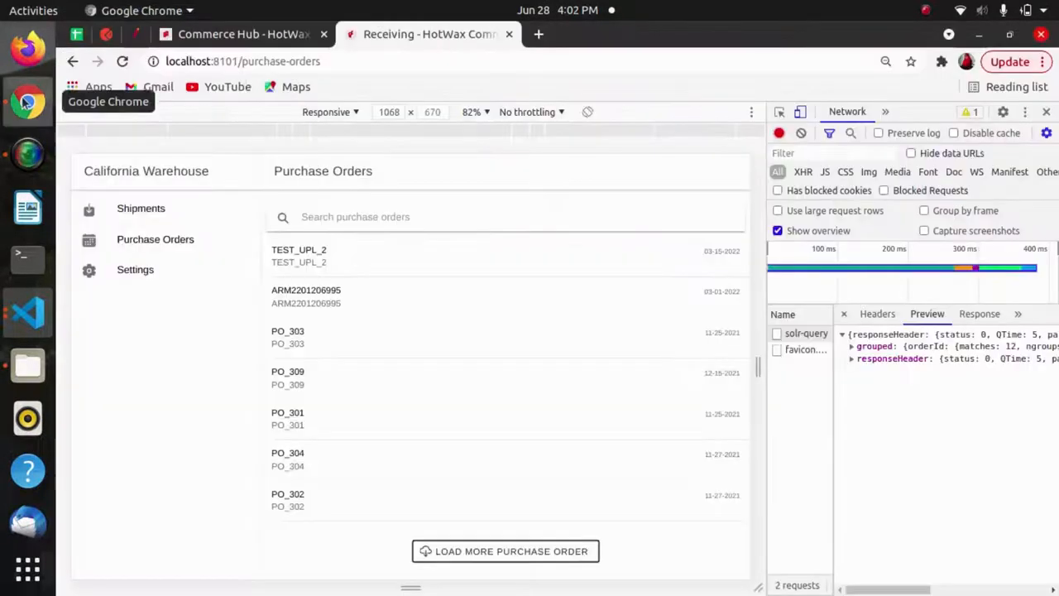
{"action": "mouse_move", "coordinate": [629, 325]}
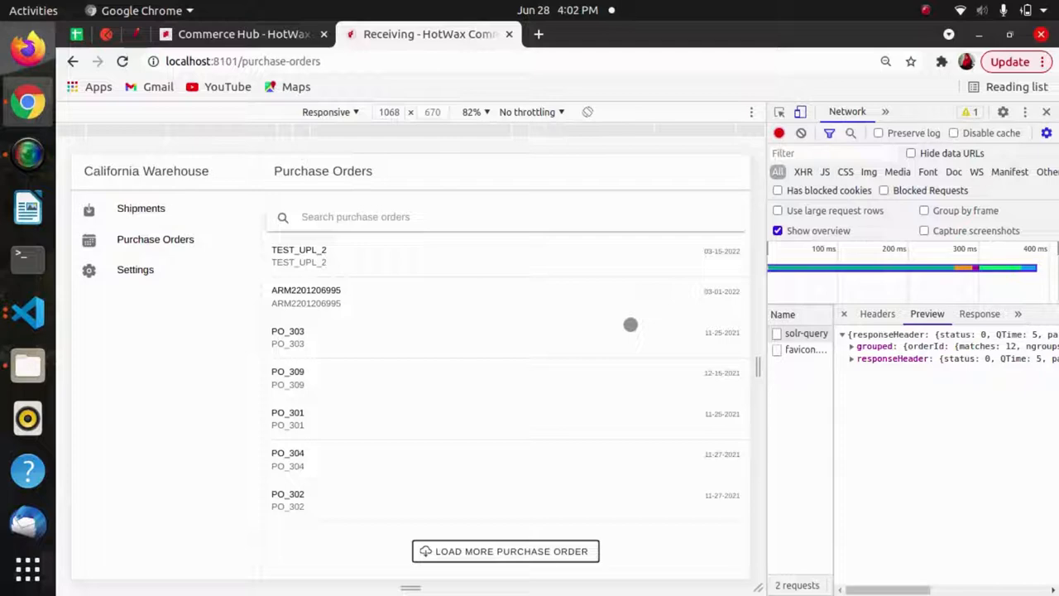
{"action": "mouse_move", "coordinate": [265, 232]}
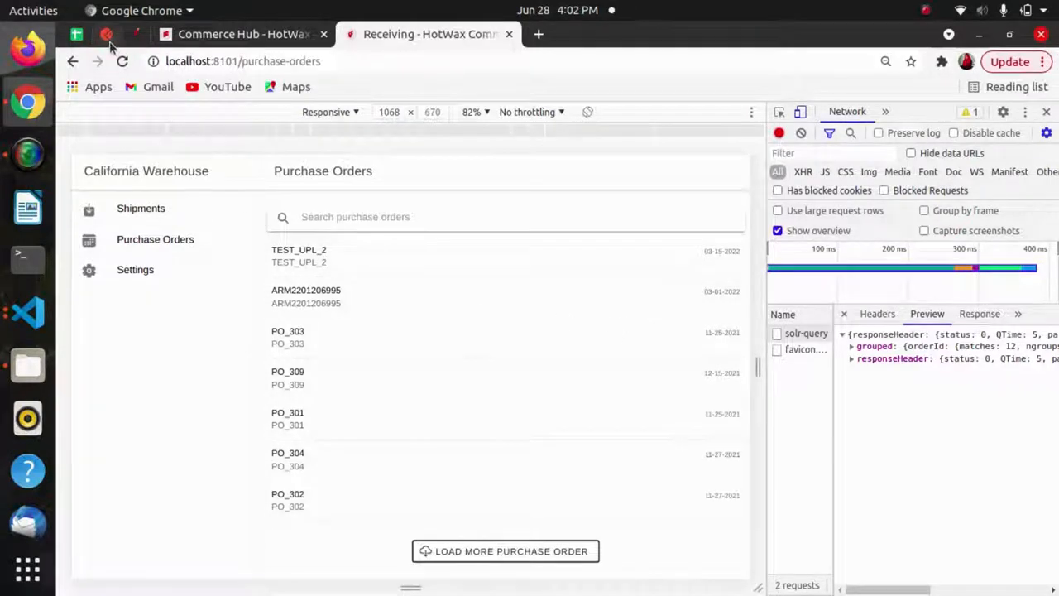
{"action": "left_click", "coordinate": [106, 33]}
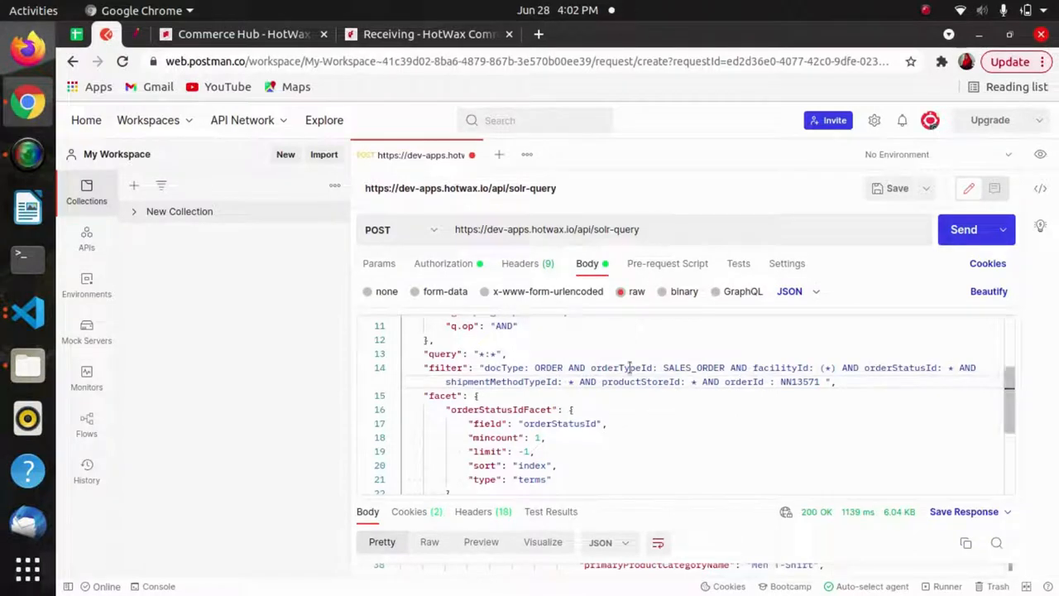
Scroll the solr-query POST body through params, filter and facets to its end, then switch to Commerce Hub
{"action": "scroll", "scroll_direction": "up", "scroll_amount": 3}
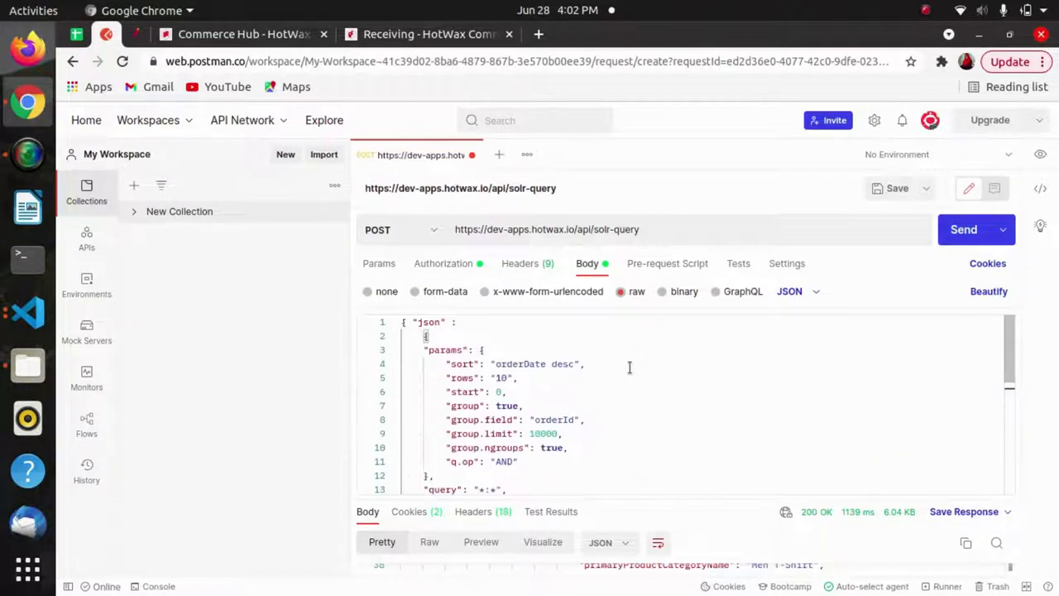
{"action": "scroll", "scroll_direction": "down", "scroll_amount": 3}
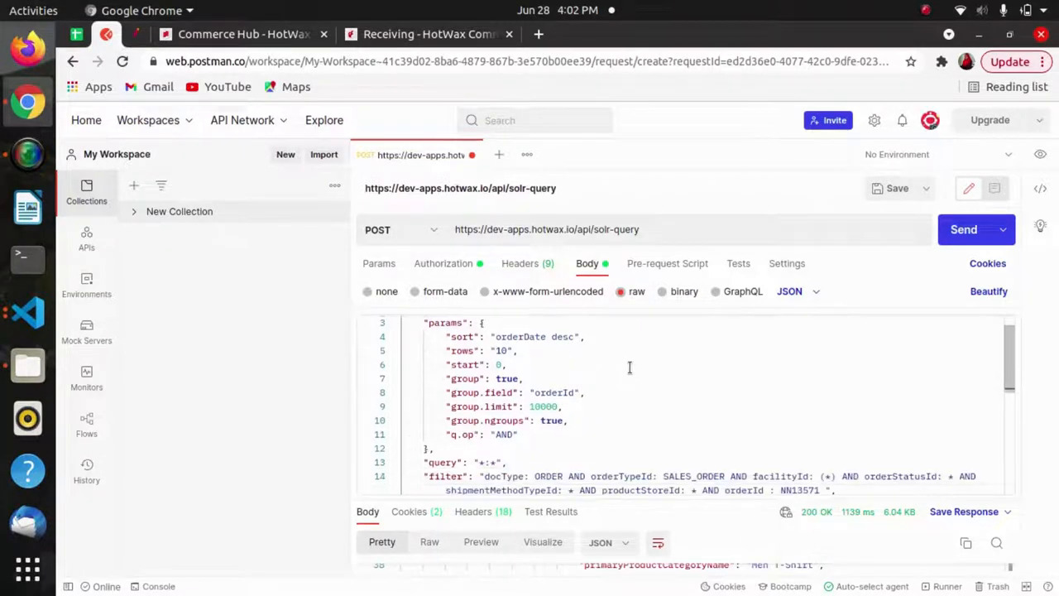
{"action": "scroll", "scroll_direction": "down", "scroll_amount": 3}
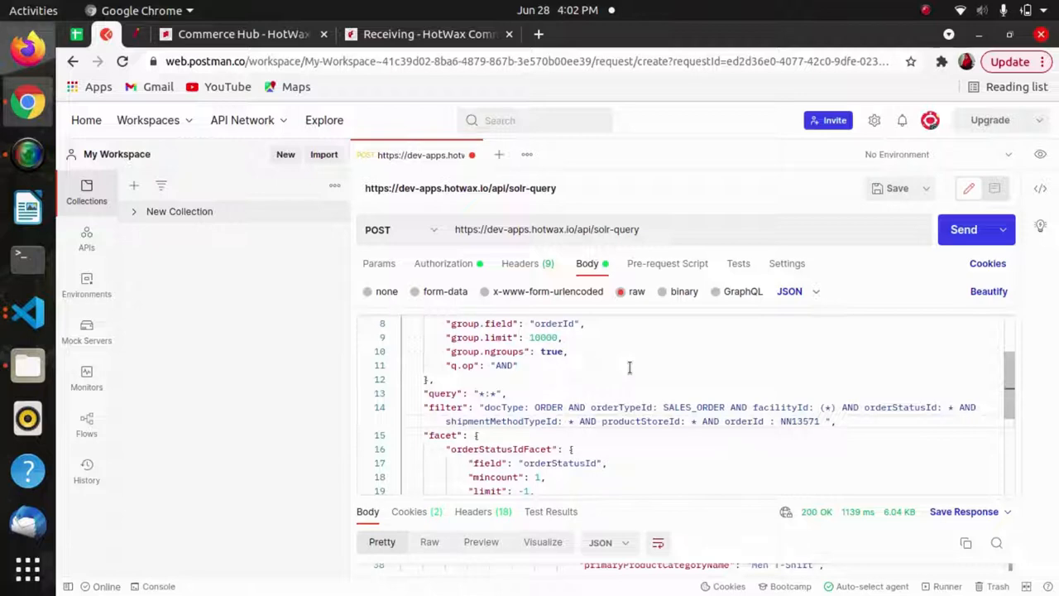
{"action": "scroll", "scroll_direction": "down", "scroll_amount": 3}
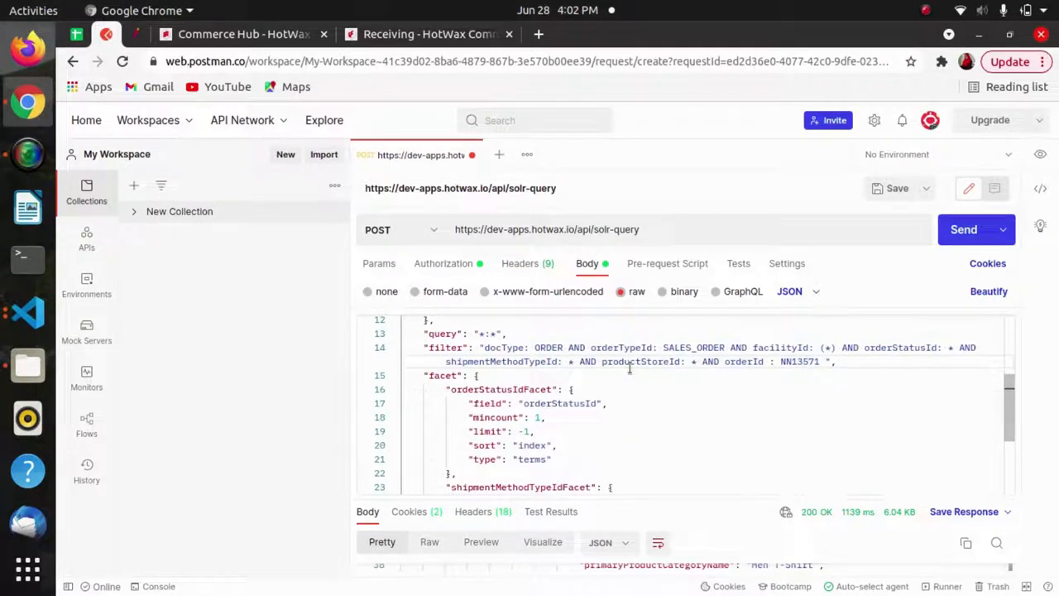
{"action": "scroll", "scroll_direction": "down", "scroll_amount": 3}
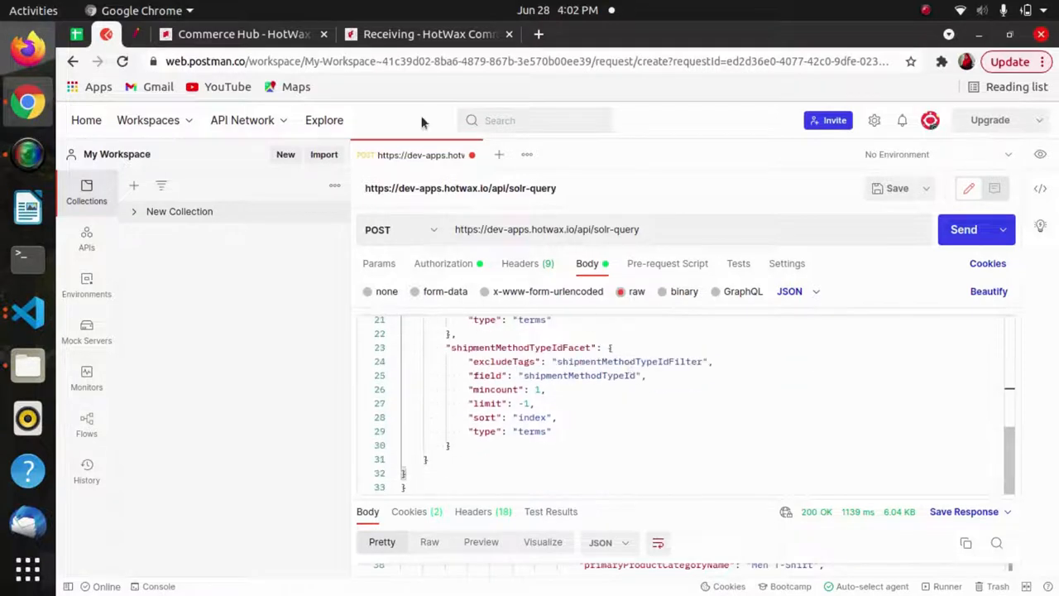
{"action": "left_click", "coordinate": [240, 33]}
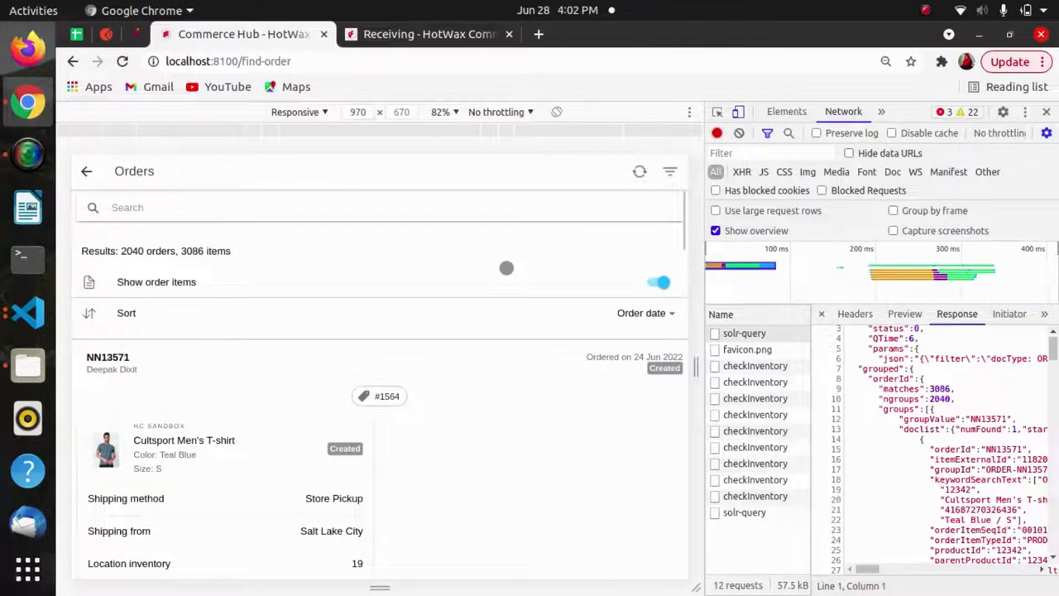
{"action": "mouse_move", "coordinate": [662, 218]}
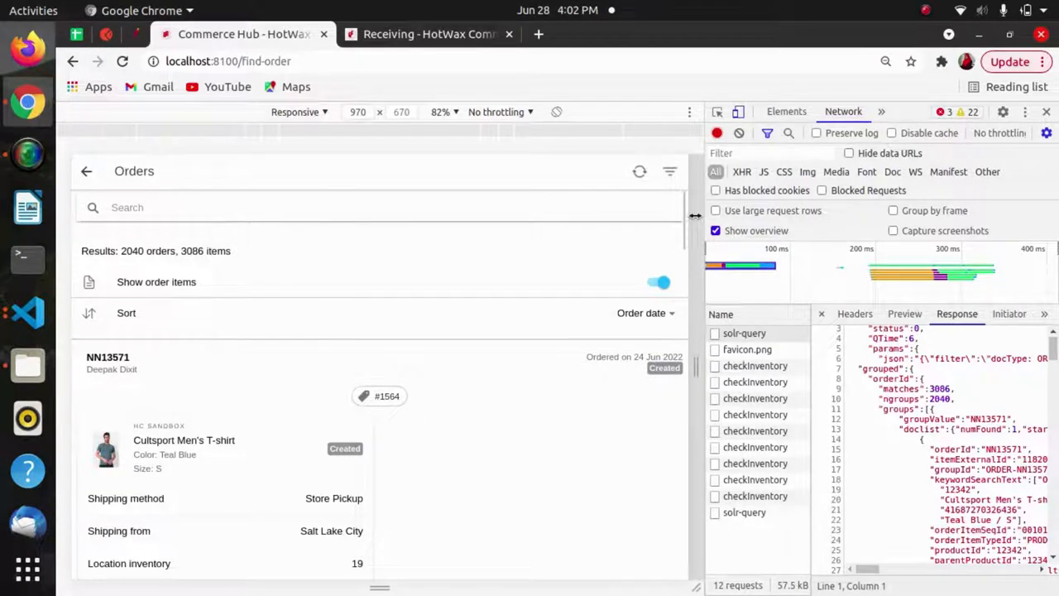
Narrow and restore the Commerce Hub preview, then return to the Receiving app's Purchase Orders page
{"action": "left_click_drag", "start_coordinate": [695, 216], "coordinate": [559, 232]}
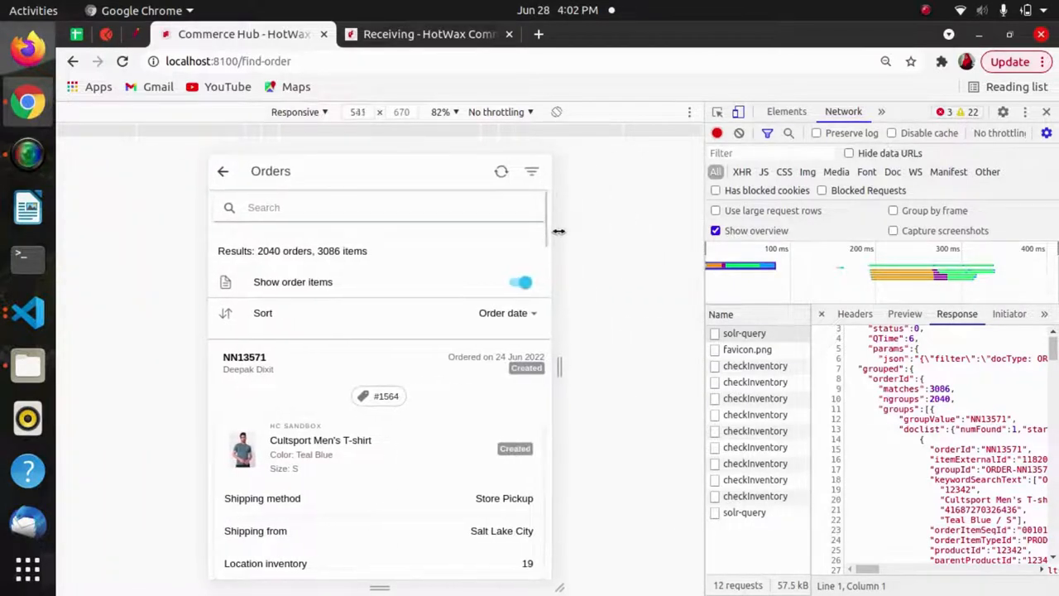
{"action": "left_click_drag", "start_coordinate": [560, 232], "coordinate": [692, 232]}
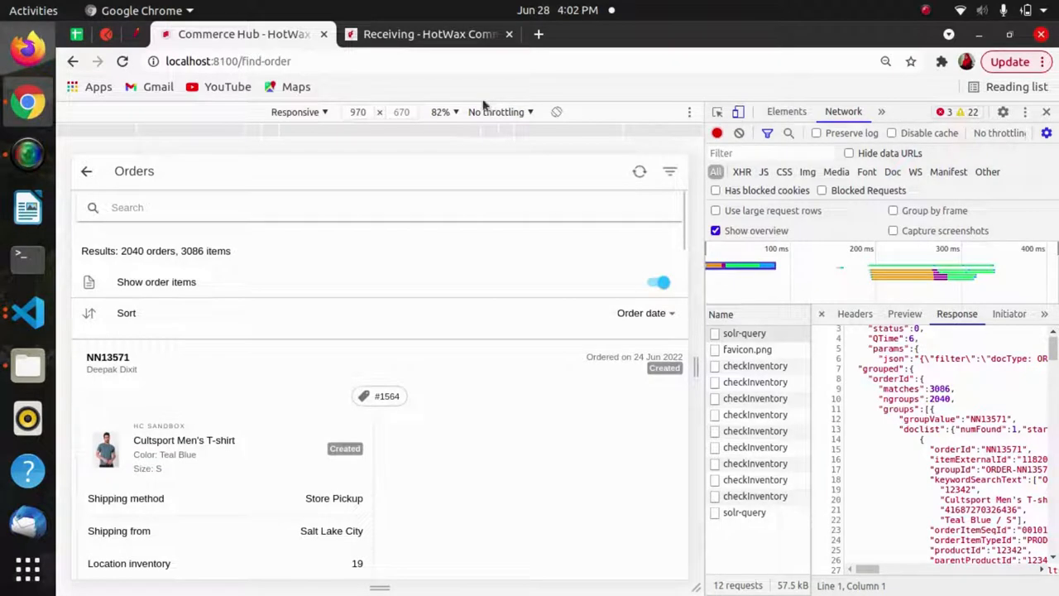
{"action": "left_click", "coordinate": [429, 33]}
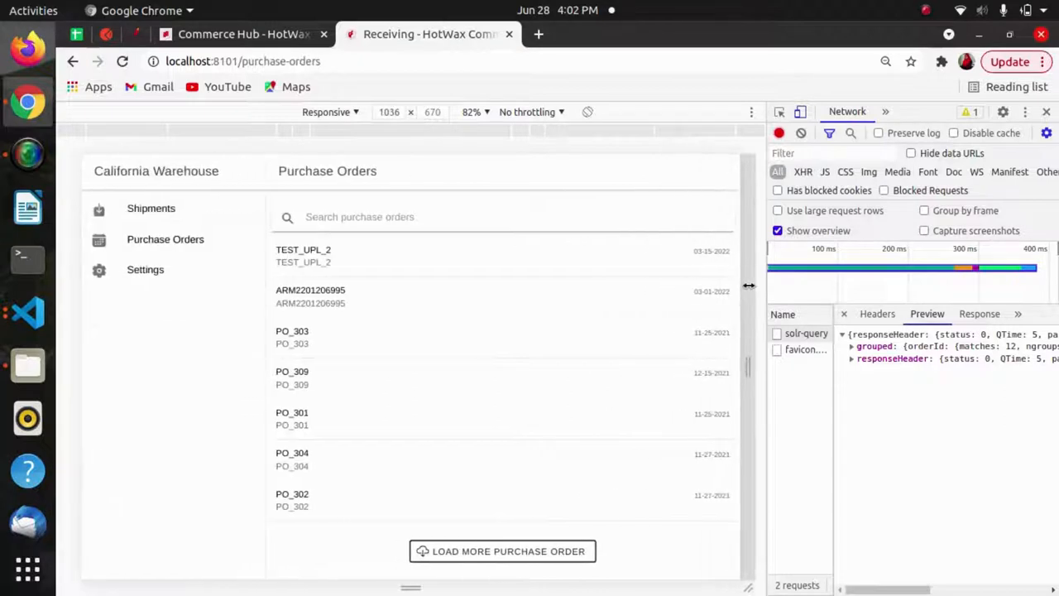
{"action": "left_click_drag", "start_coordinate": [748, 284], "coordinate": [758, 292]}
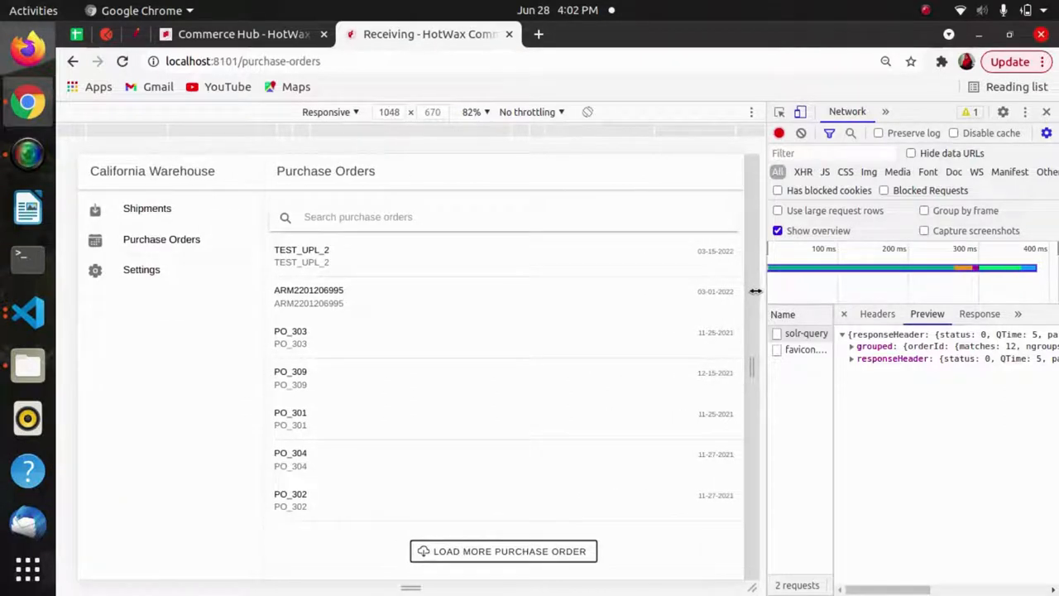